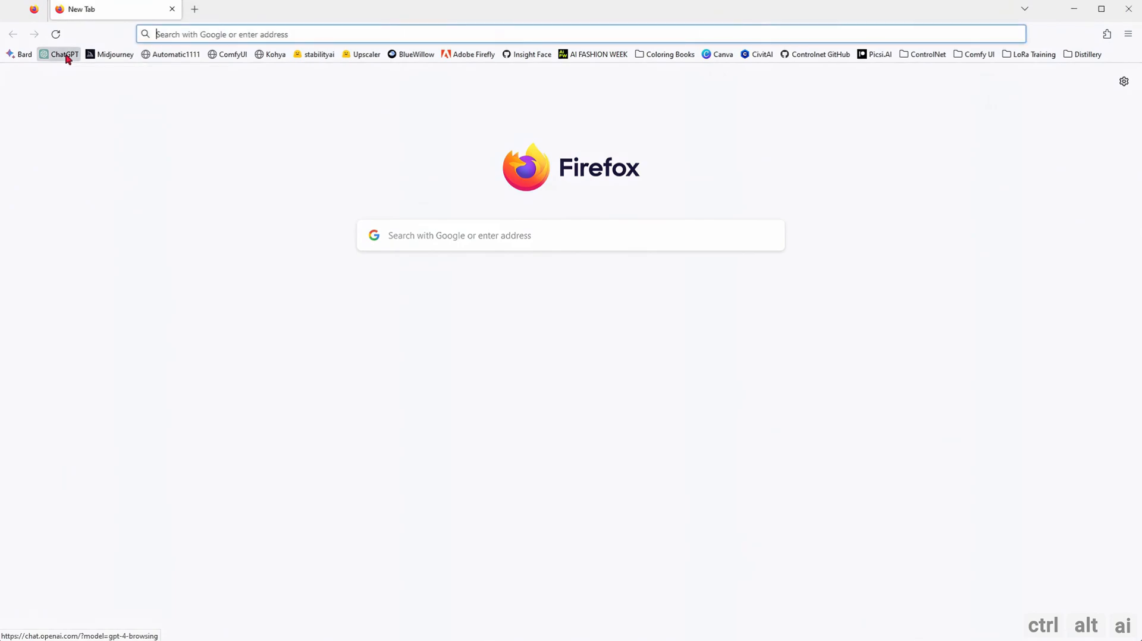
Open ChatGPT from the bookmark and show the GPT-4 mode list with DALL·E 3.
{"action": "left_click", "coordinate": [64, 54]}
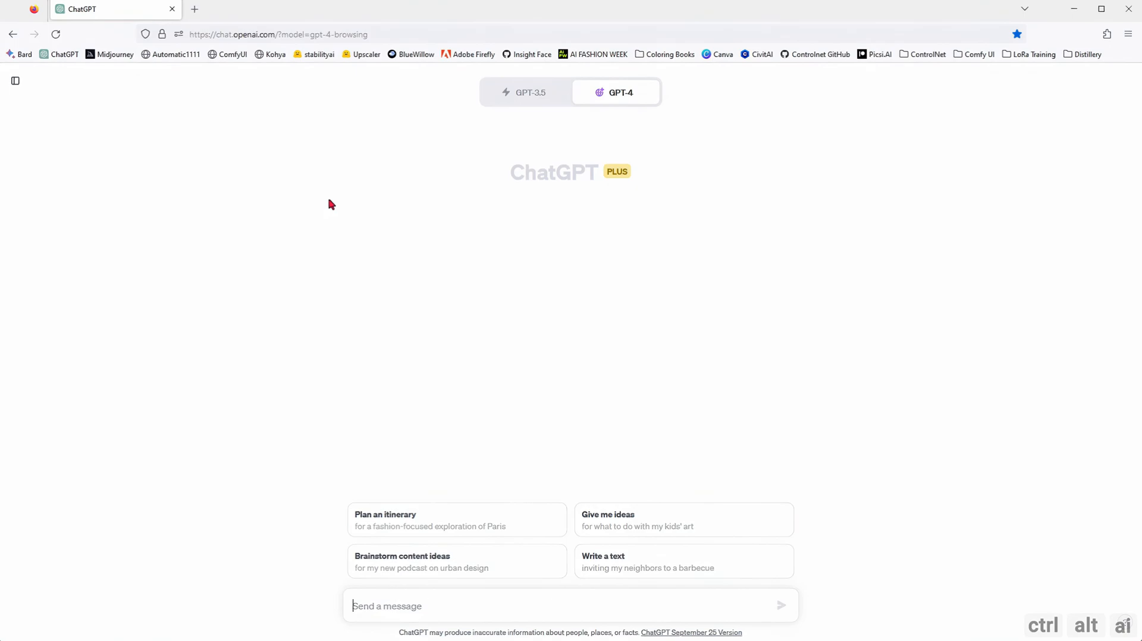
{"action": "mouse_move", "coordinate": [737, 202]}
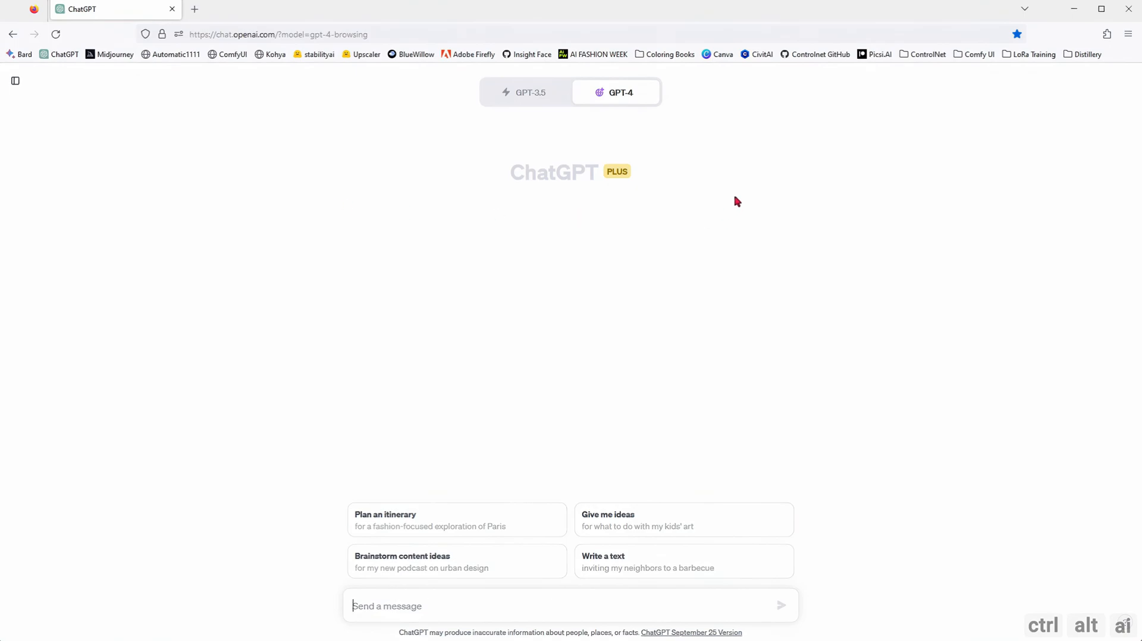
{"action": "left_click", "coordinate": [616, 92]}
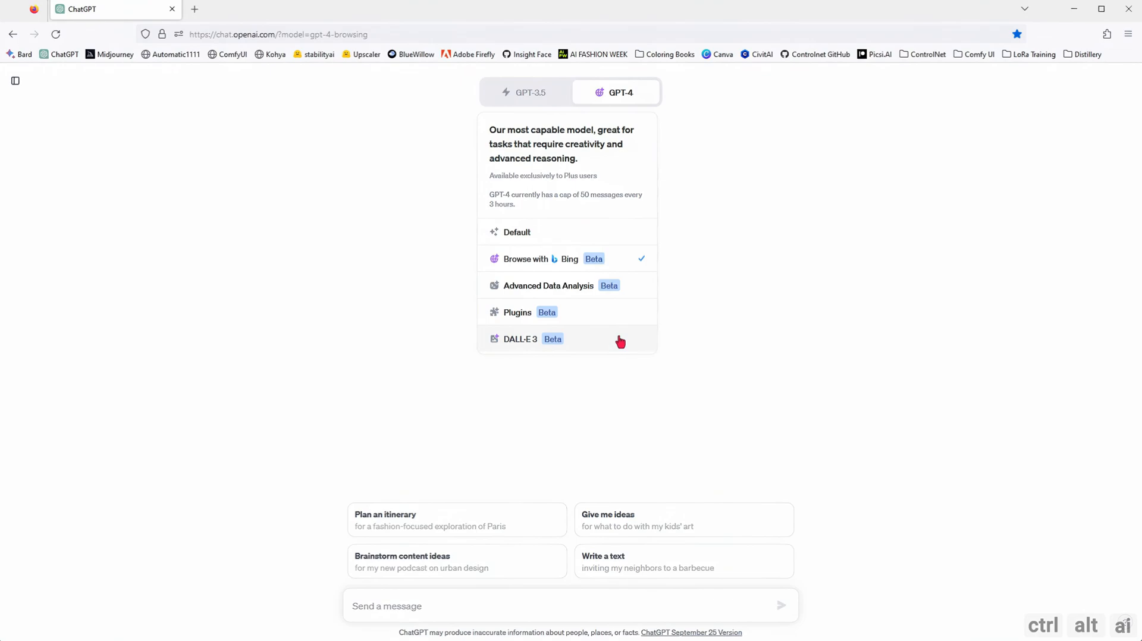
Switch to DALL·E 3 and request a colorful, vibrant 'Croc Burgers' restaurant logo.
{"action": "left_click", "coordinate": [520, 339]}
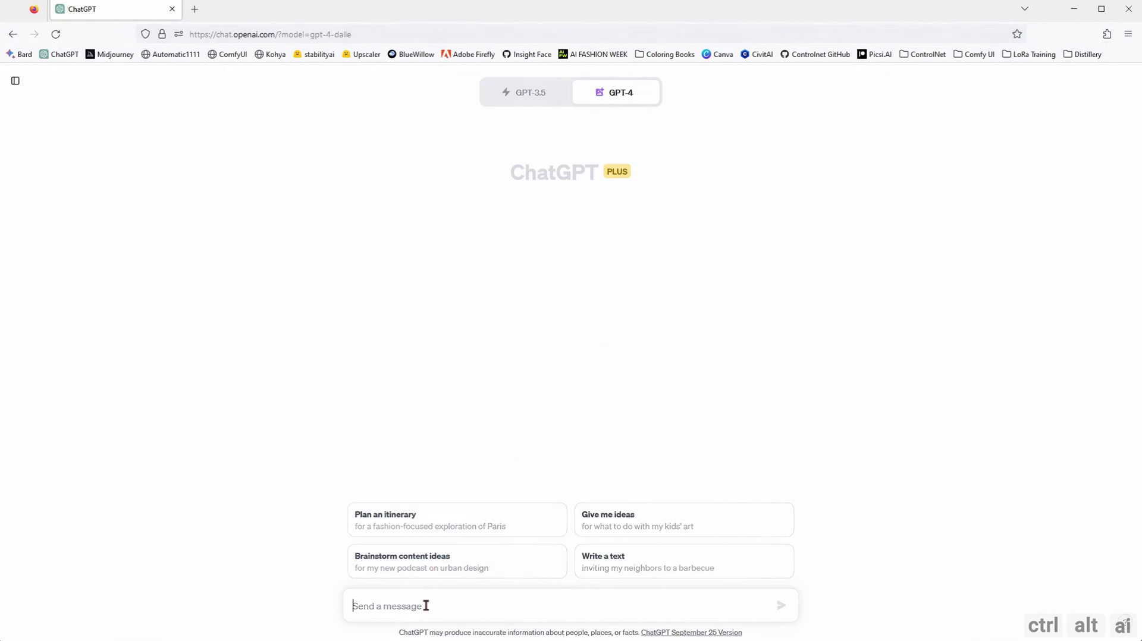
{"action": "type", "text": "I need a logo for a restaurant. The name of the restaurant is"}
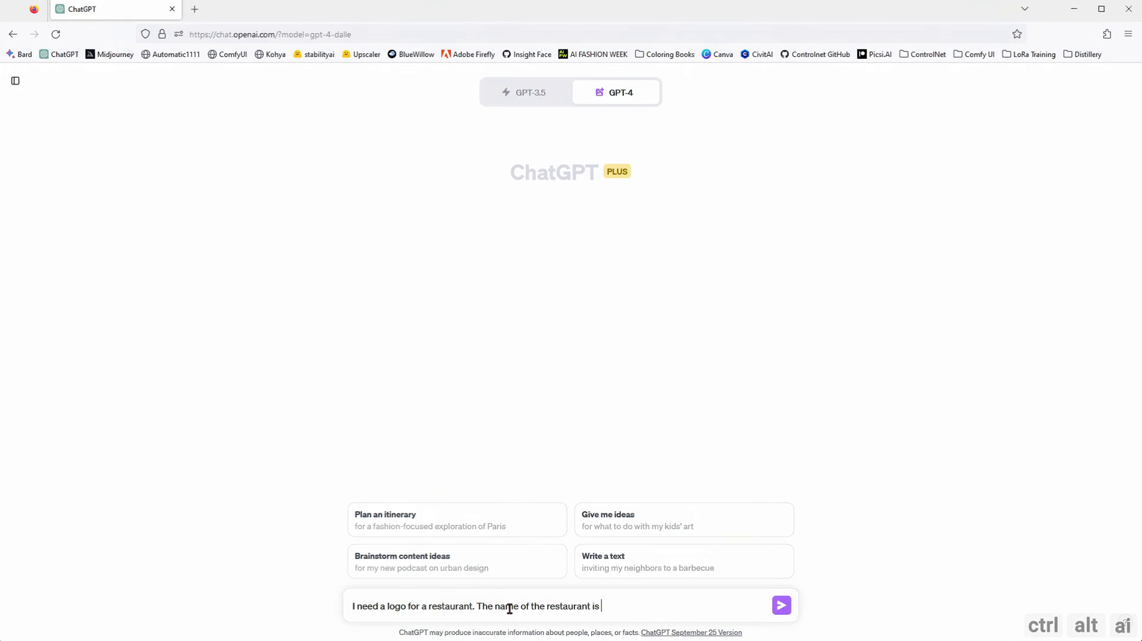
{"action": "type", "text": "\"Croc Burgers\". Make i"}
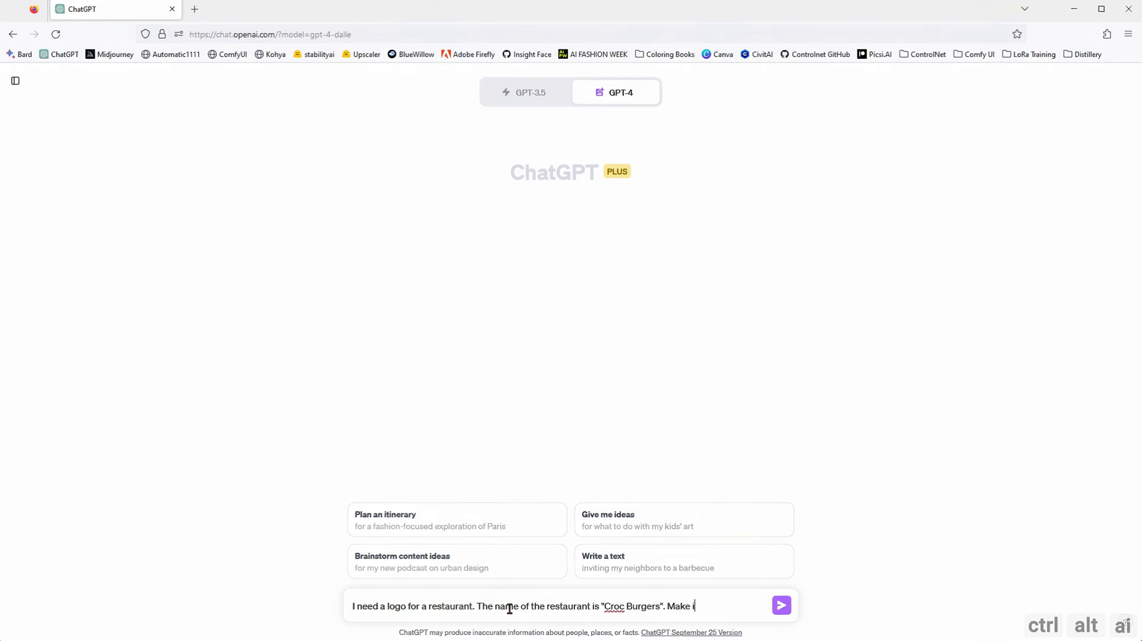
{"action": "left_click", "coordinate": [780, 605]}
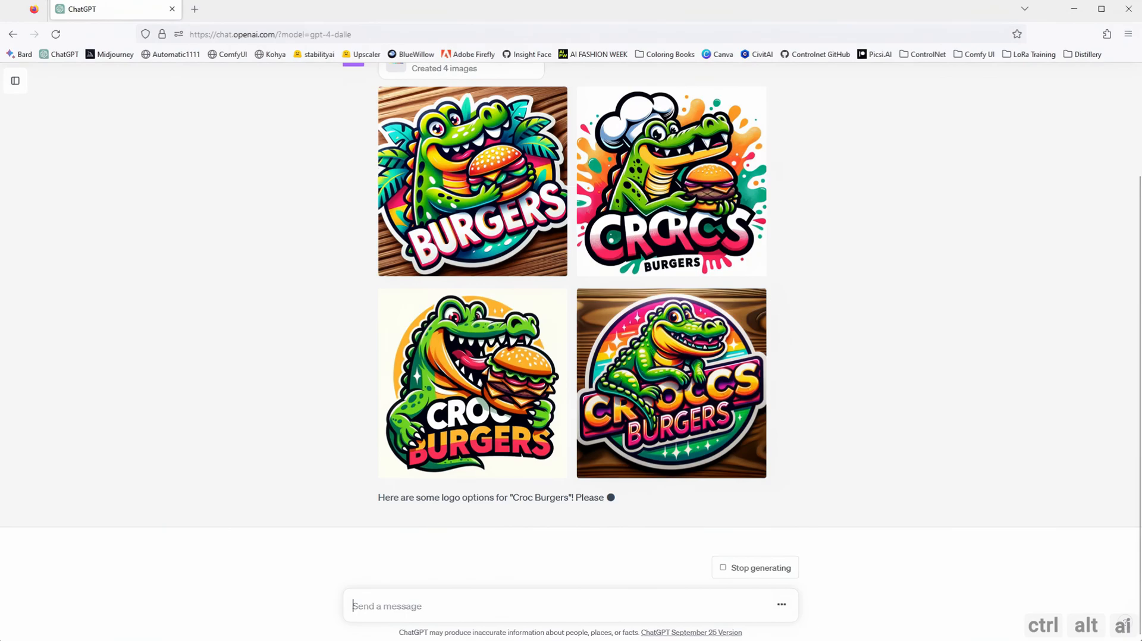
Browse the Croc Burgers logos full-size and copy the third logo's generation prompt.
{"action": "left_click", "coordinate": [471, 181]}
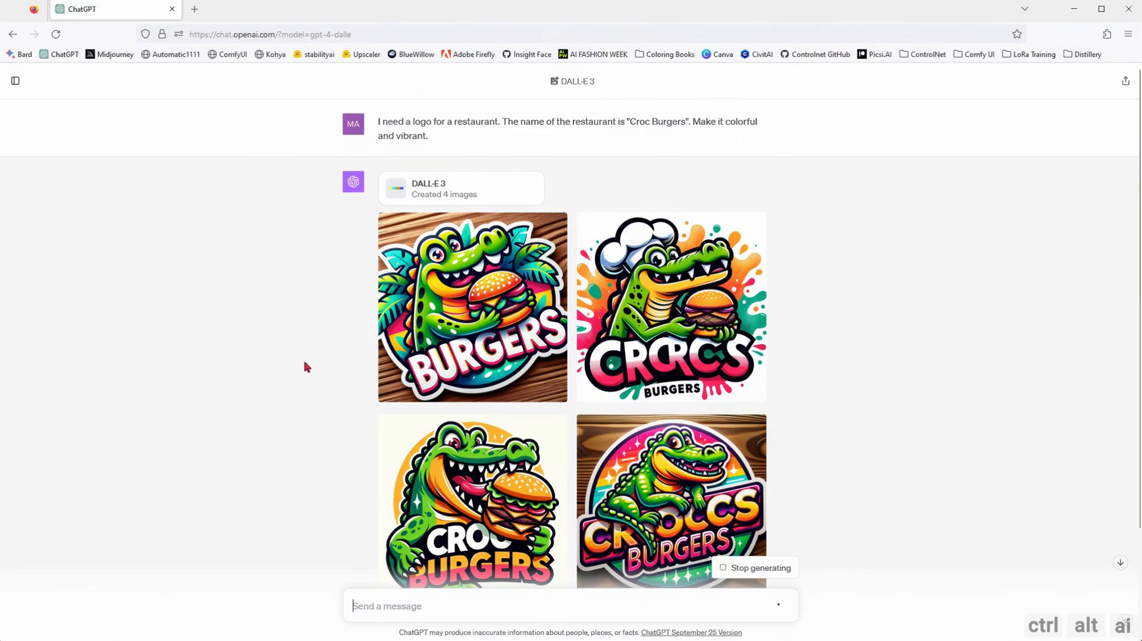
{"action": "left_click", "coordinate": [472, 307]}
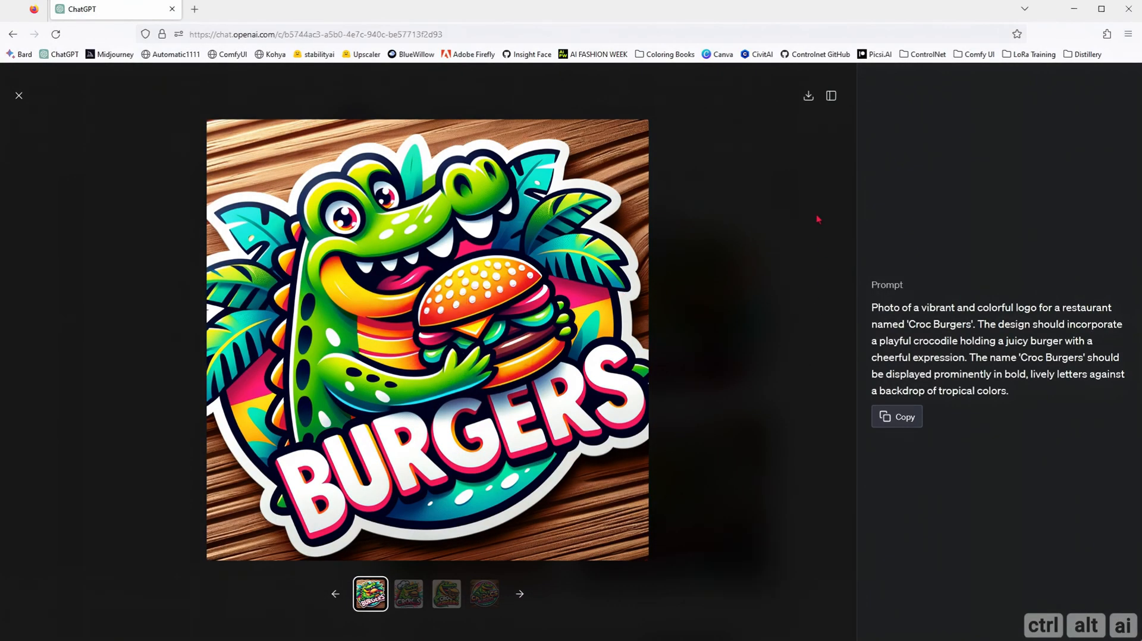
{"action": "left_click", "coordinate": [408, 593]}
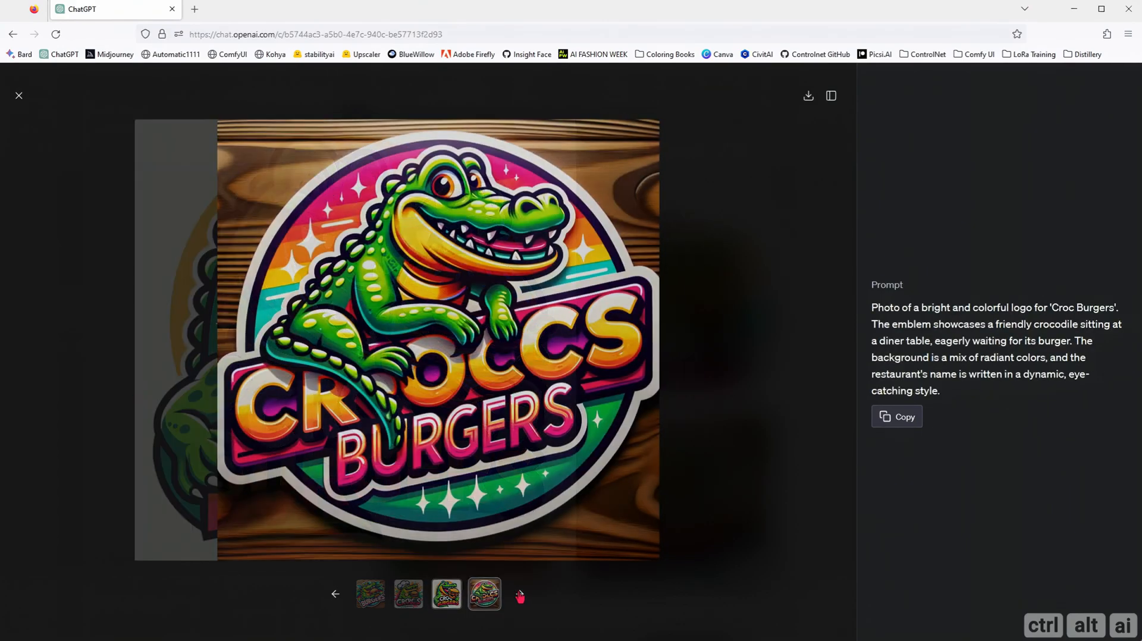
{"action": "left_click", "coordinate": [484, 594]}
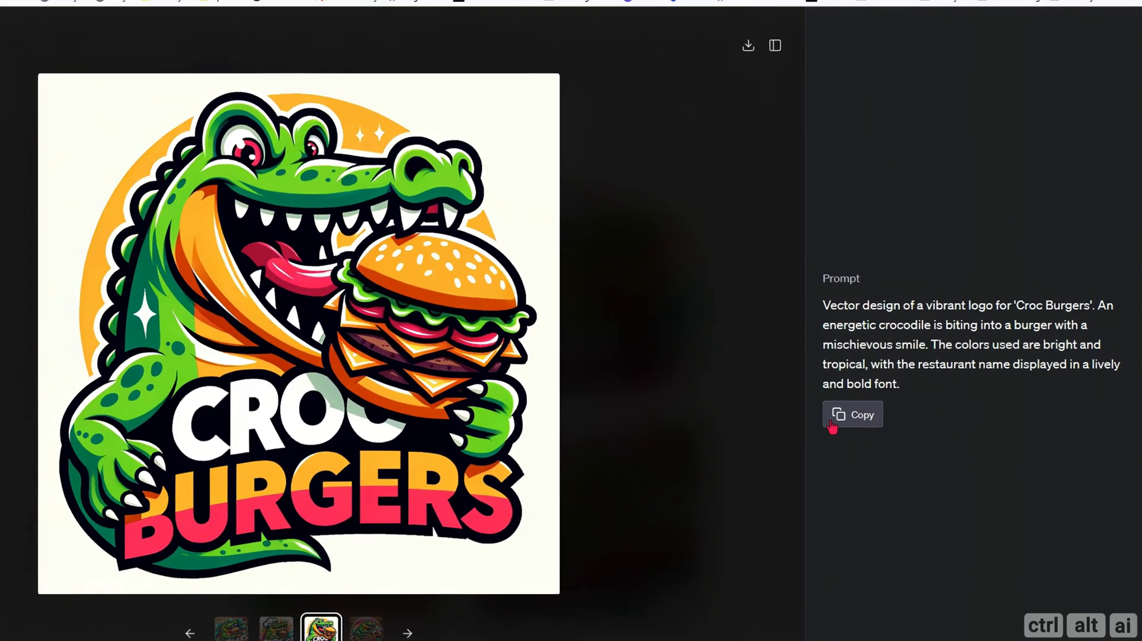
{"action": "left_click", "coordinate": [851, 415]}
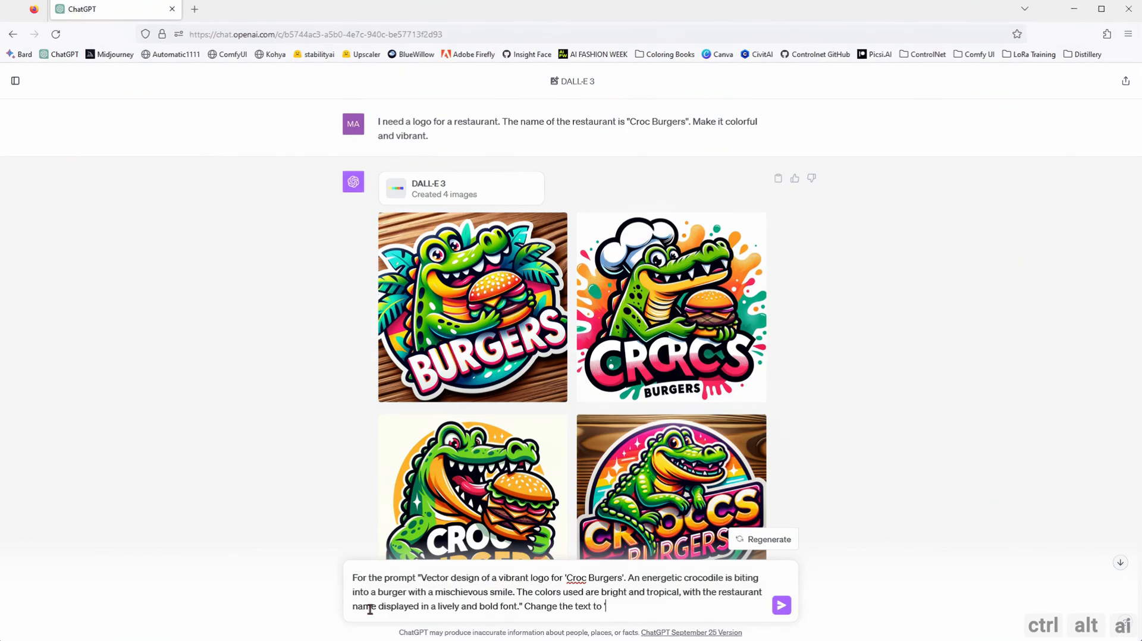
Rename the logo text to 'Hungry Burgers', then request red and yellow text and further colour changes.
{"action": "type", "text": "Hungry Burgers'"}
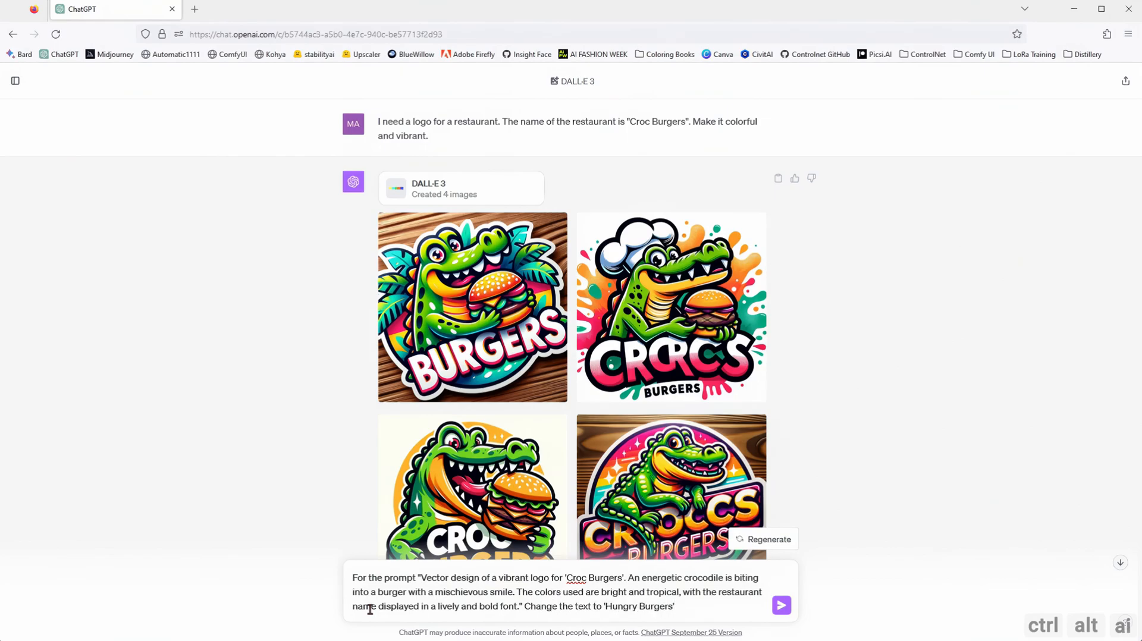
{"action": "left_click", "coordinate": [781, 606]}
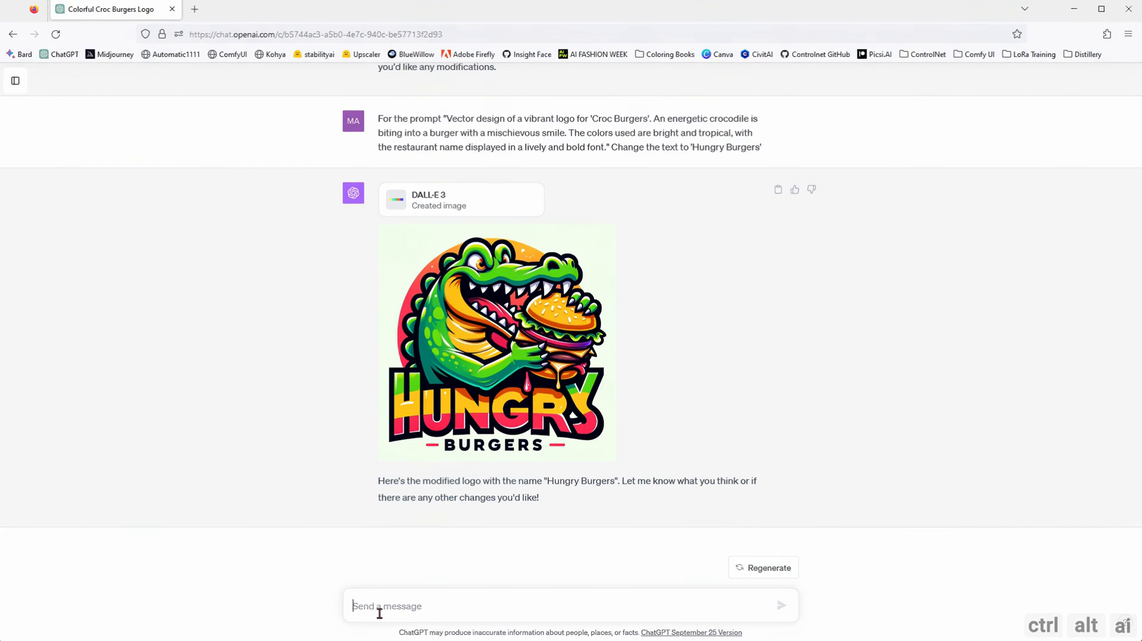
{"action": "type", "text": "Make the"}
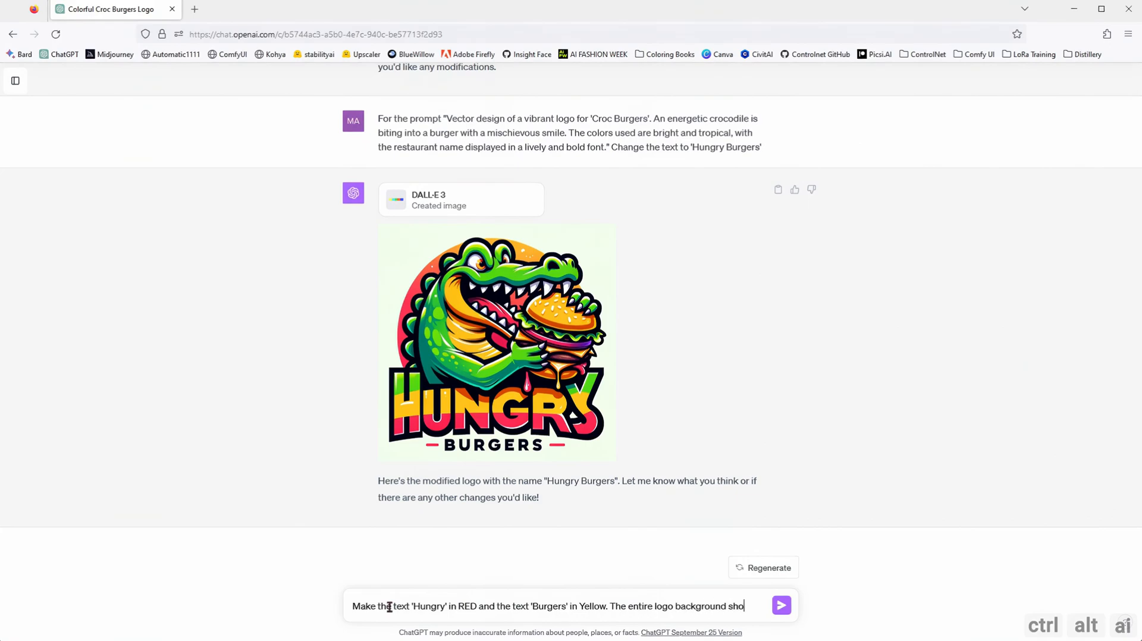
{"action": "left_click", "coordinate": [780, 606]}
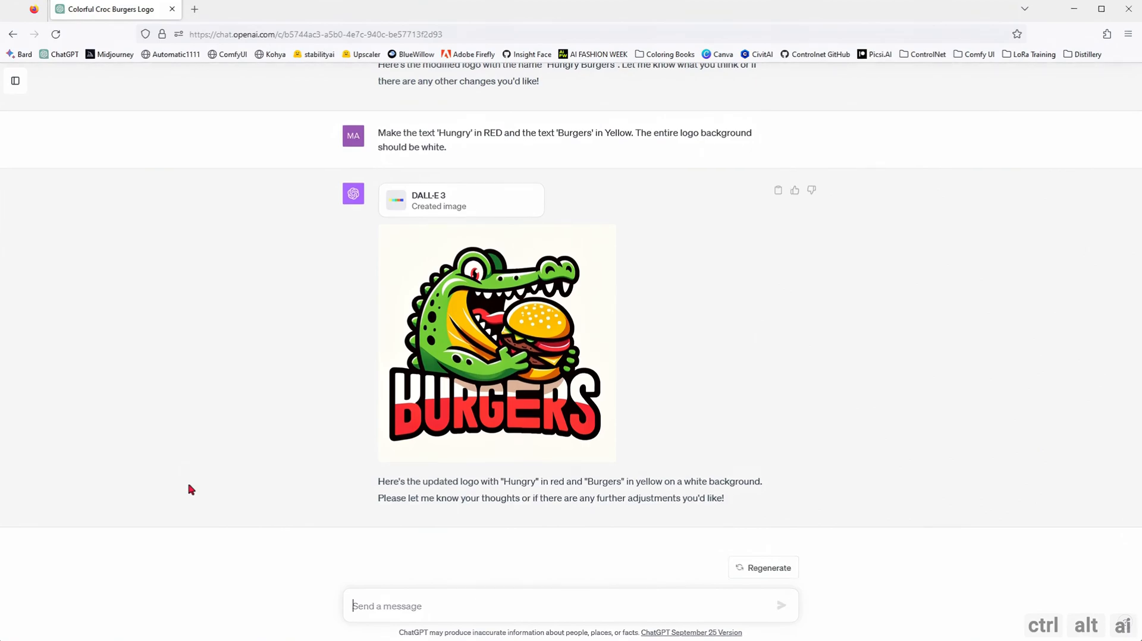
{"action": "type", "text": "Ch"}
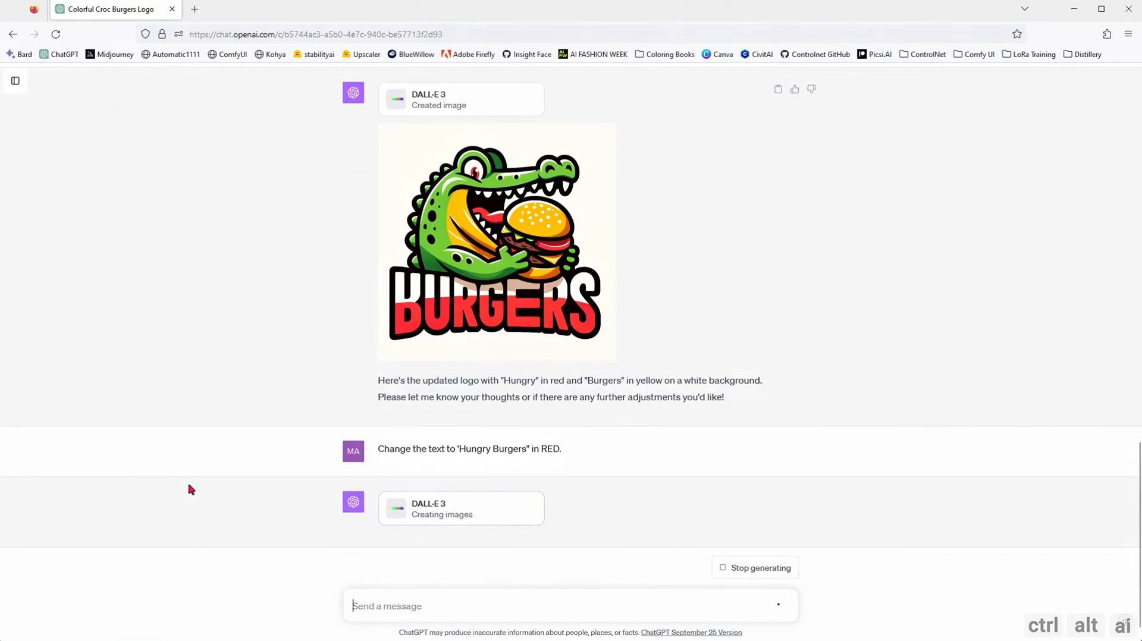
{"action": "scroll", "scroll_direction": "down", "scroll_amount": 3}
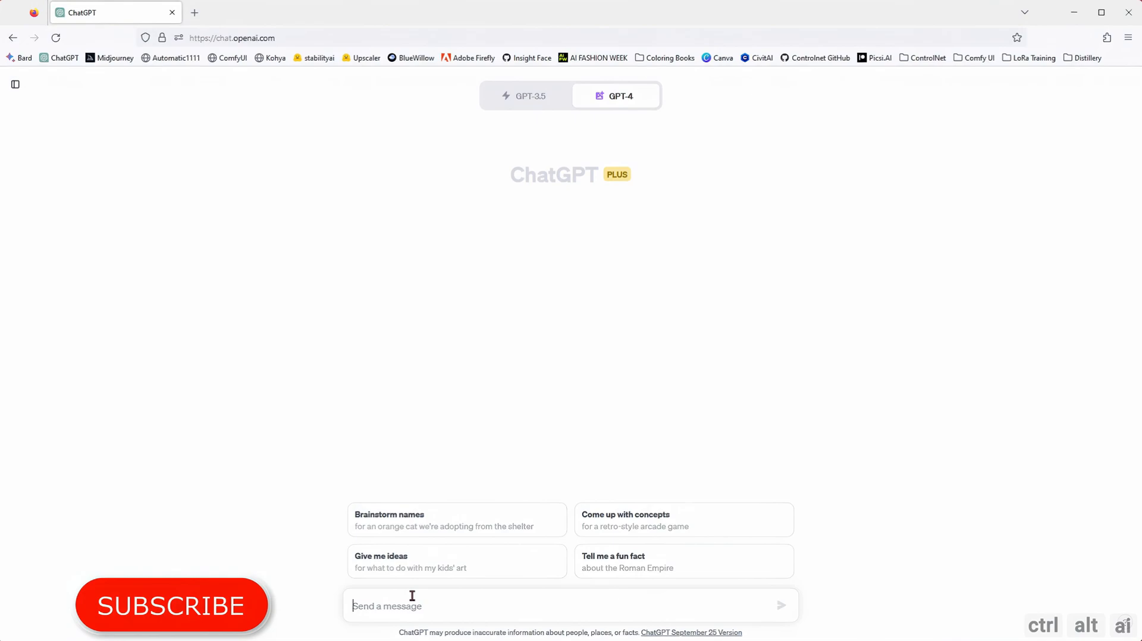
Ask for a cream Victorian-style dress with red and yellow fractal floral patterns.
{"action": "type", "text": "I am a fashion designer."}
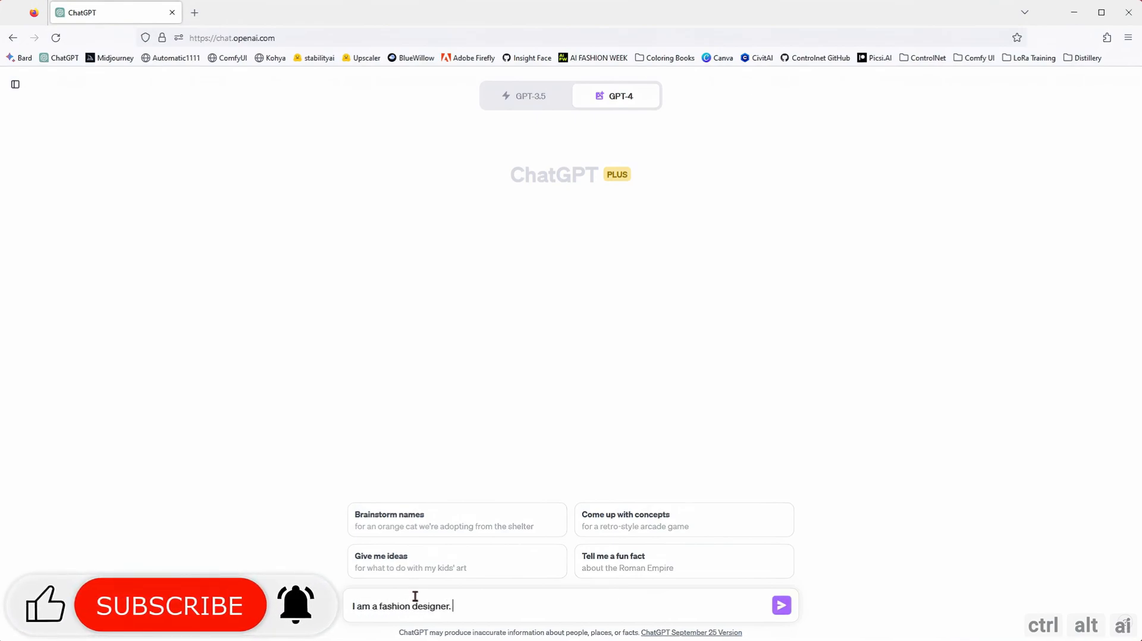
{"action": "type", "text": "Can you design a dress"}
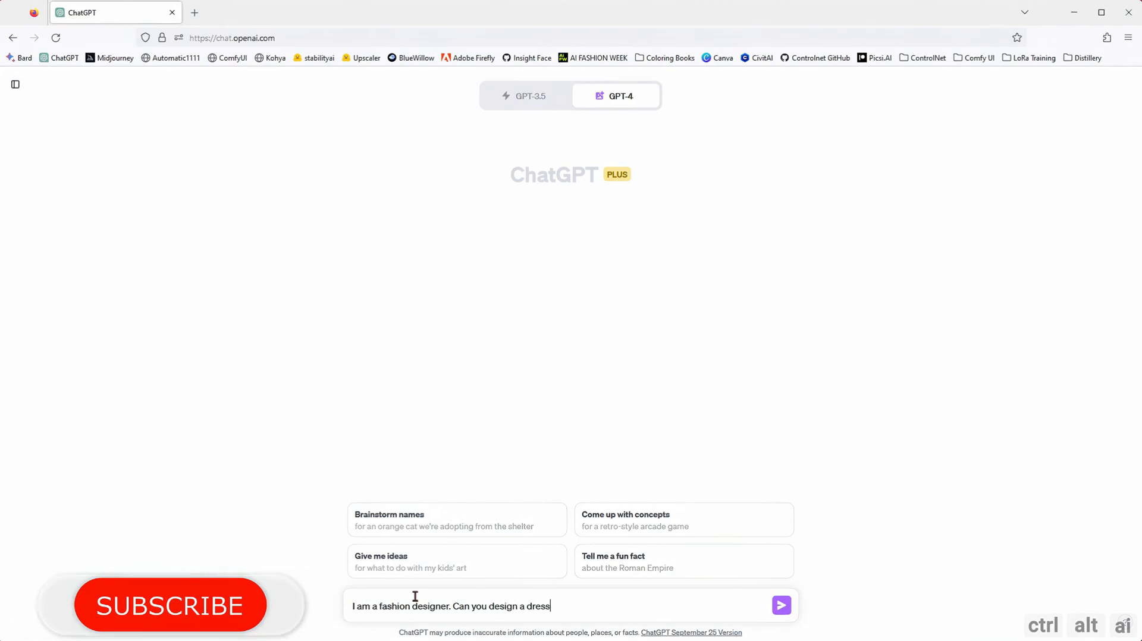
{"action": "type", "text": "in victorian"}
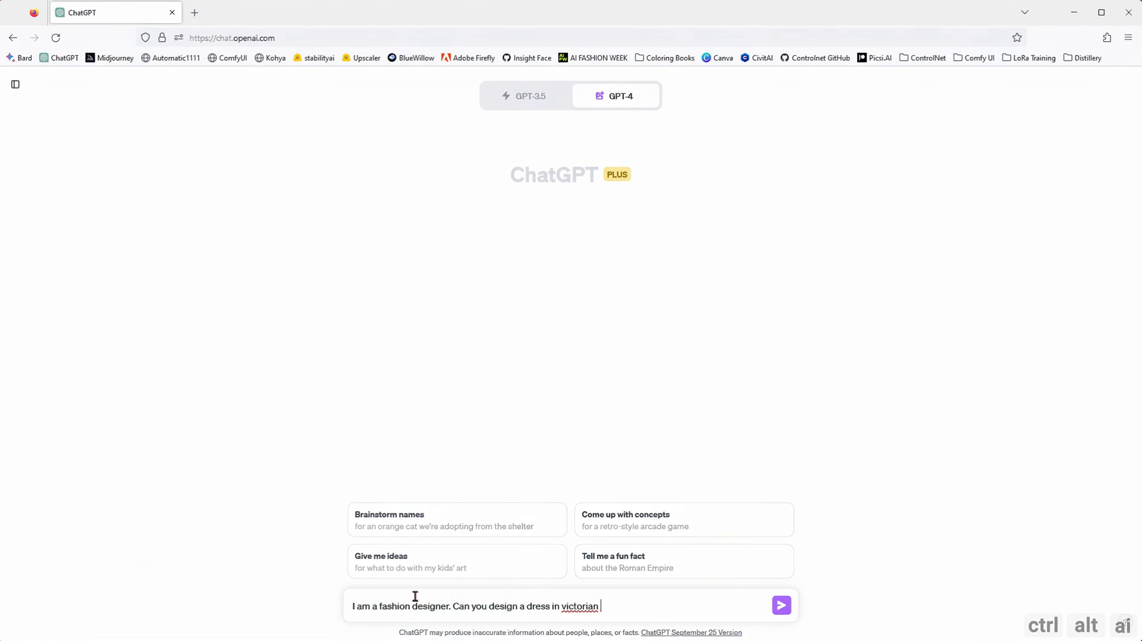
{"action": "type", "text": "style with fr"}
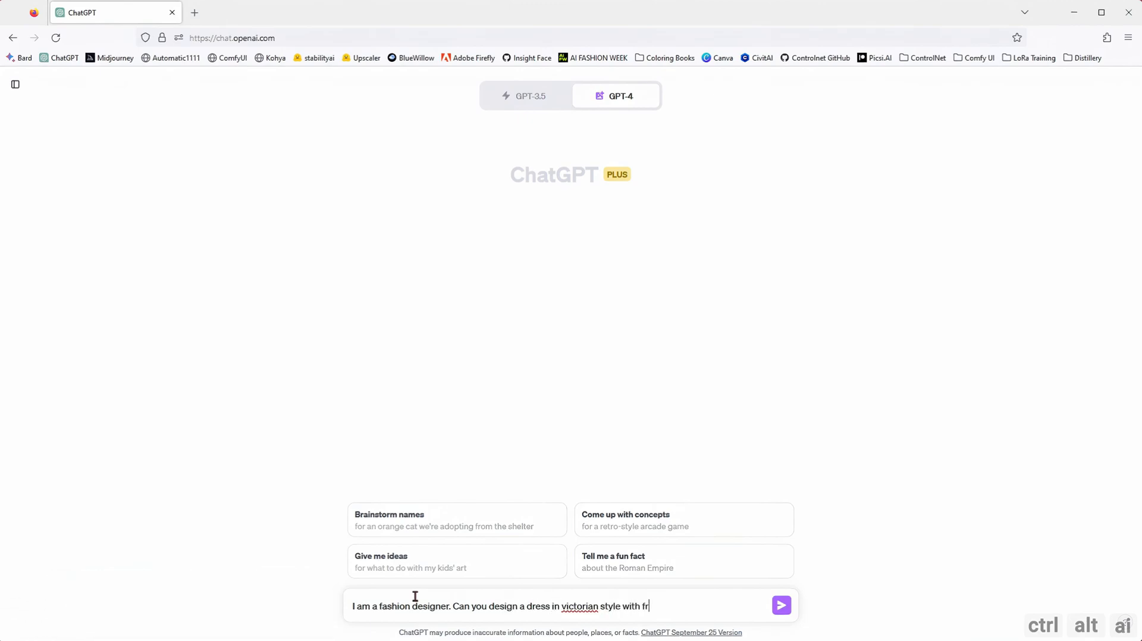
{"action": "type", "text": "actal floral patterns of red and yellow flowers"}
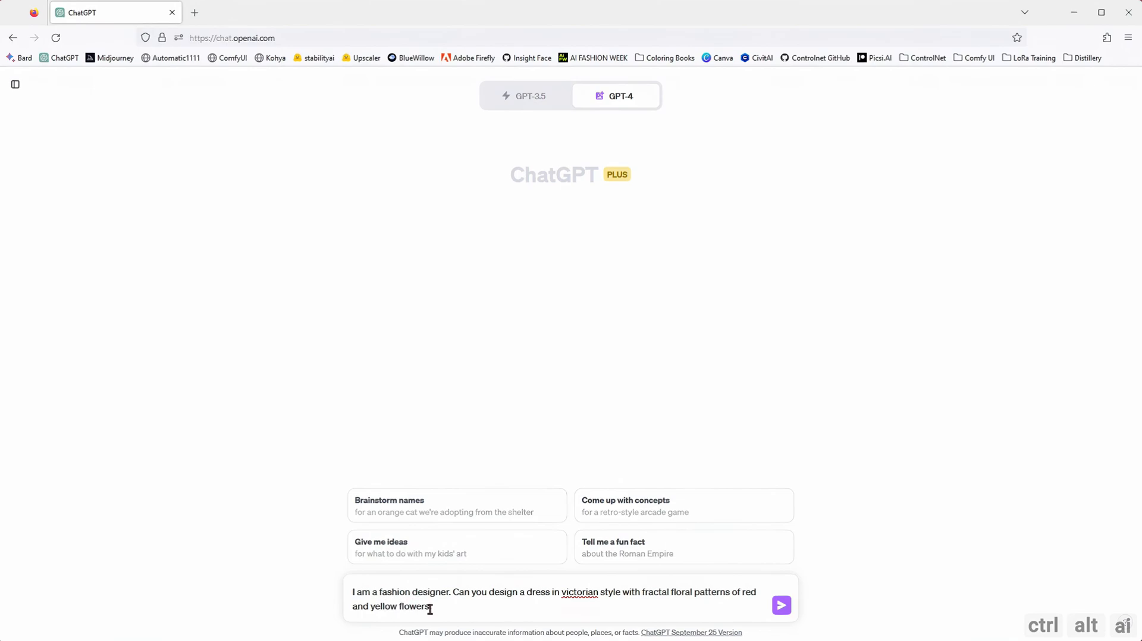
{"action": "type", "text": "Make the dress light"}
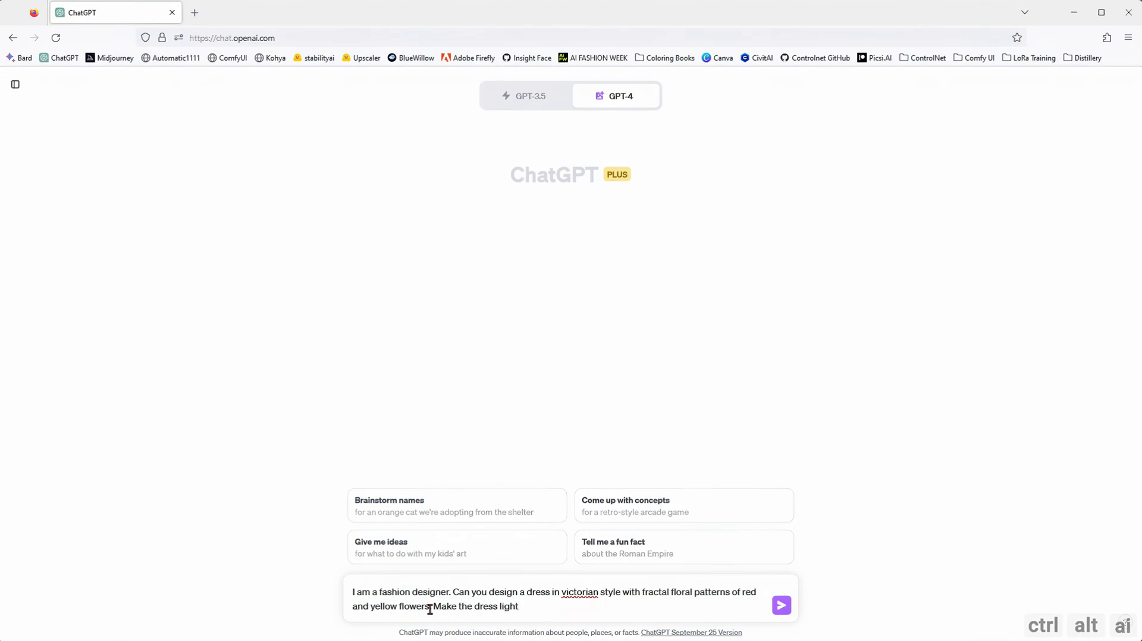
{"action": "type", "text": "color like cream"}
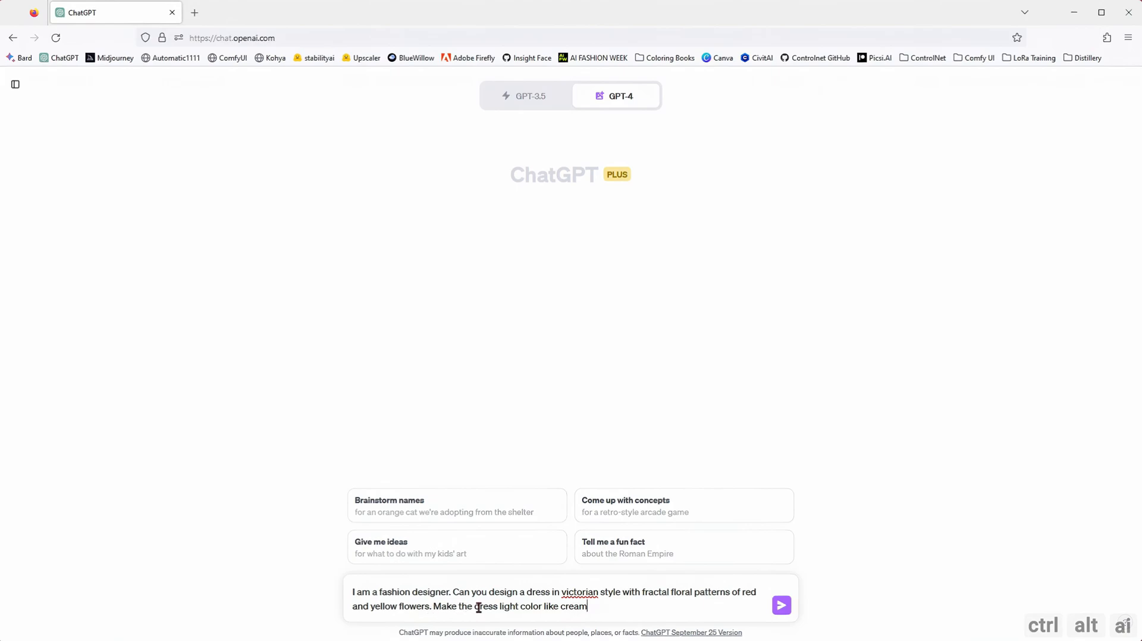
{"action": "left_click", "coordinate": [781, 606]}
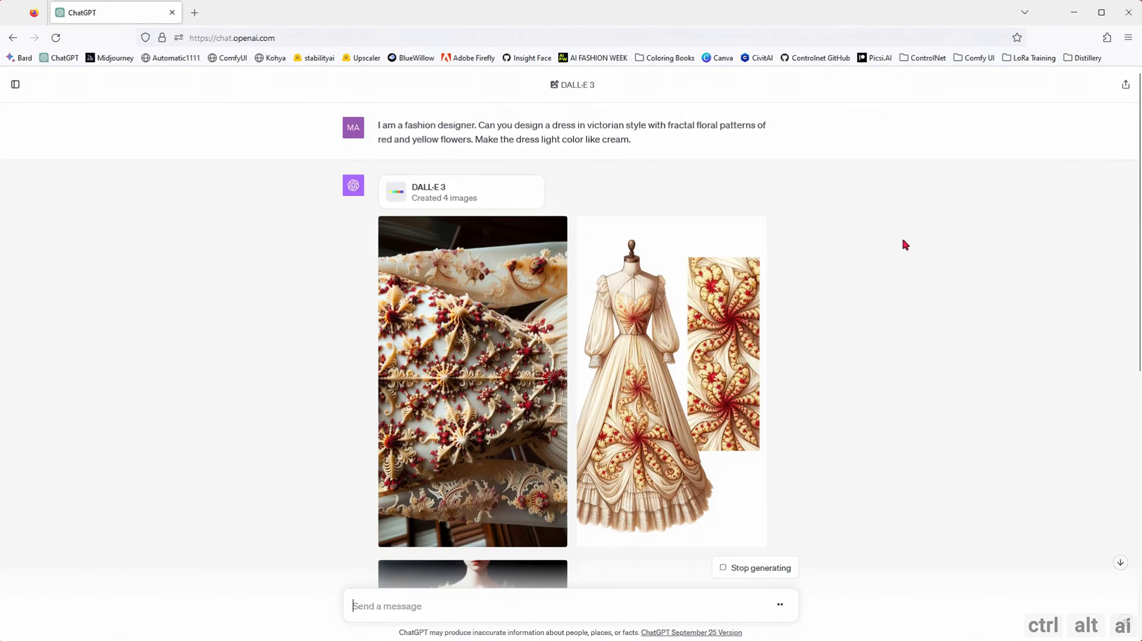
Scroll through the four generated Victorian dress designs and their descriptions.
{"action": "scroll", "scroll_direction": "down", "scroll_amount": 3}
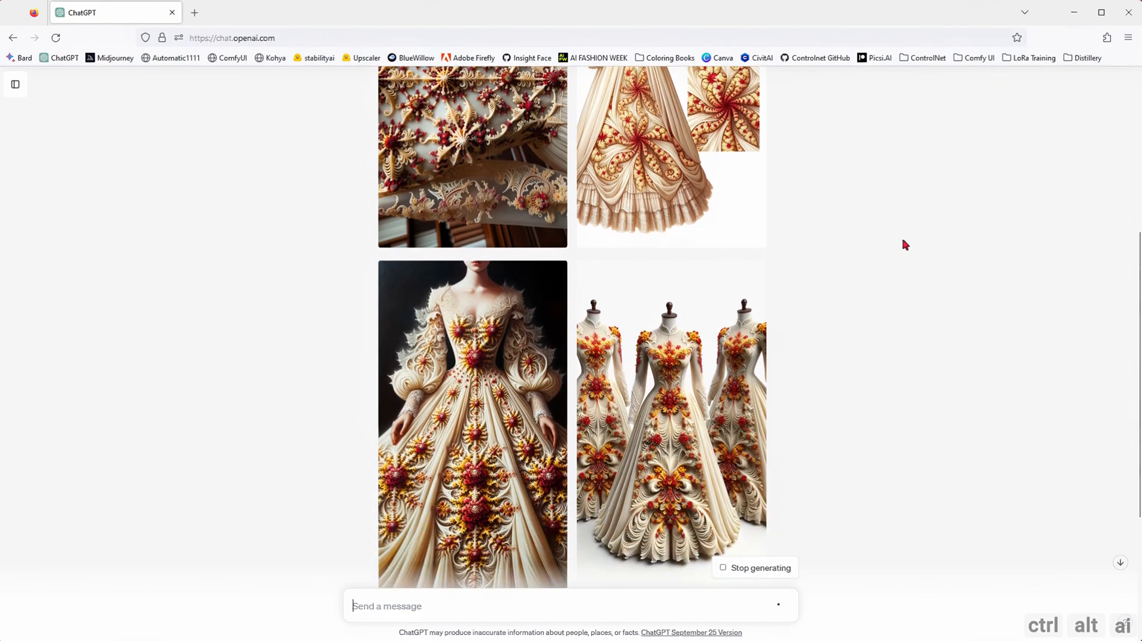
{"action": "scroll", "scroll_direction": "down", "scroll_amount": 3}
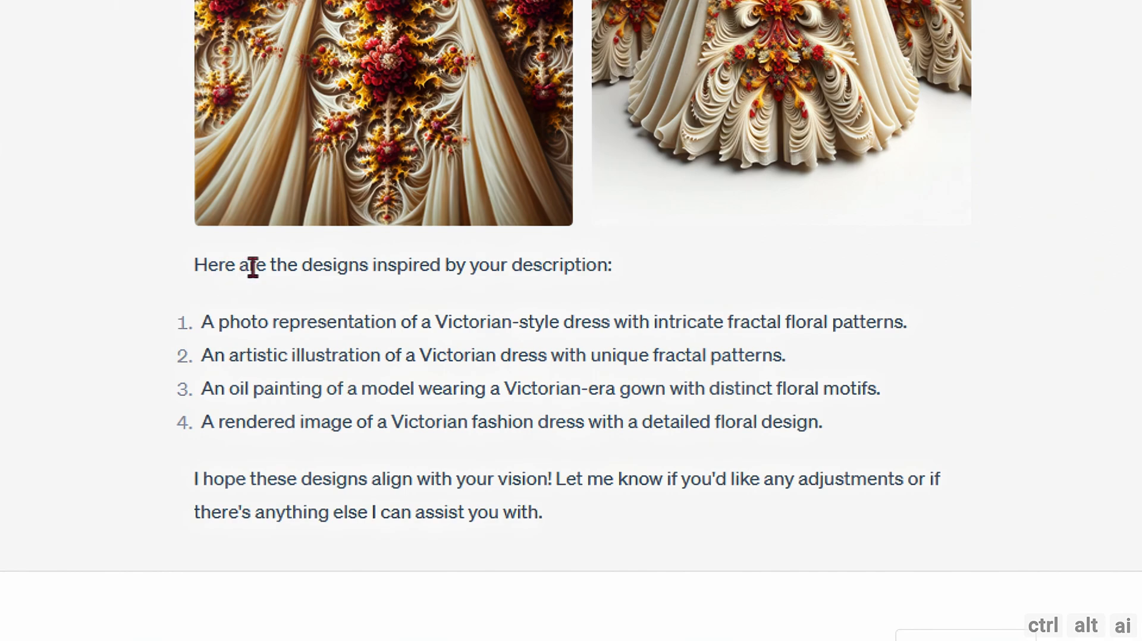
{"action": "mouse_move", "coordinate": [251, 330]}
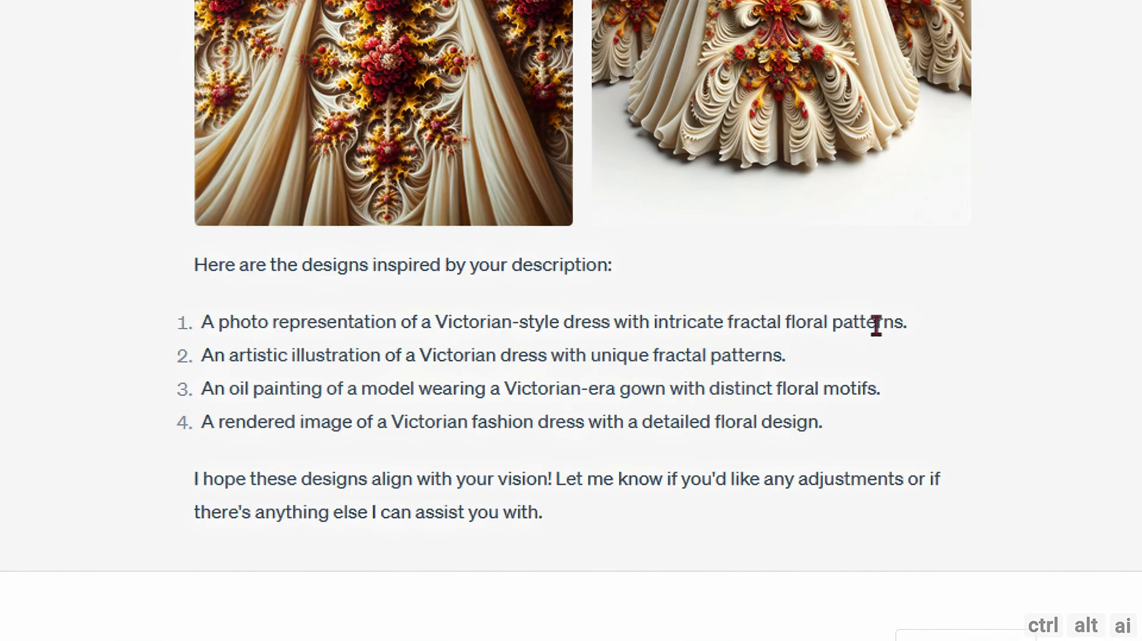
{"action": "mouse_move", "coordinate": [646, 365]}
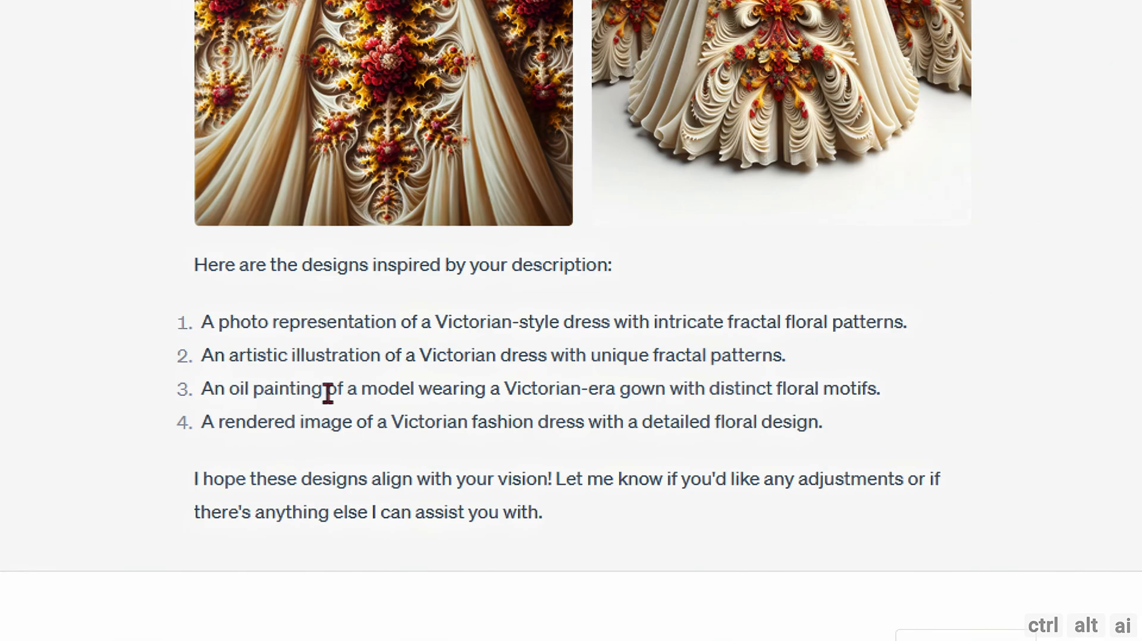
{"action": "mouse_move", "coordinate": [604, 423]}
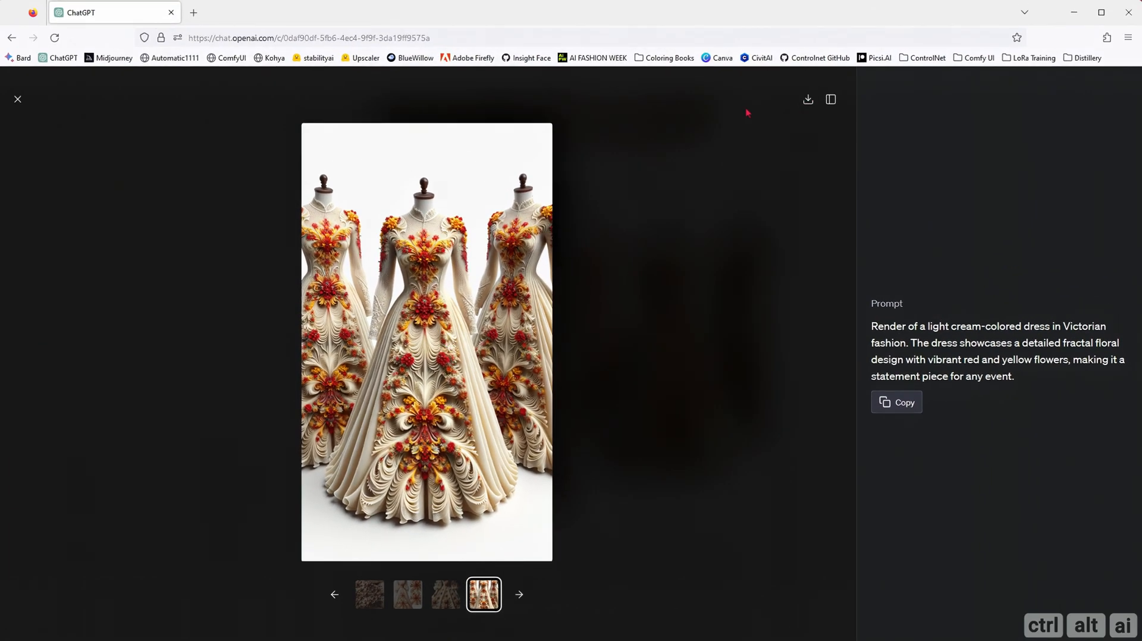
Ask to isolate the fourth image into a single dress, then preview the result.
{"action": "left_click", "coordinate": [17, 99]}
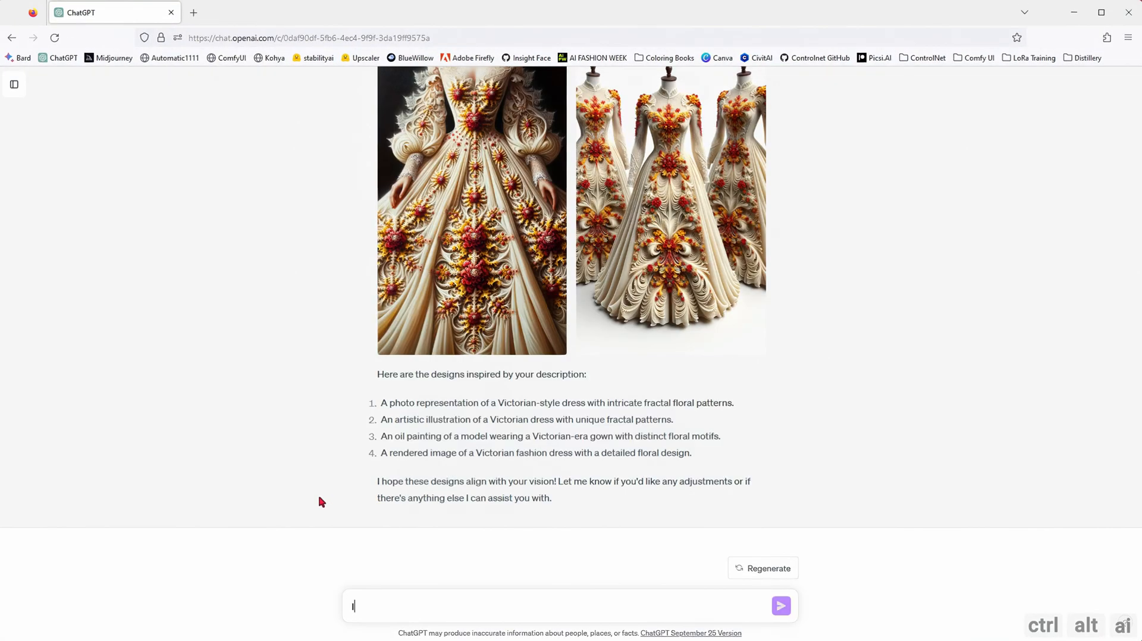
{"action": "type", "text": "In the 4th image can you"}
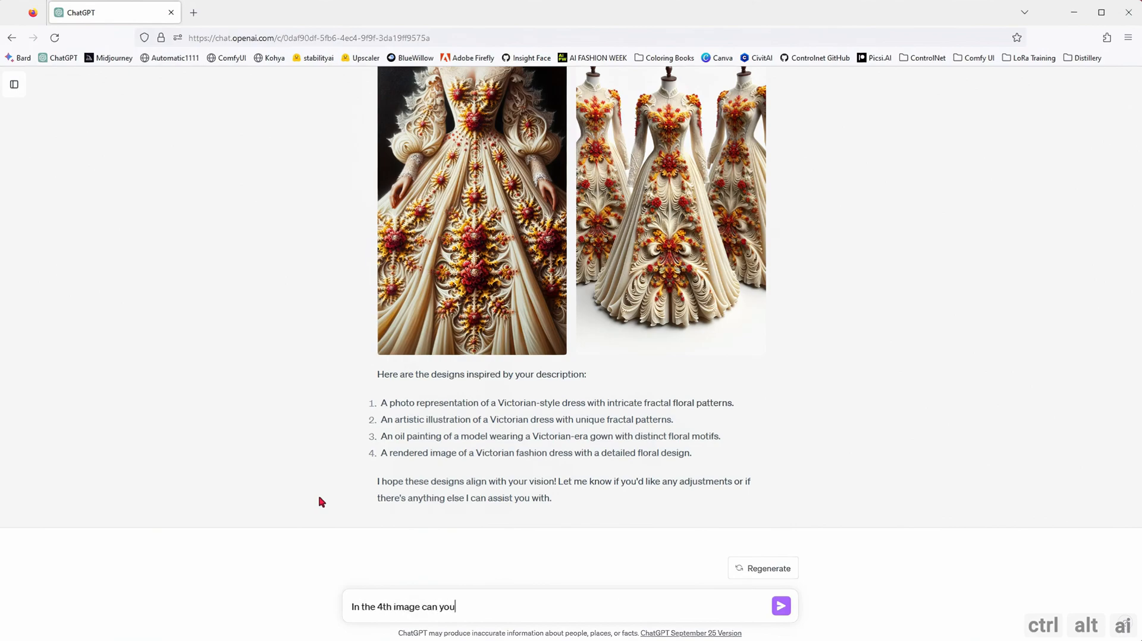
{"action": "type", "text": "isolate the"}
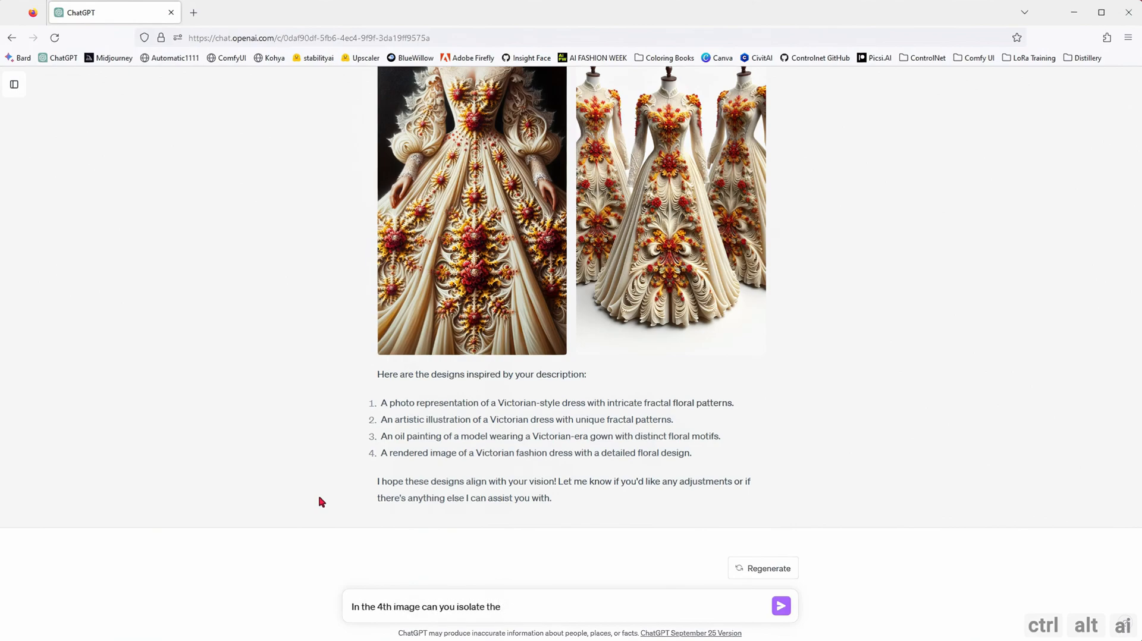
{"action": "type", "text": "dress into a single dress, ins"}
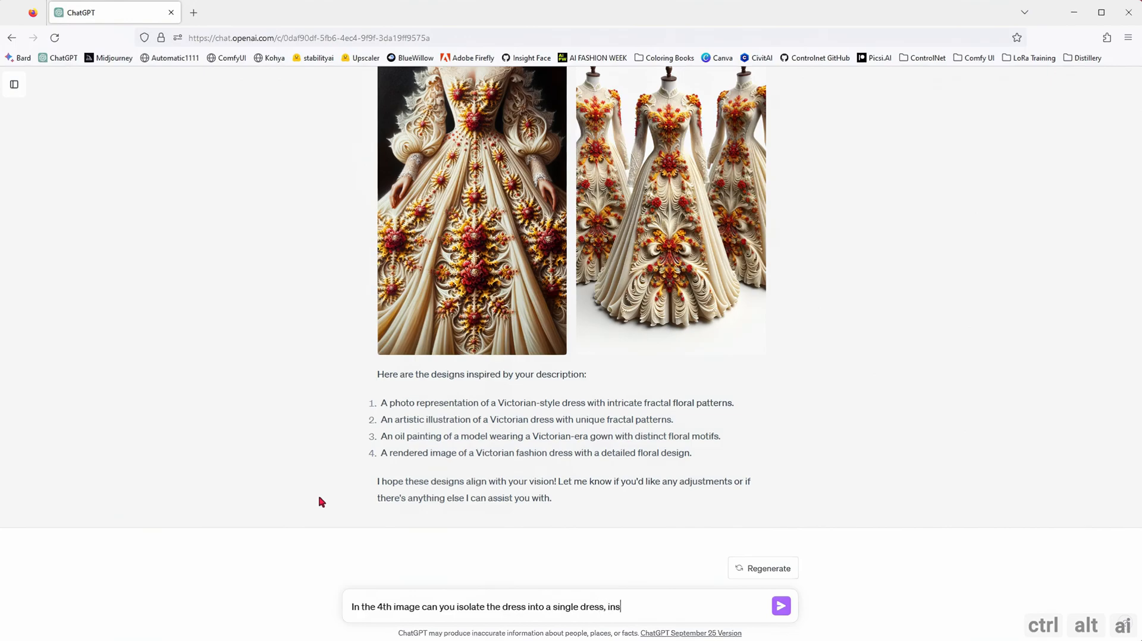
{"action": "left_click", "coordinate": [781, 606]}
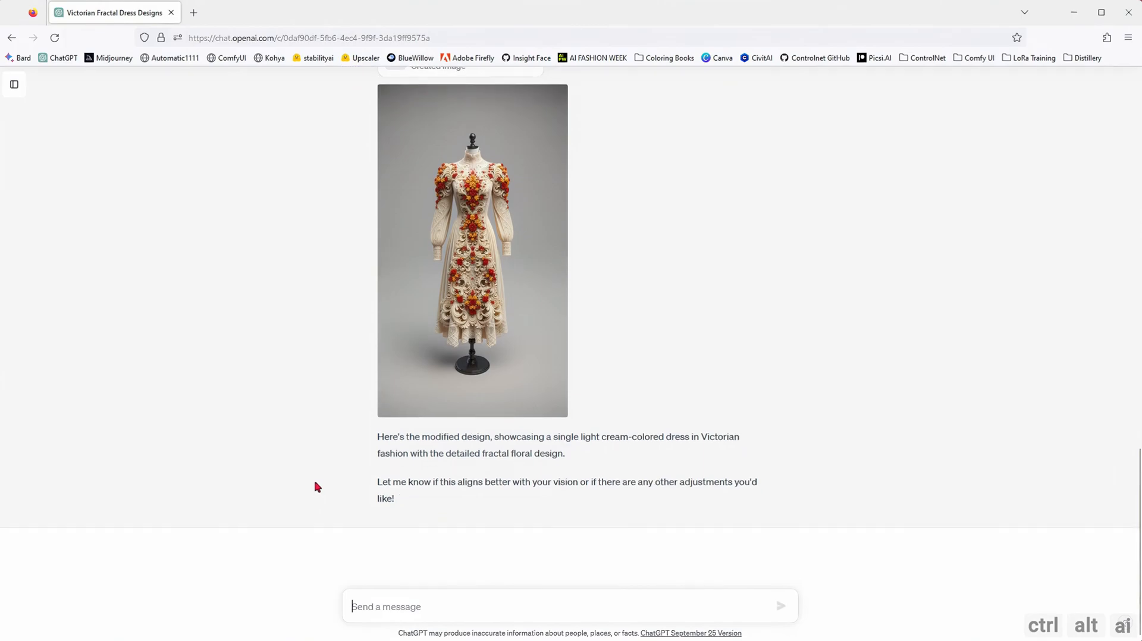
{"action": "left_click", "coordinate": [472, 250]}
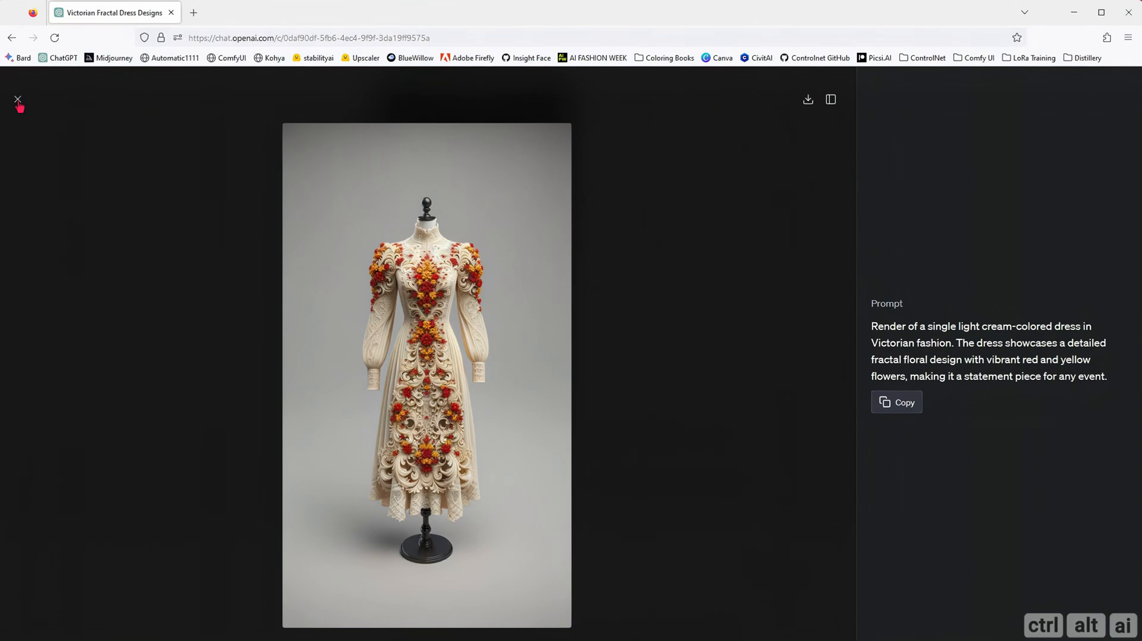
{"action": "left_click", "coordinate": [17, 100]}
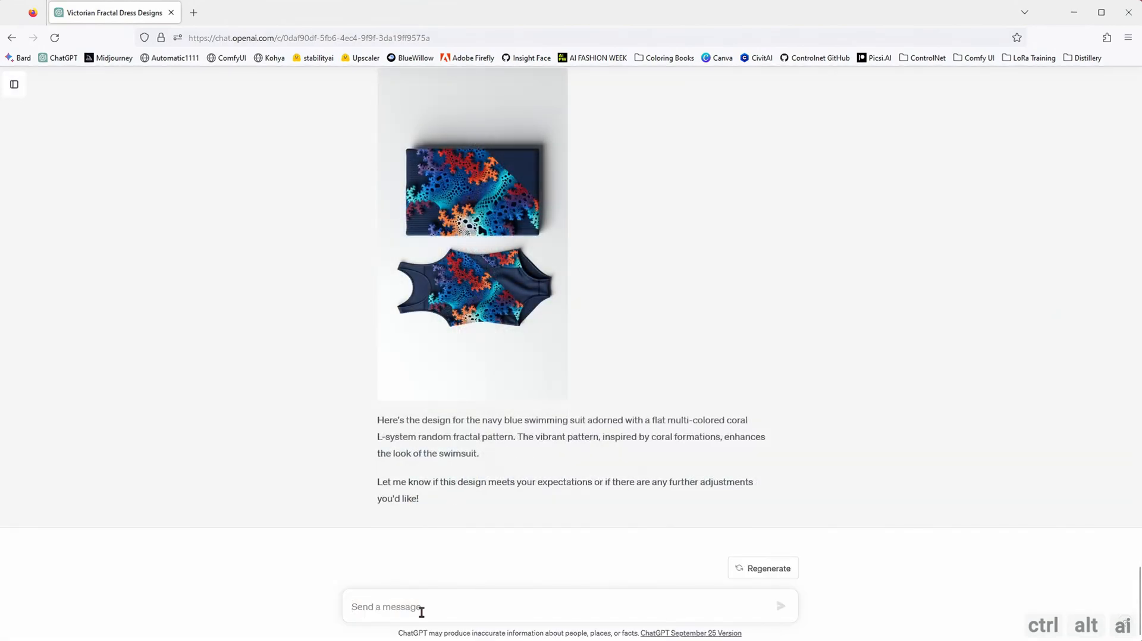
Request a simple light linen short-sleeved shirt with a top pocket and enlarge it.
{"action": "type", "text": "Let's try making a simple"}
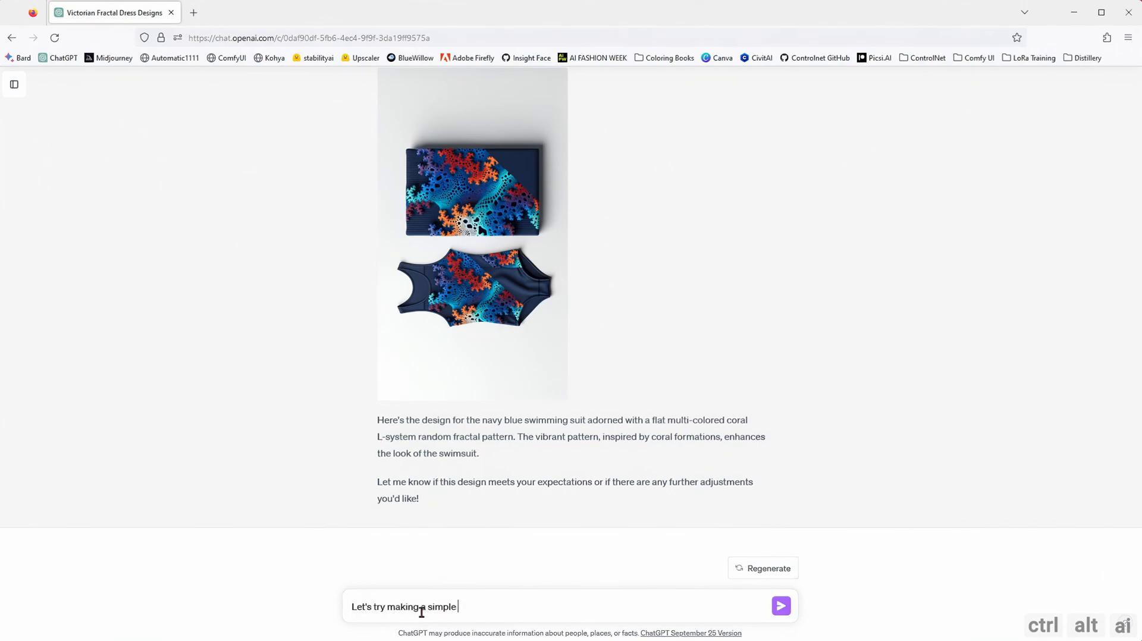
{"action": "type", "text": "shirt, linen material and light color, short sleeves,"}
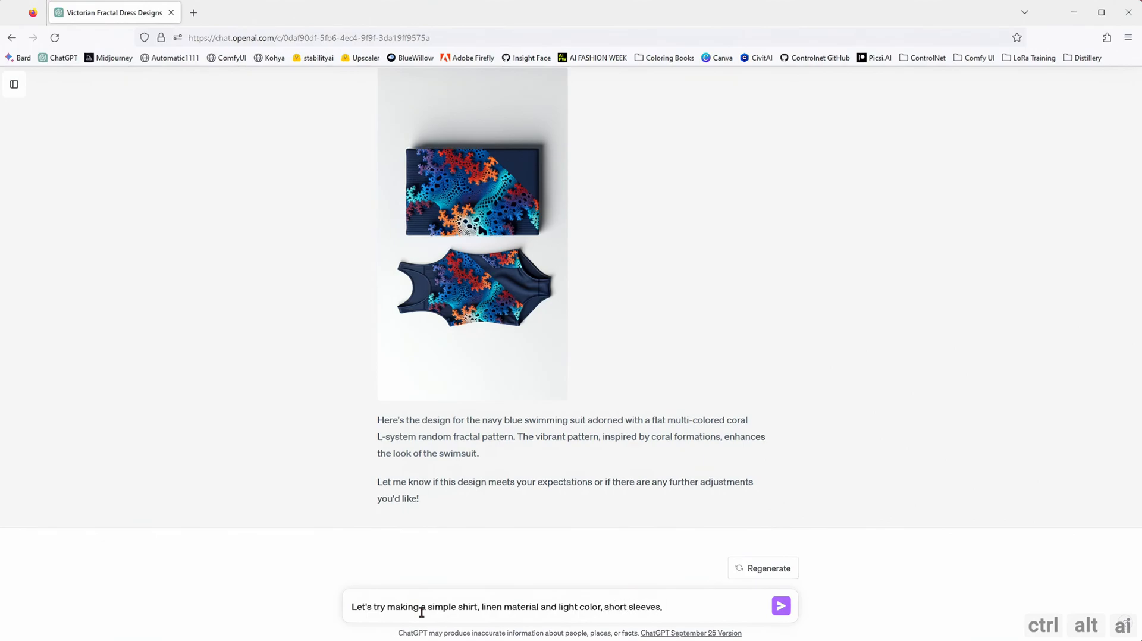
{"action": "type", "text": "top pocket"}
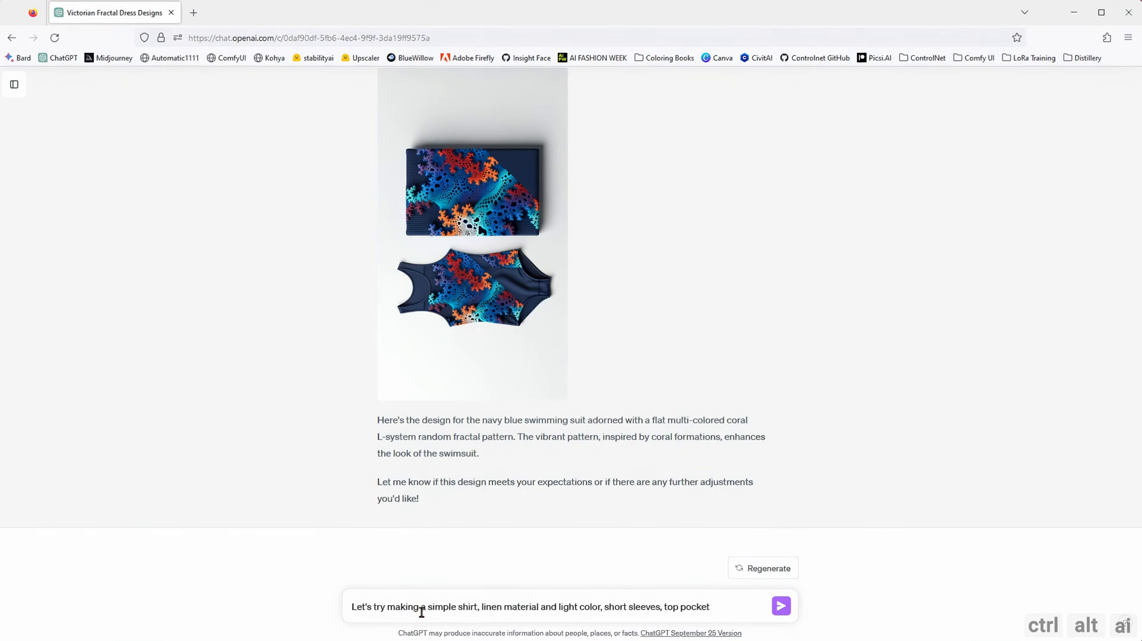
{"action": "left_click", "coordinate": [780, 606]}
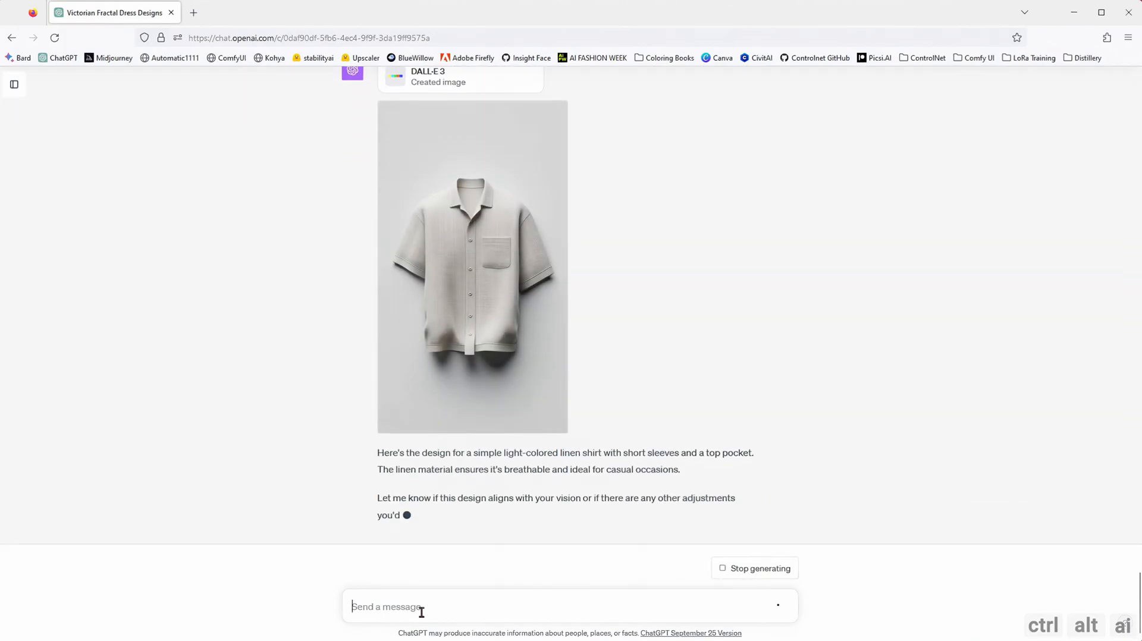
{"action": "left_click", "coordinate": [472, 267]}
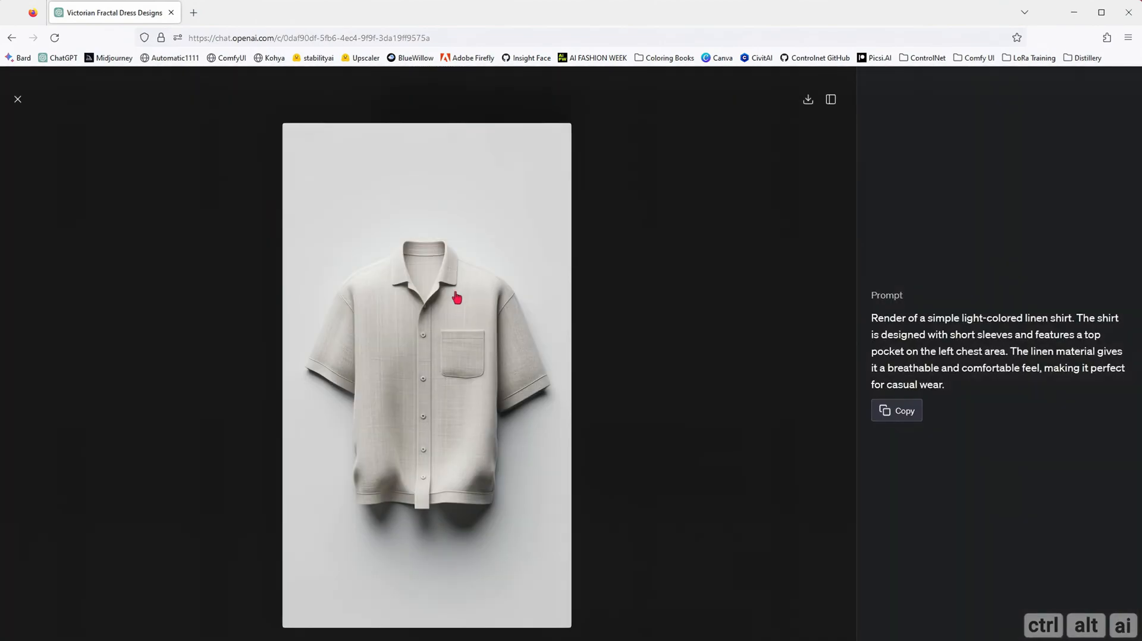
{"action": "mouse_move", "coordinate": [640, 370]}
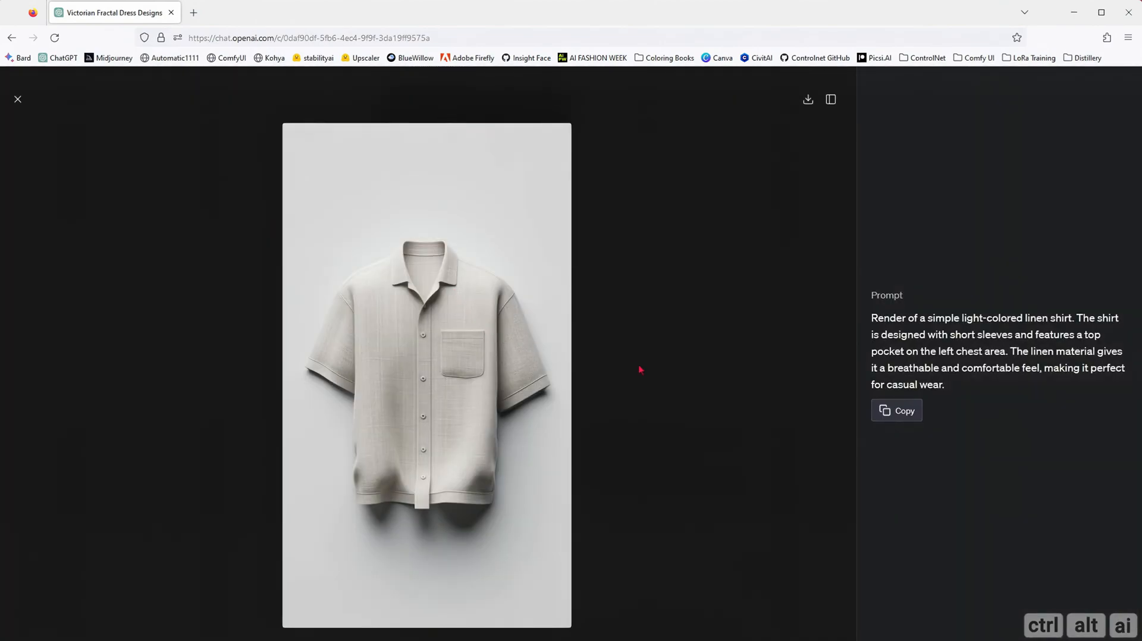
Ask for the linen shirt recoloured to light linen blue.
{"action": "left_click", "coordinate": [17, 100]}
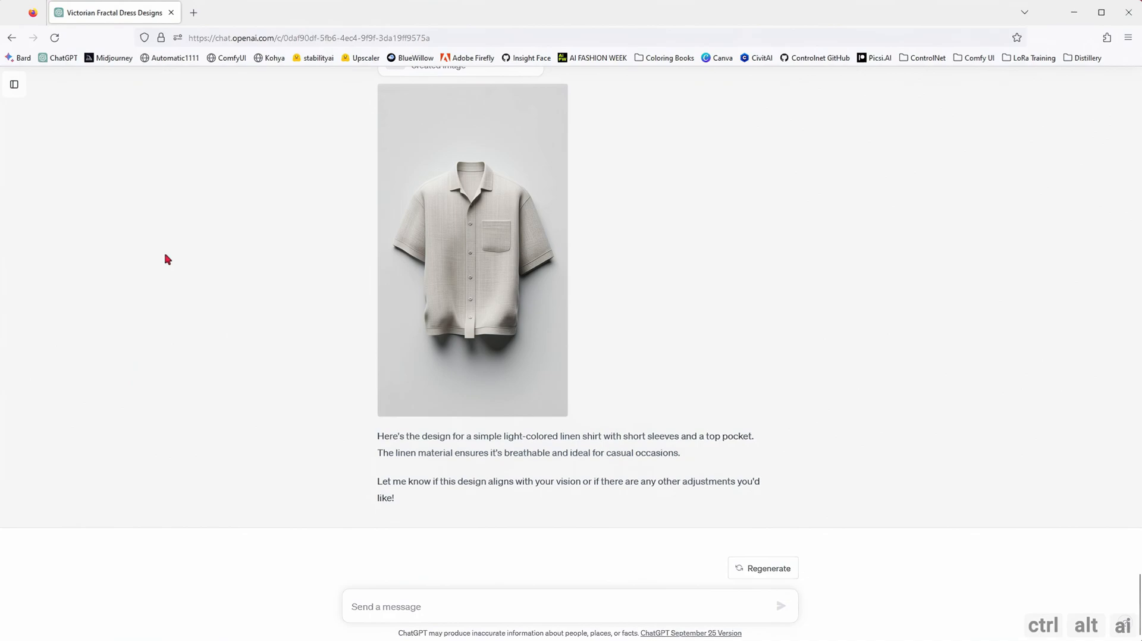
{"action": "type", "text": "Can you change the color to light linen blue?"}
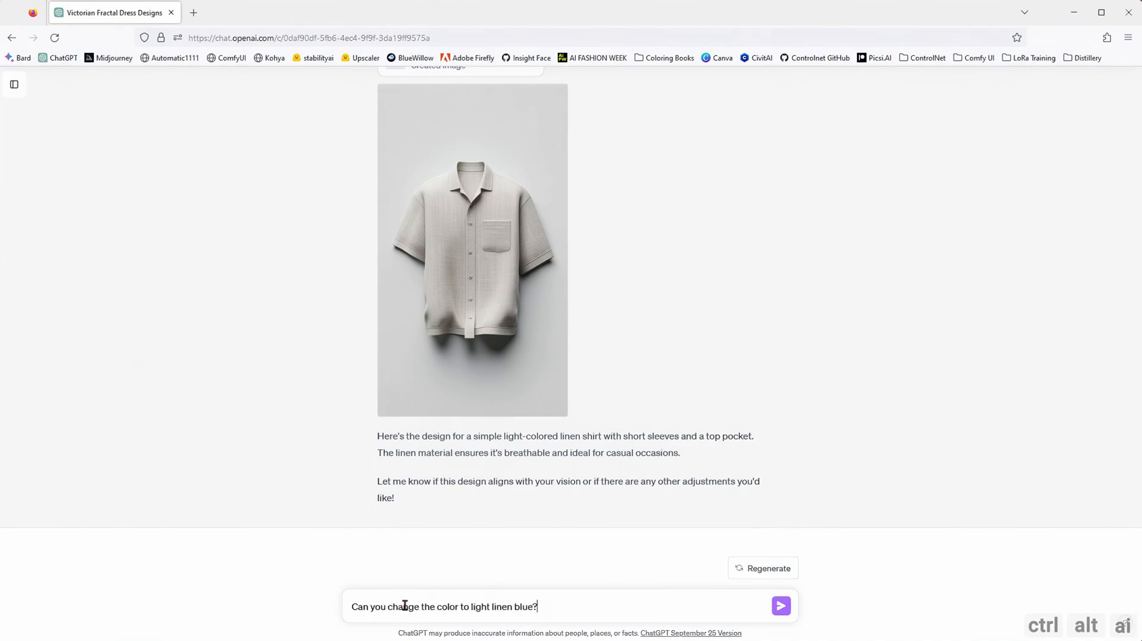
{"action": "left_click", "coordinate": [780, 606]}
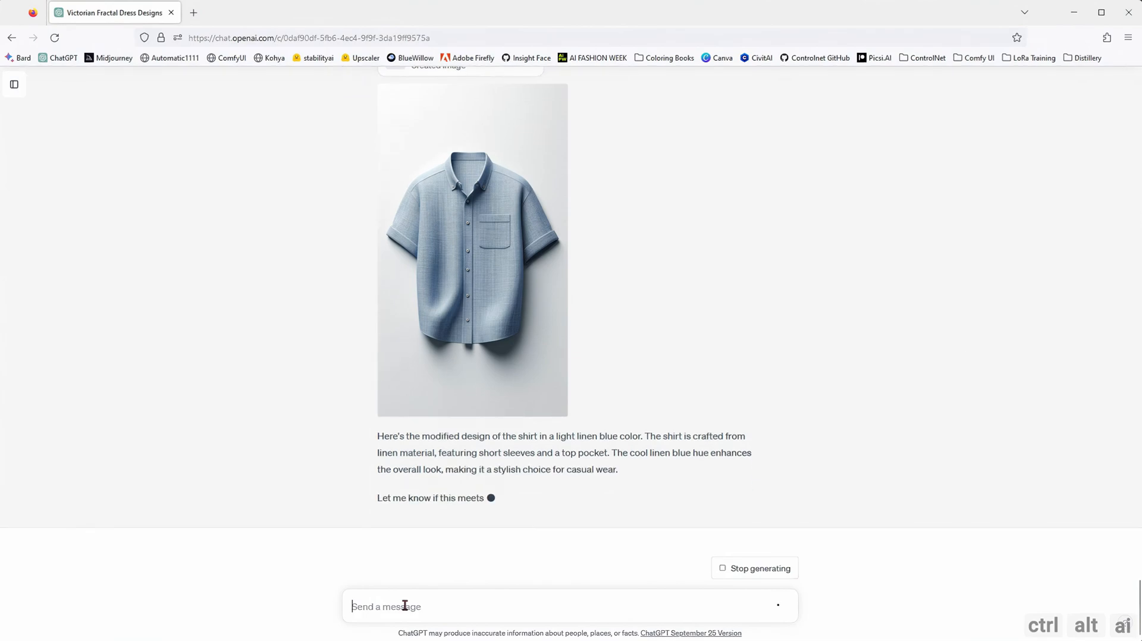
Request long sleeves for the blue shirt, then ask to remove its pocket.
{"action": "type", "text": "Can you make this in"}
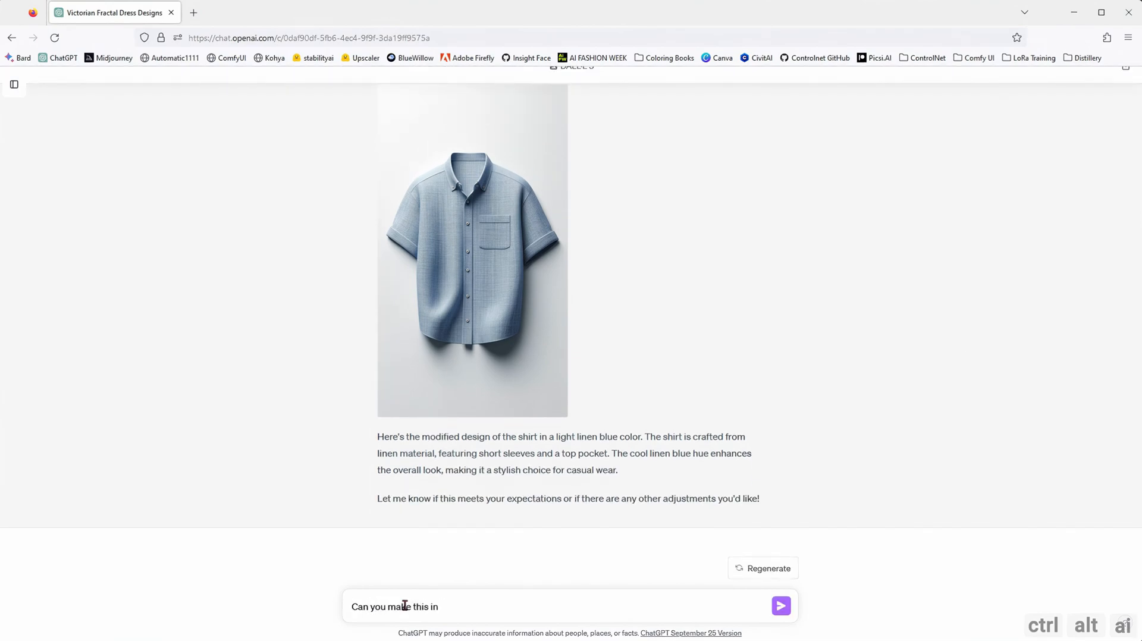
{"action": "left_click", "coordinate": [780, 606]}
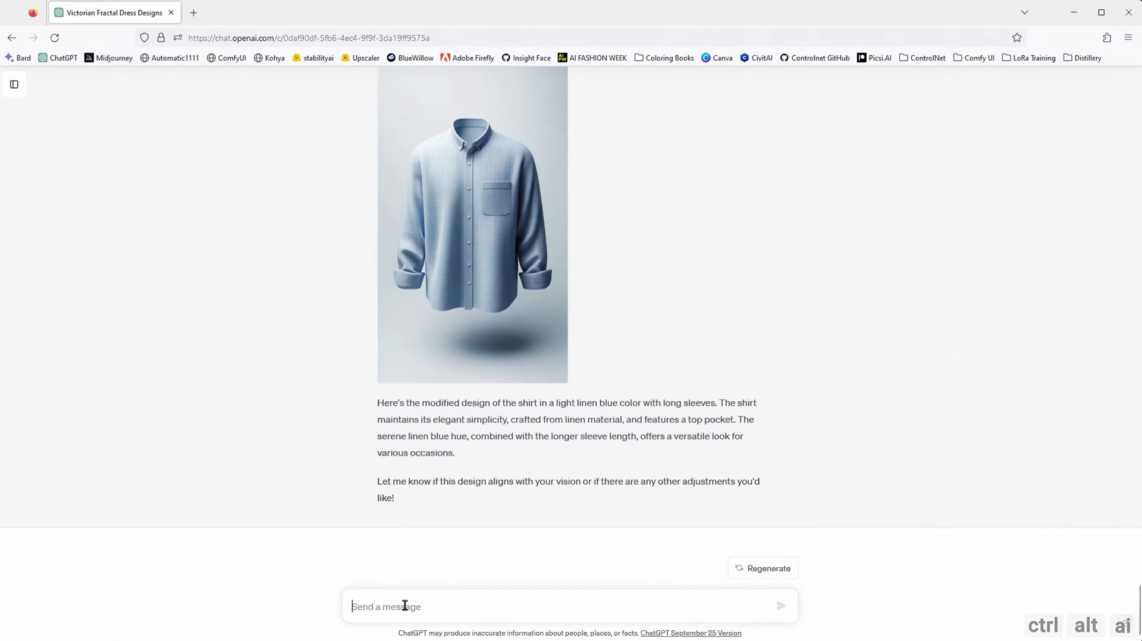
{"action": "type", "text": "can you remove the pock"}
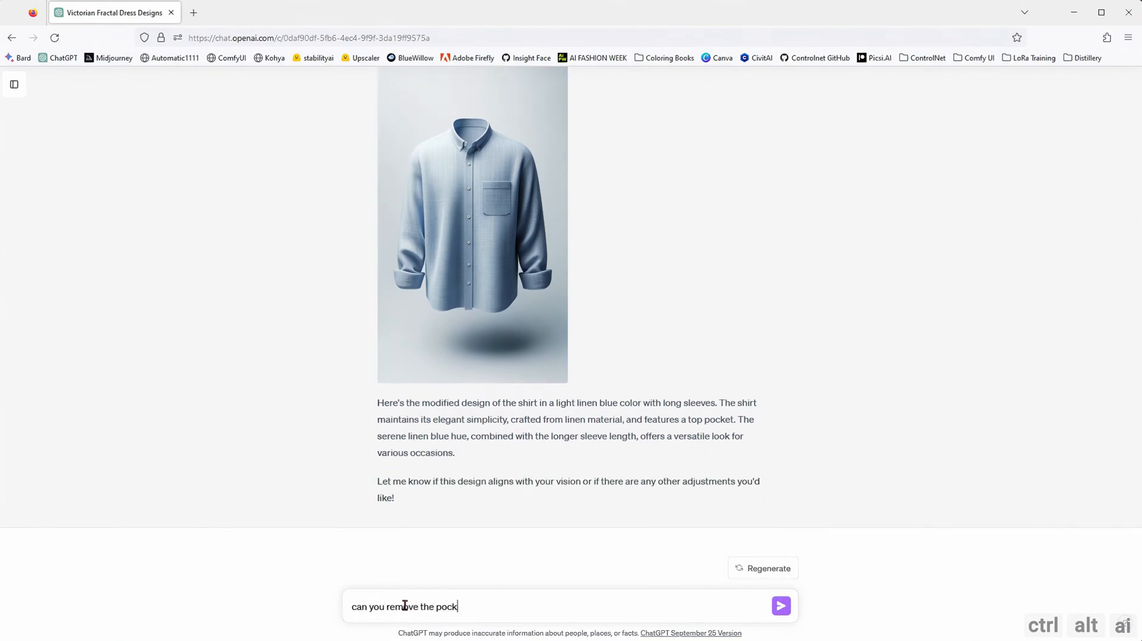
{"action": "left_click", "coordinate": [780, 605]}
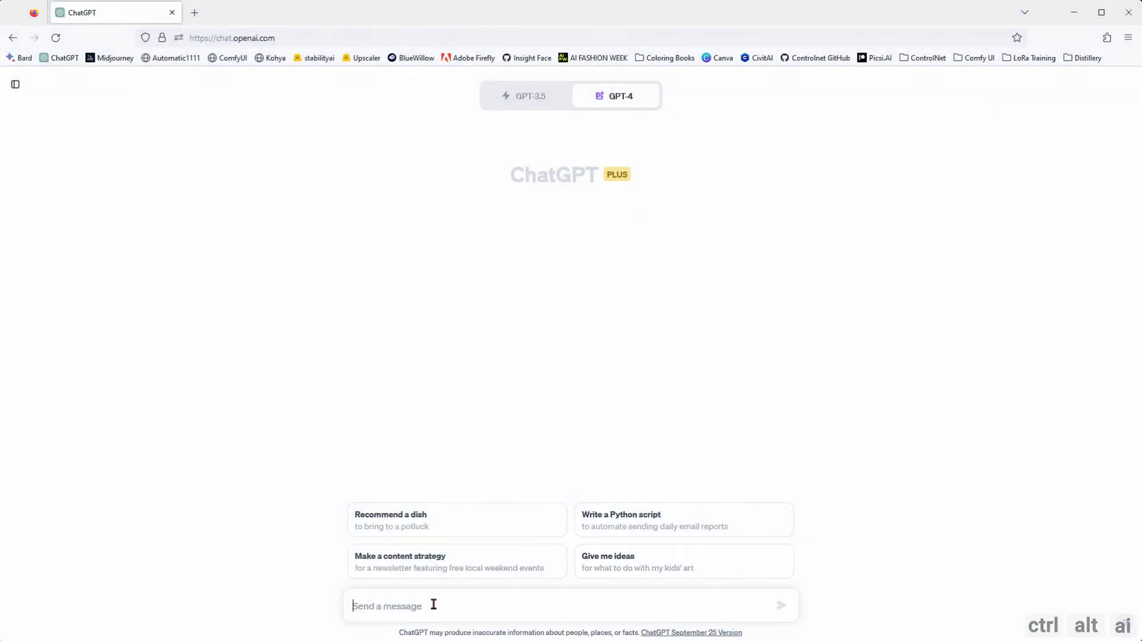
Send a request for a delicate Italian 22k gold bridal ring with a 1-carat rose-cut diamond.
{"action": "type", "text": "I want to design an engagement ring for a bride which sports a light and delicate italian design in 22k gold and a 1 kar"}
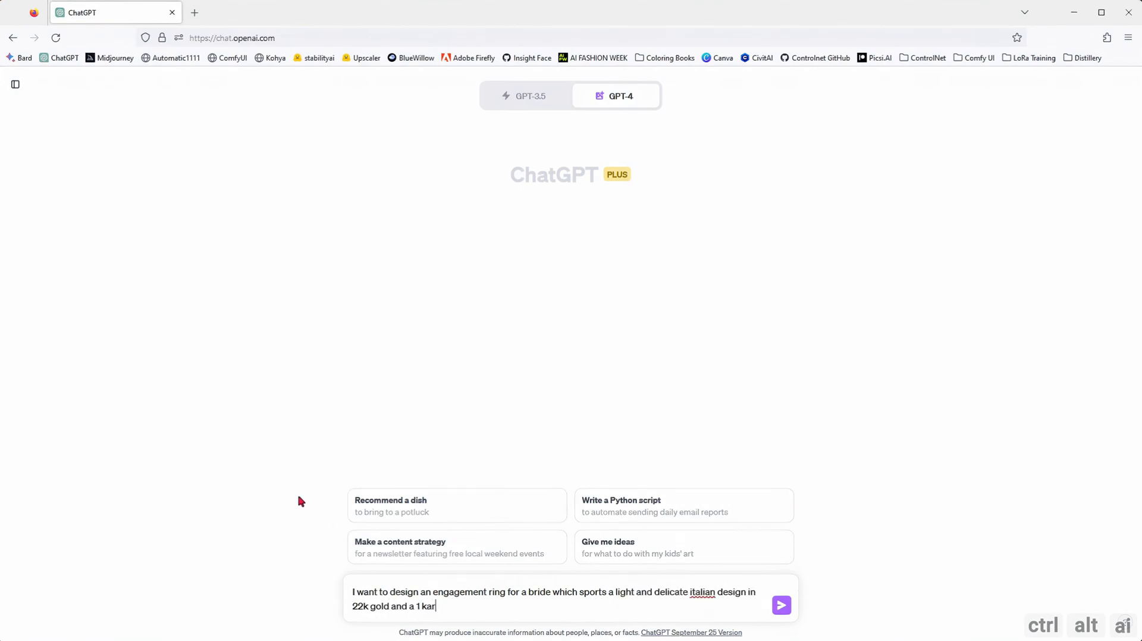
{"action": "left_click", "coordinate": [780, 606]}
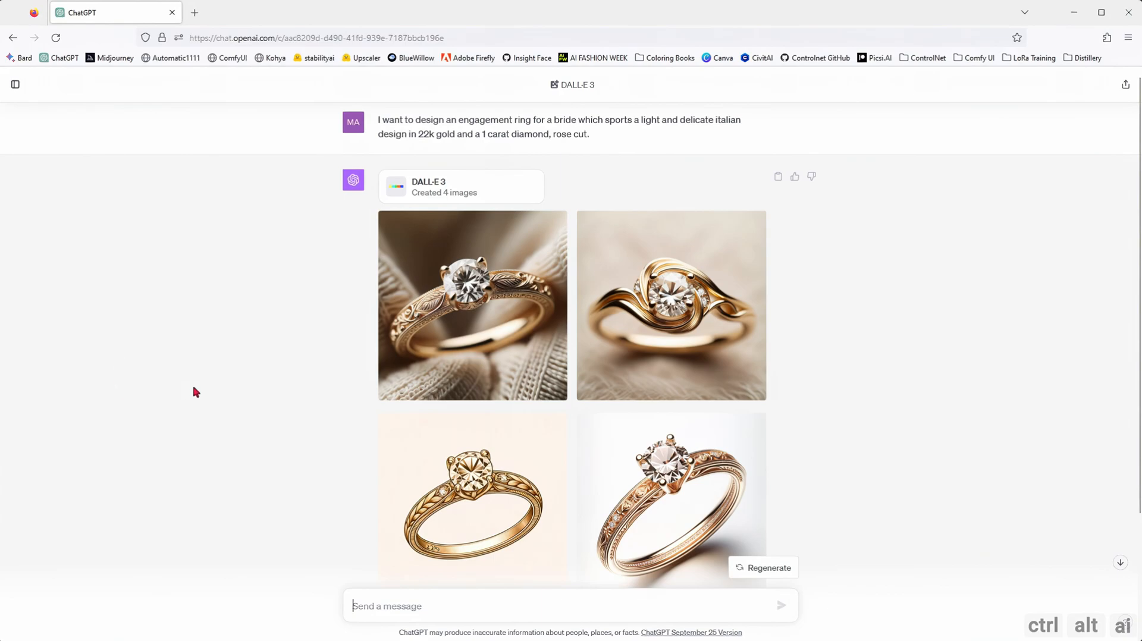
Page through all four ring images and prompts full size, back to the first, then close.
{"action": "left_click", "coordinate": [472, 305]}
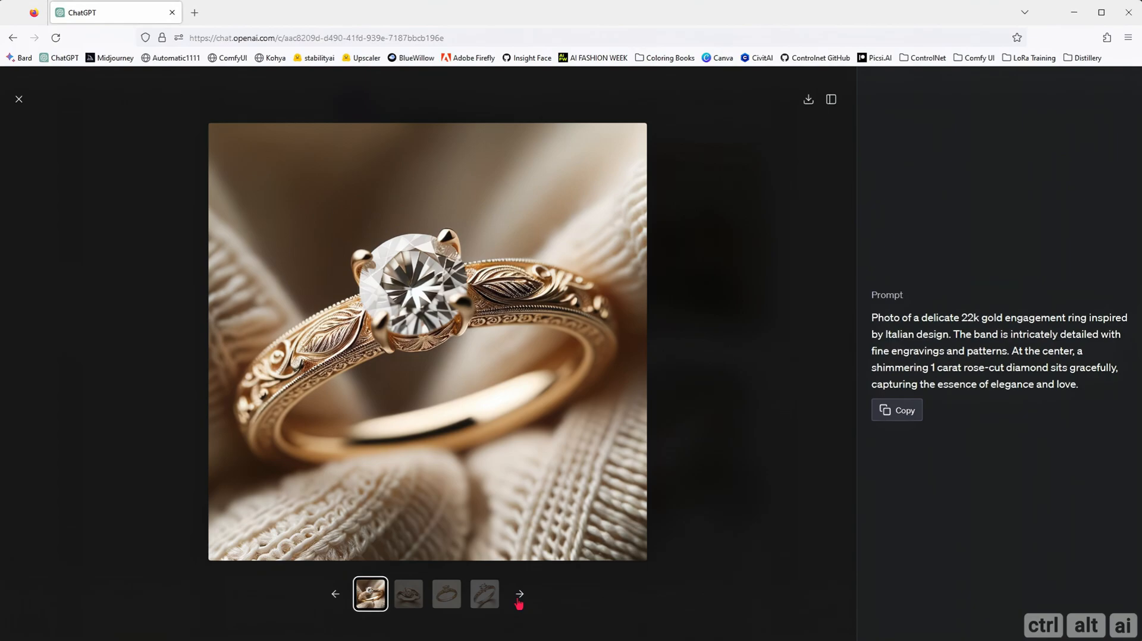
{"action": "left_click", "coordinate": [408, 593]}
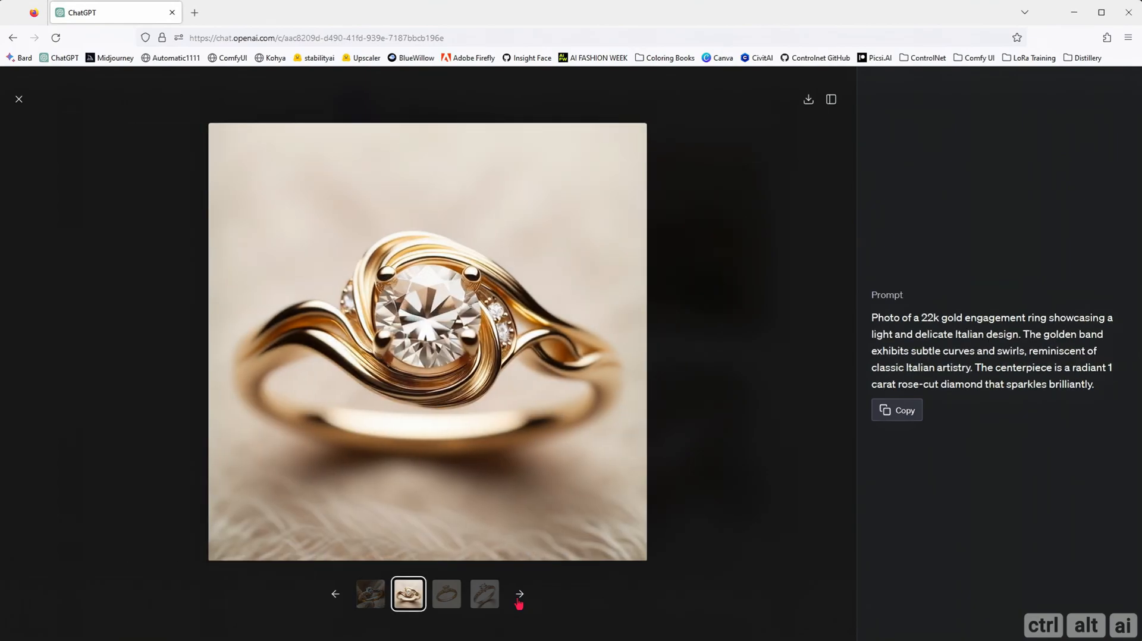
{"action": "left_click", "coordinate": [446, 594]}
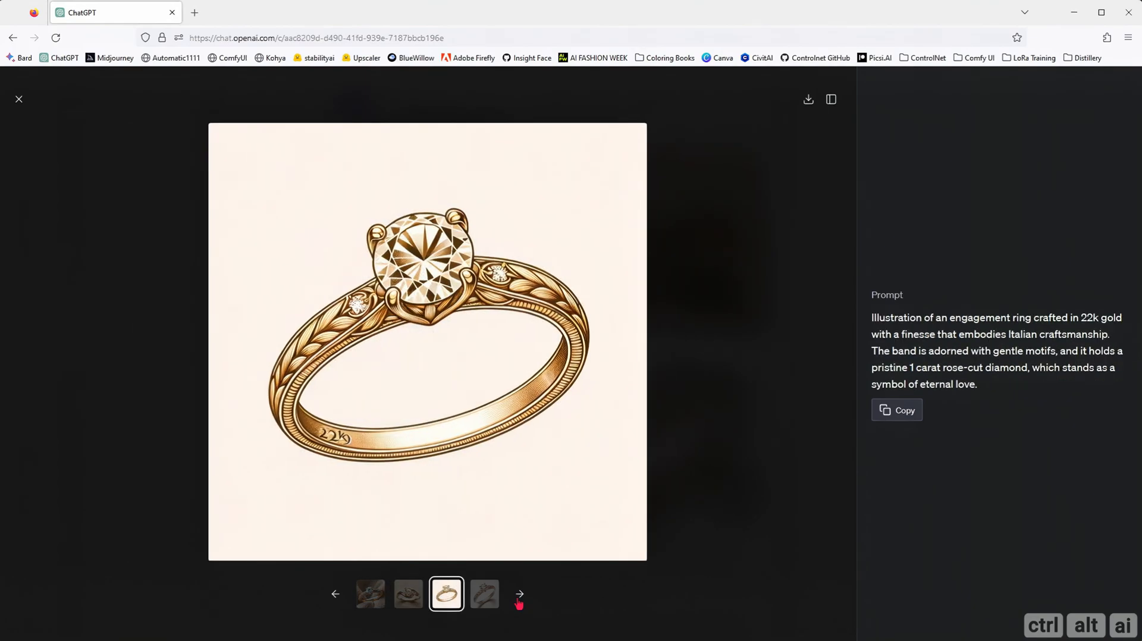
{"action": "left_click", "coordinate": [519, 595]}
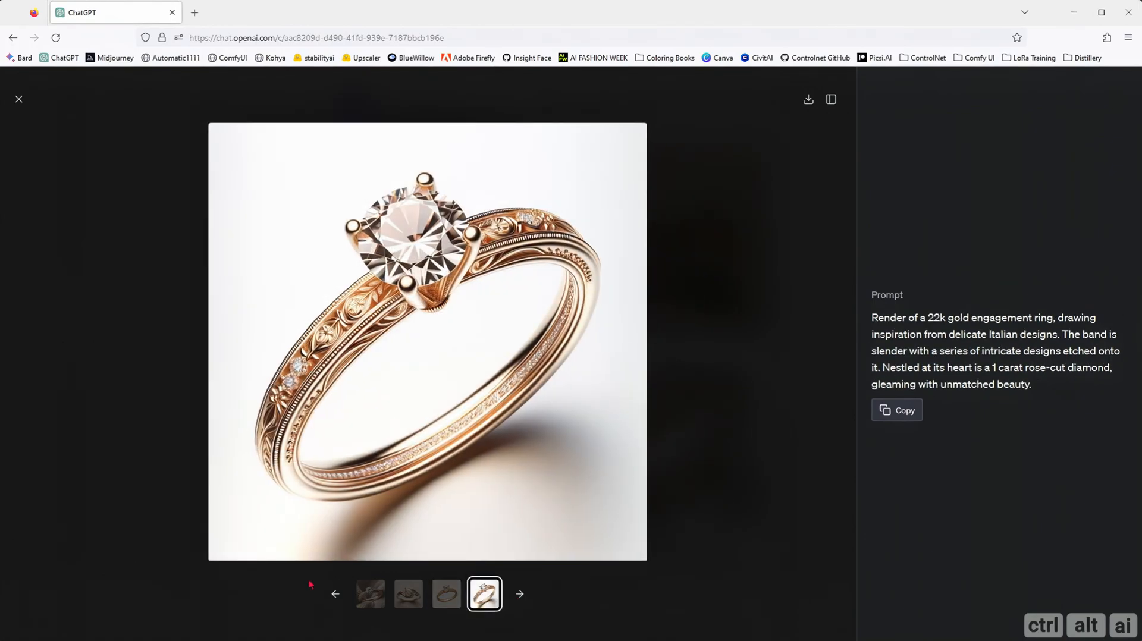
{"action": "left_click", "coordinate": [334, 594]}
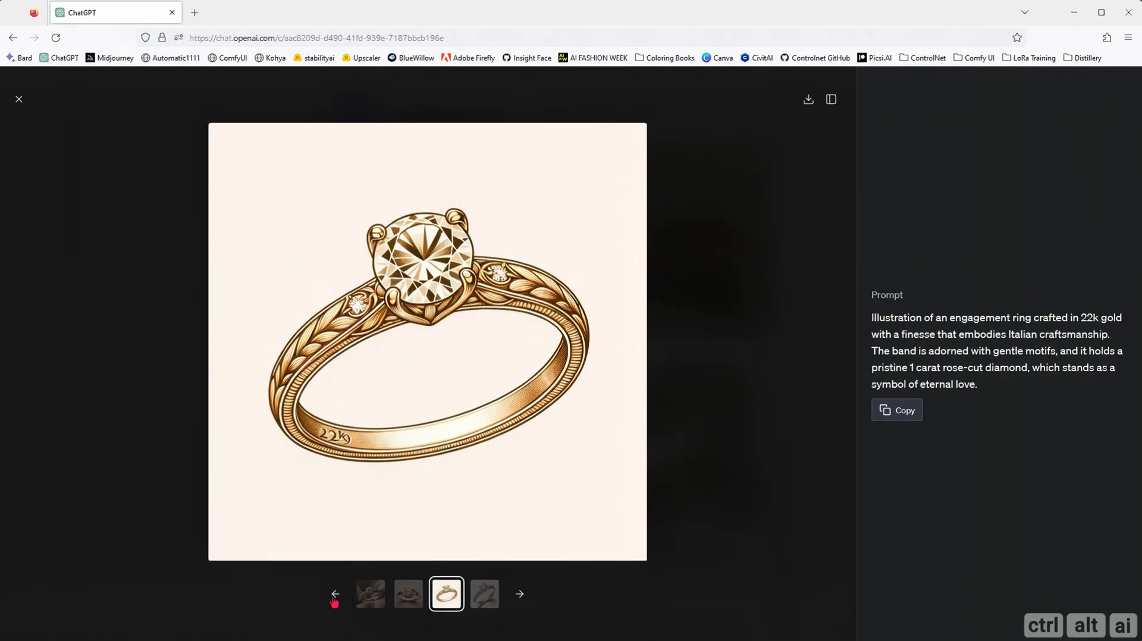
{"action": "left_click", "coordinate": [371, 593]}
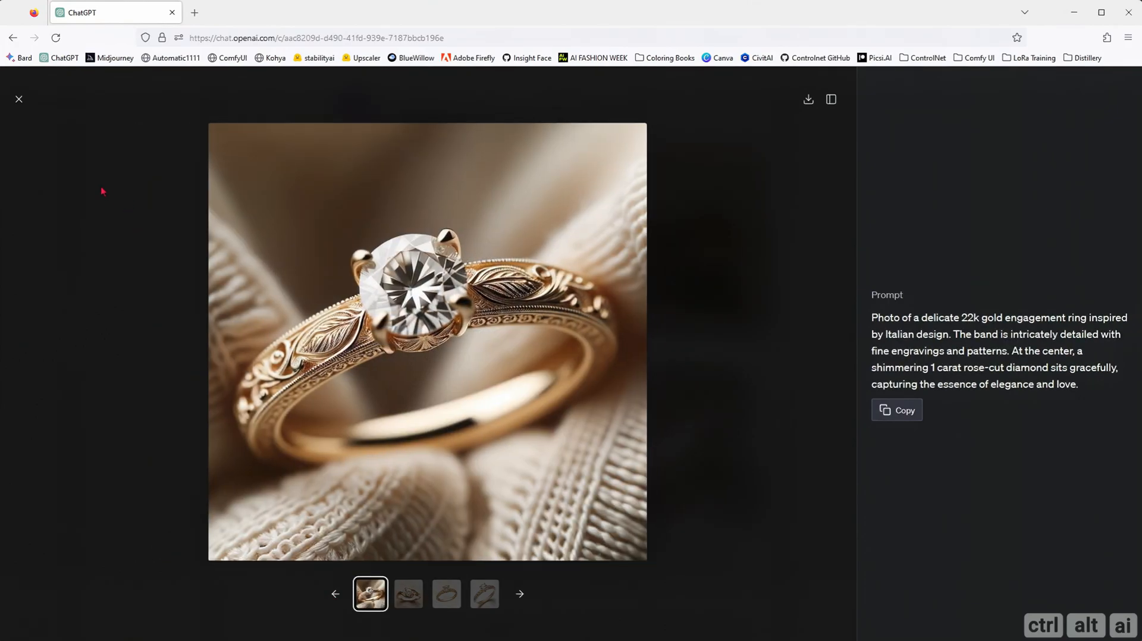
{"action": "left_click", "coordinate": [19, 99]}
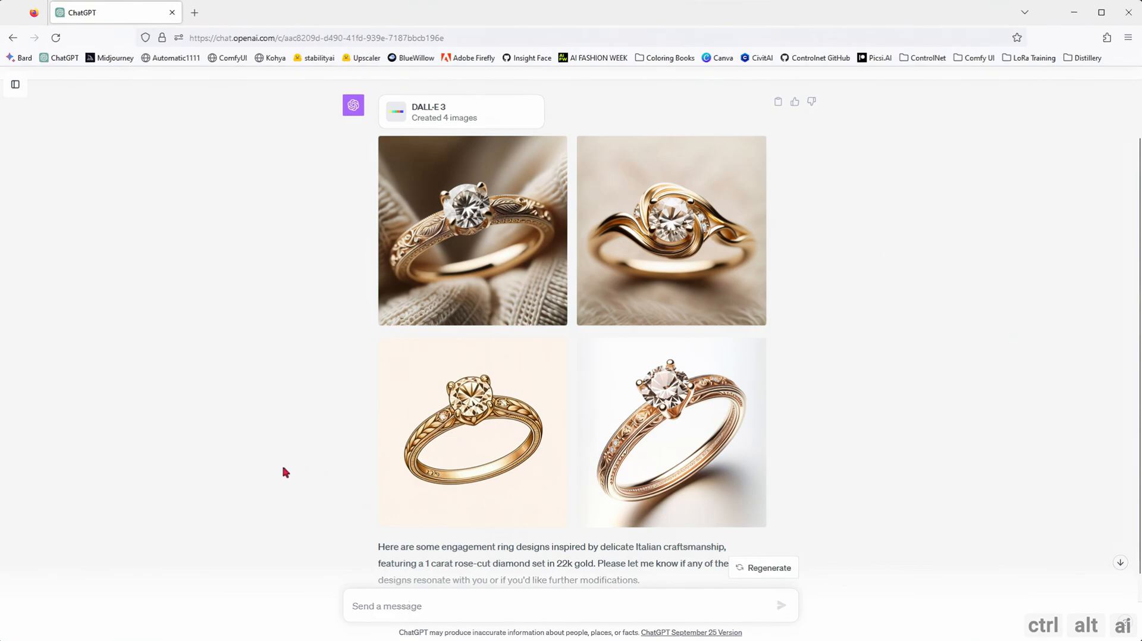
Ask for the first ring with a honeycomb hollow band pattern, then start a follow-up.
{"action": "type", "text": "can you redesign the first image"}
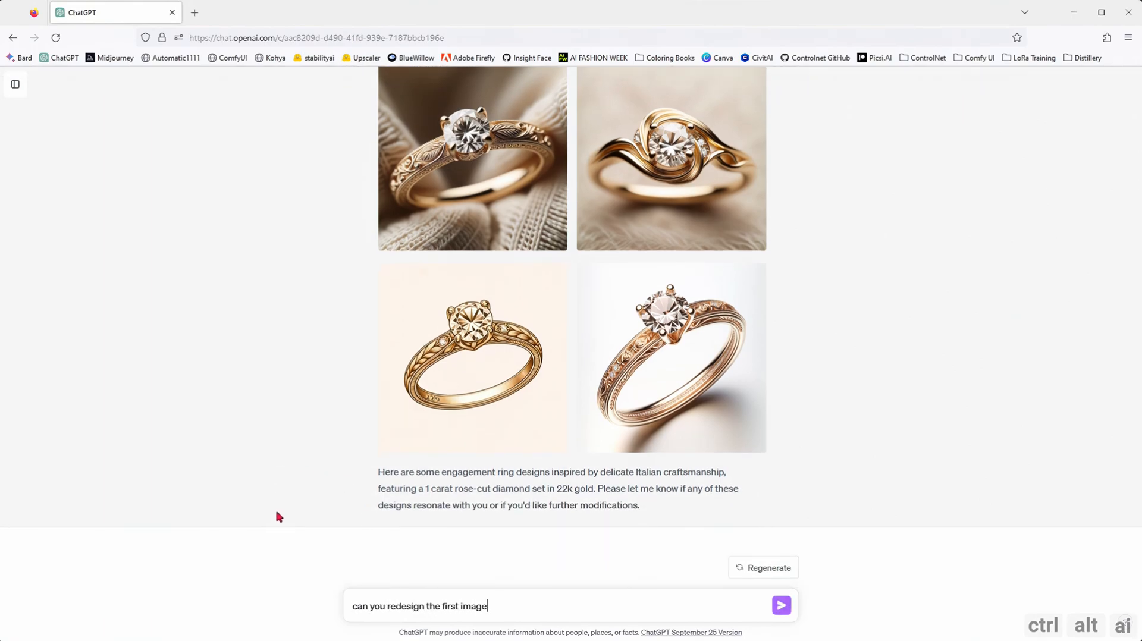
{"action": "type", "text": "to have a honeycomb hollow pattern on the ring"}
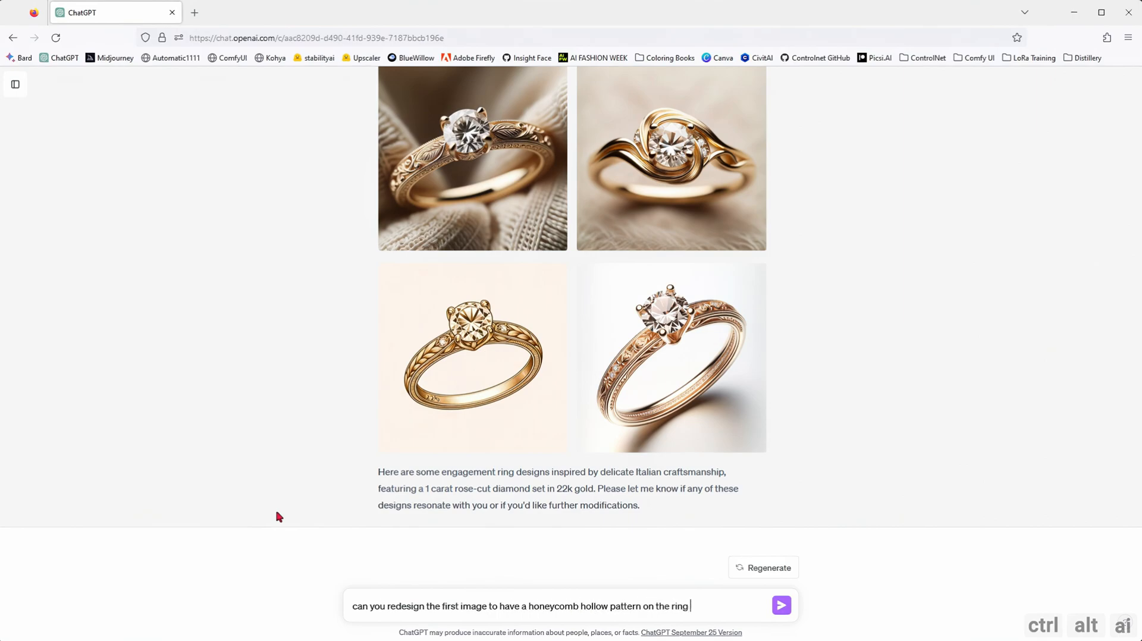
{"action": "left_click", "coordinate": [782, 606]}
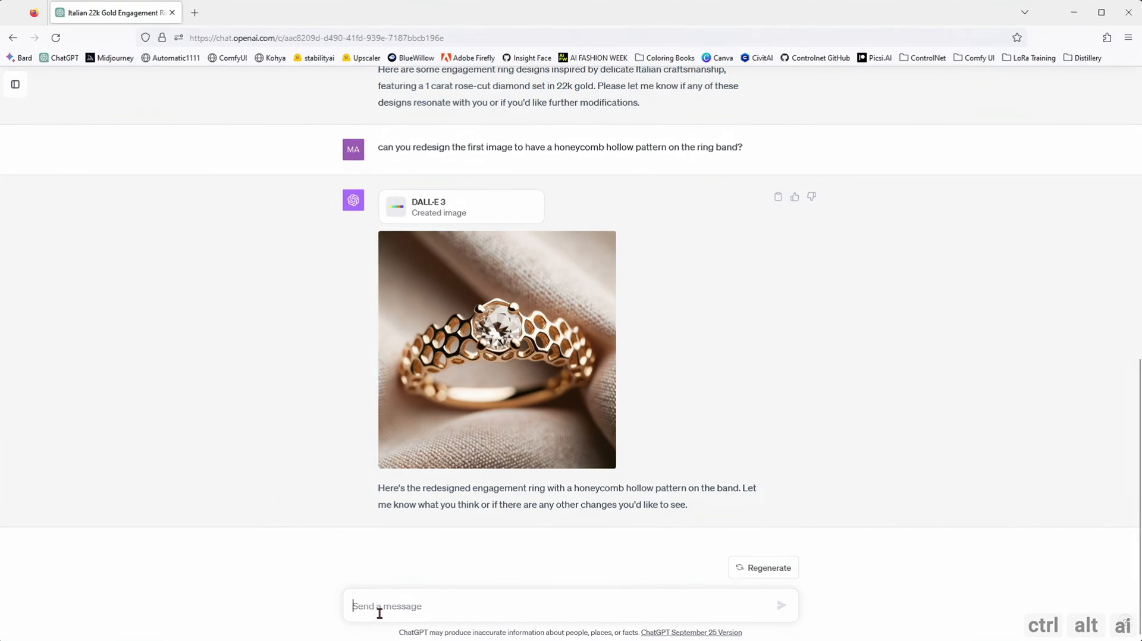
{"action": "type", "text": "can you make a bracelet in the same design but n"}
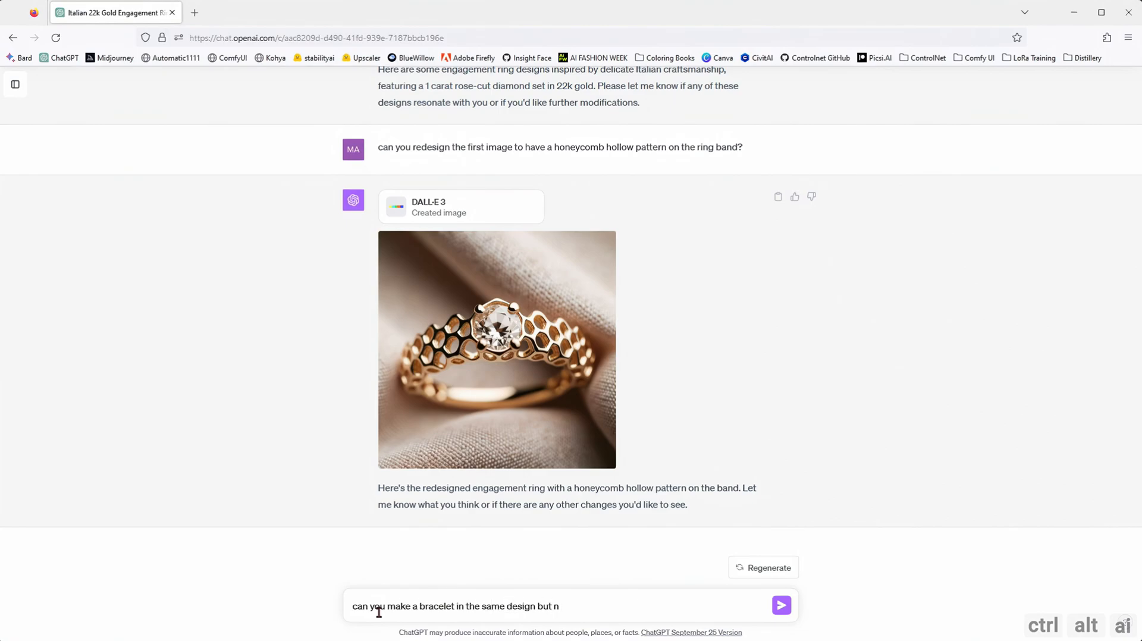
Send the diamond-free honeycomb bracelet request and briefly open the enlarged results.
{"action": "left_click", "coordinate": [781, 606]}
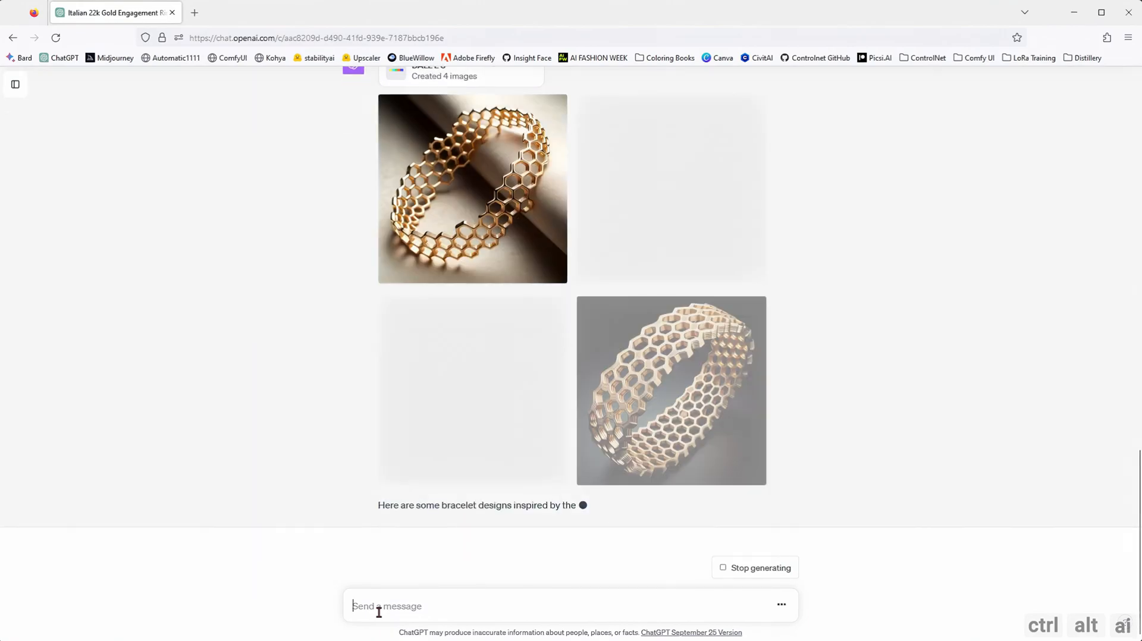
{"action": "left_click", "coordinate": [472, 188]}
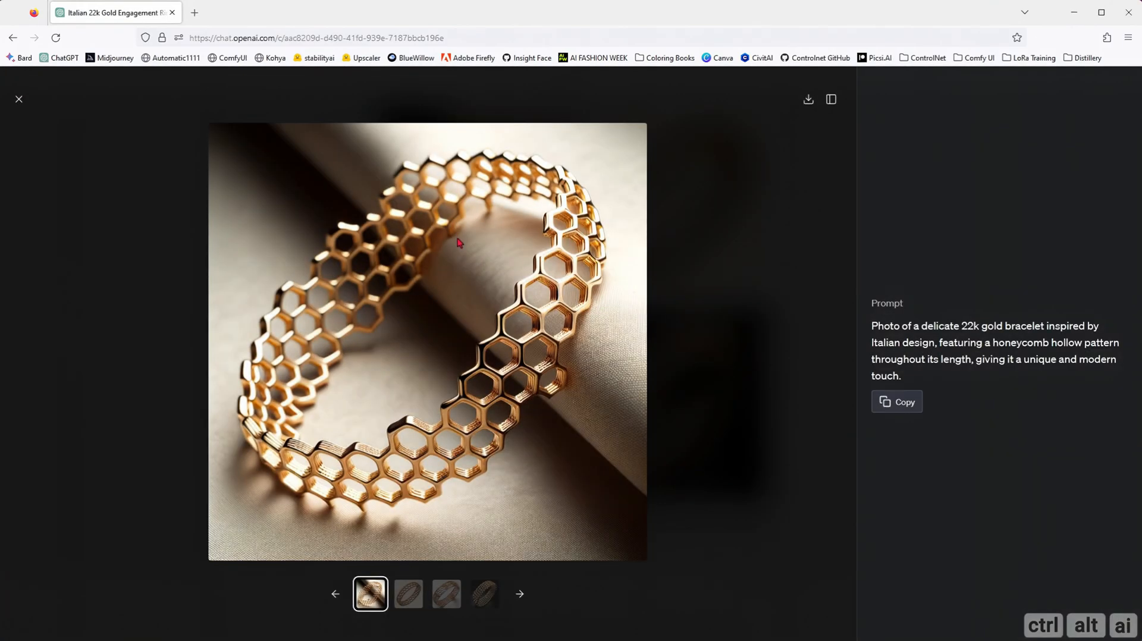
{"action": "mouse_move", "coordinate": [64, 134]}
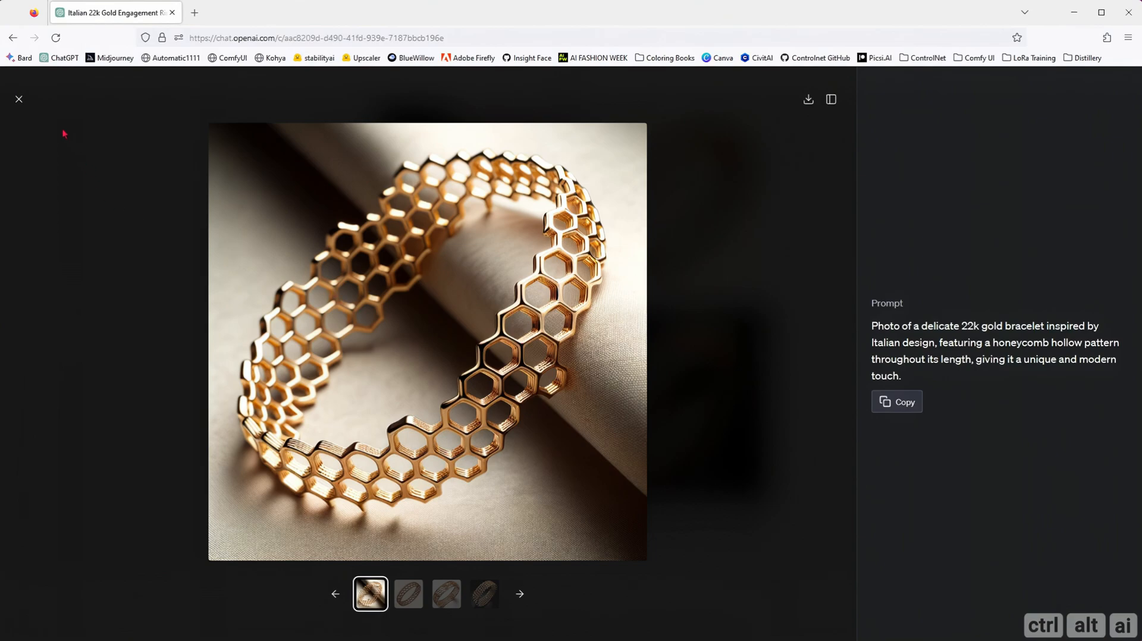
{"action": "left_click", "coordinate": [19, 99]}
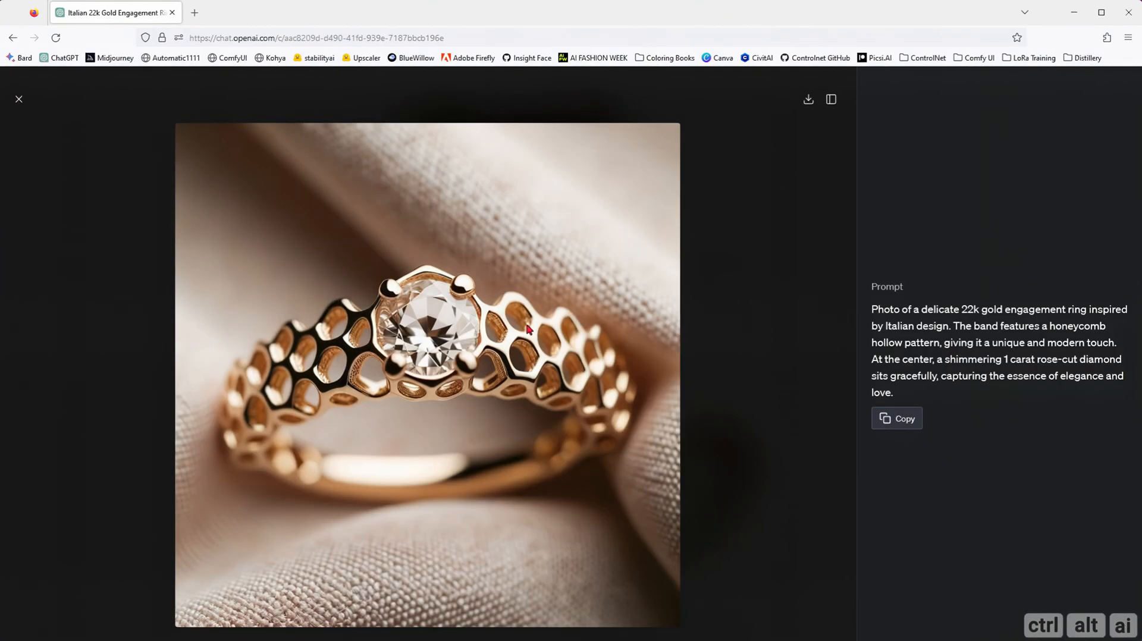
{"action": "mouse_move", "coordinate": [630, 392]}
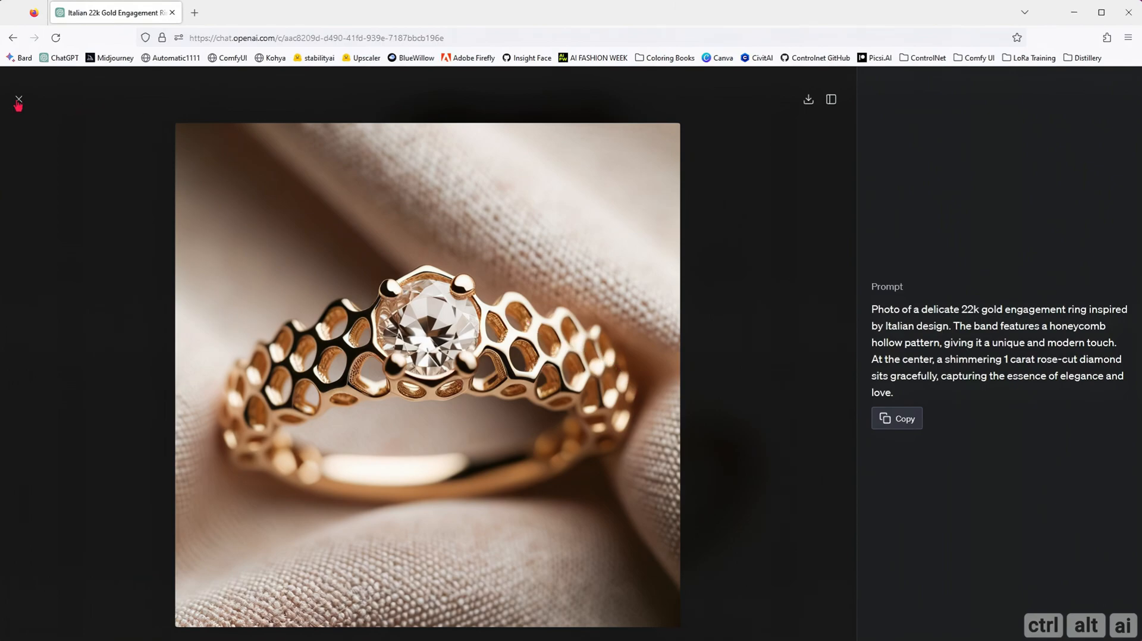
{"action": "left_click", "coordinate": [19, 100]}
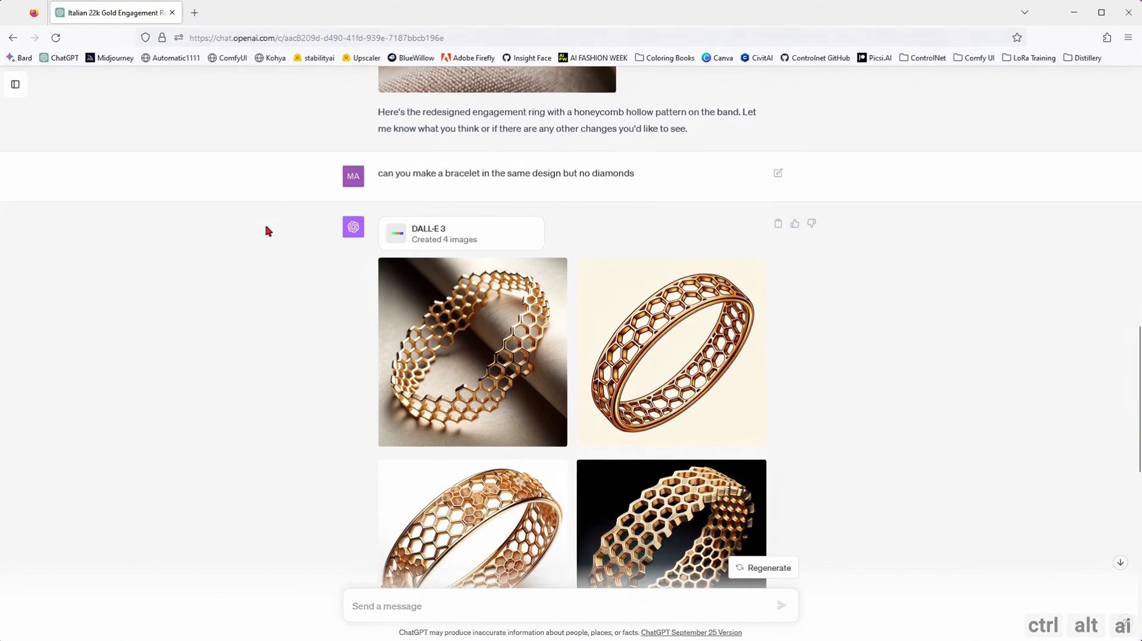
Flip through the first three bracelet designs full size, then close the viewer.
{"action": "left_click", "coordinate": [471, 352]}
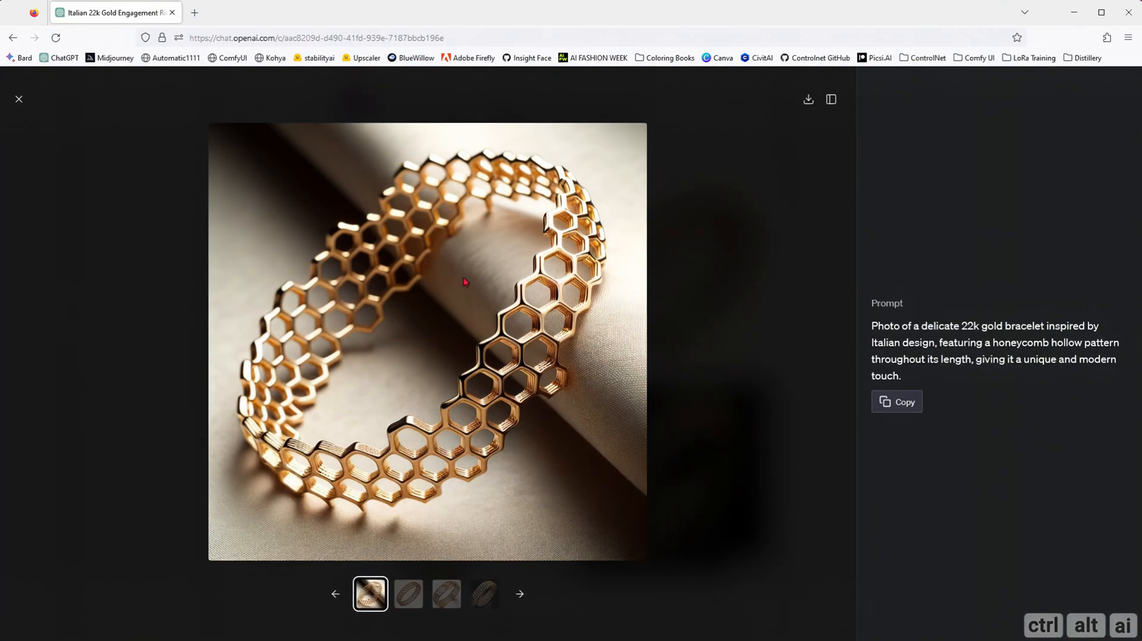
{"action": "left_click", "coordinate": [408, 594]}
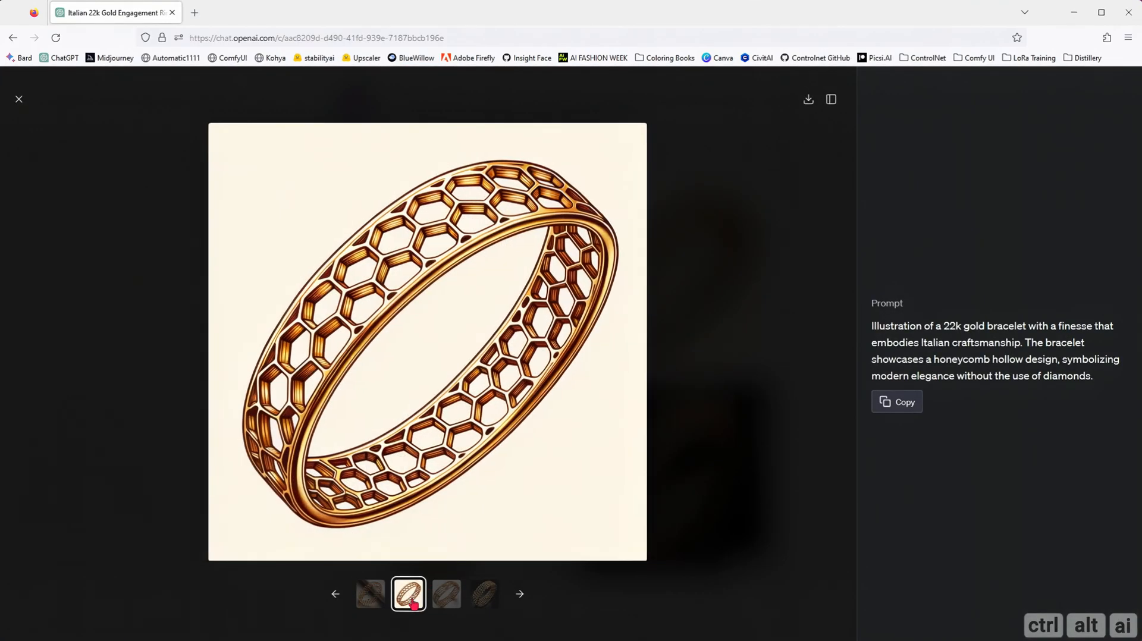
{"action": "left_click", "coordinate": [445, 593]}
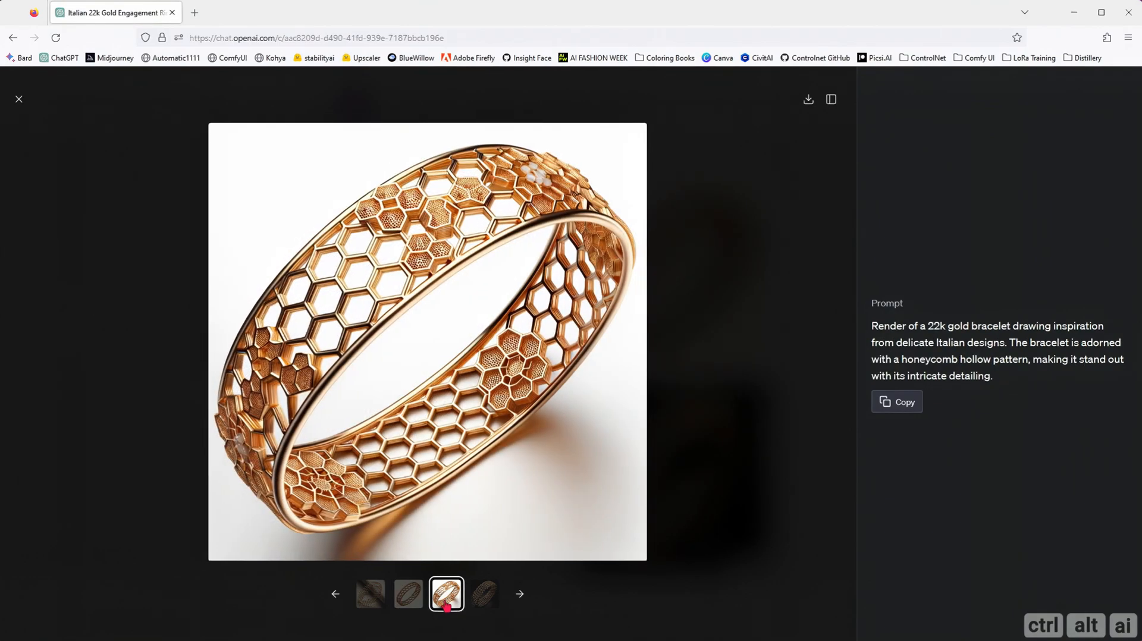
{"action": "mouse_move", "coordinate": [120, 149]}
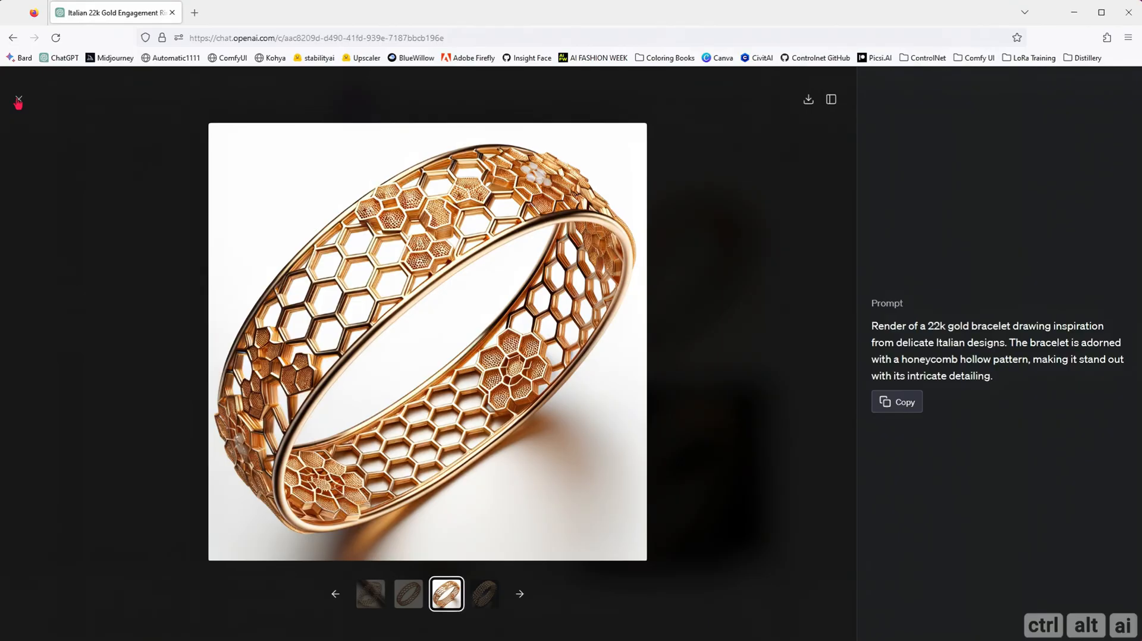
{"action": "left_click", "coordinate": [18, 100]}
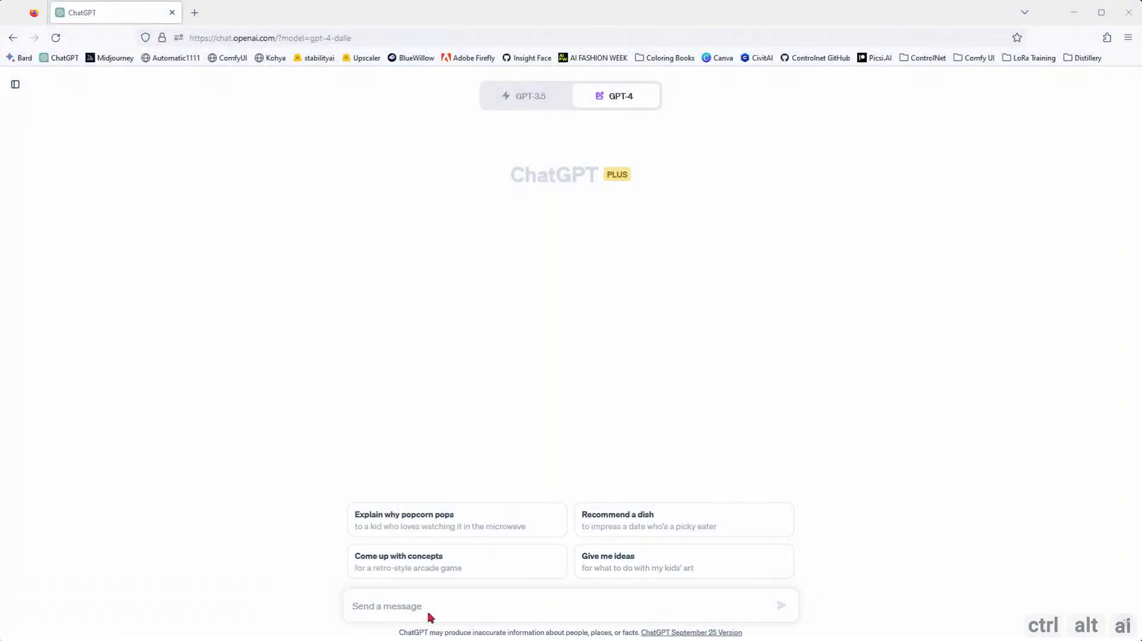
Ask ChatGPT to render a 3D elephant surfing in the ocean and enlarge the first image.
{"action": "type", "text": "can you"}
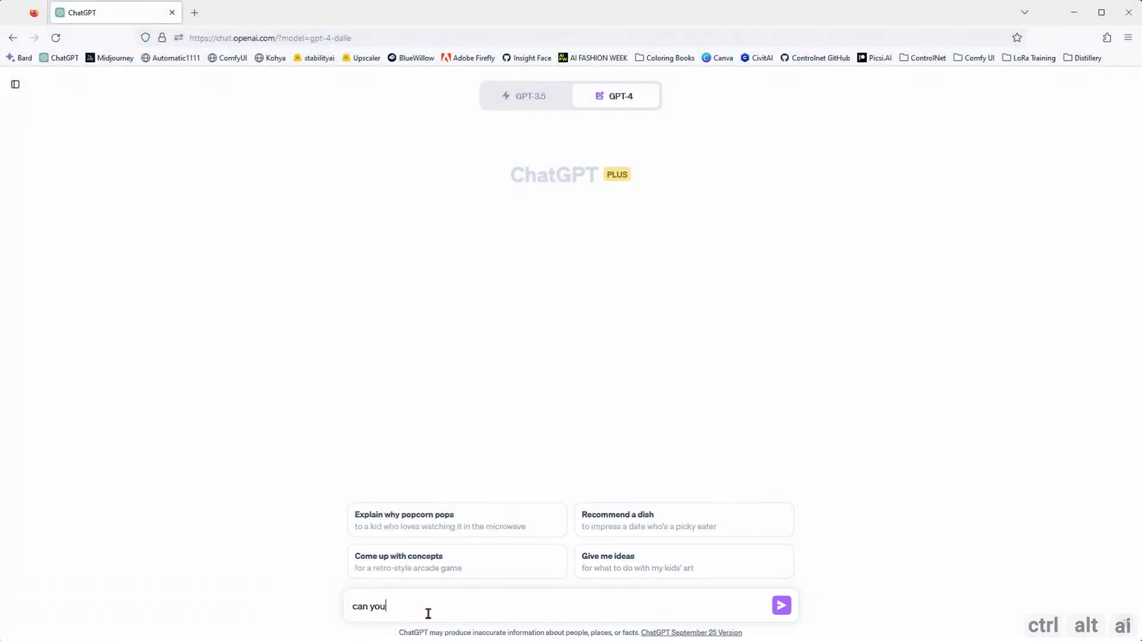
{"action": "type", "text": "render a 3d elephant surfing in the ocean?"}
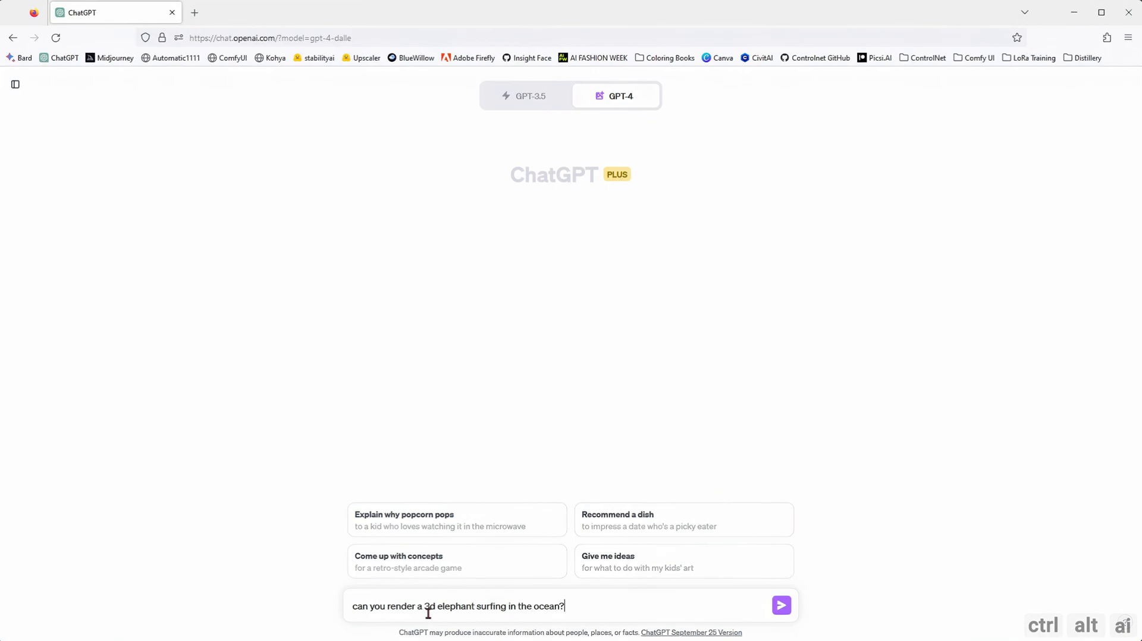
{"action": "left_click", "coordinate": [780, 606]}
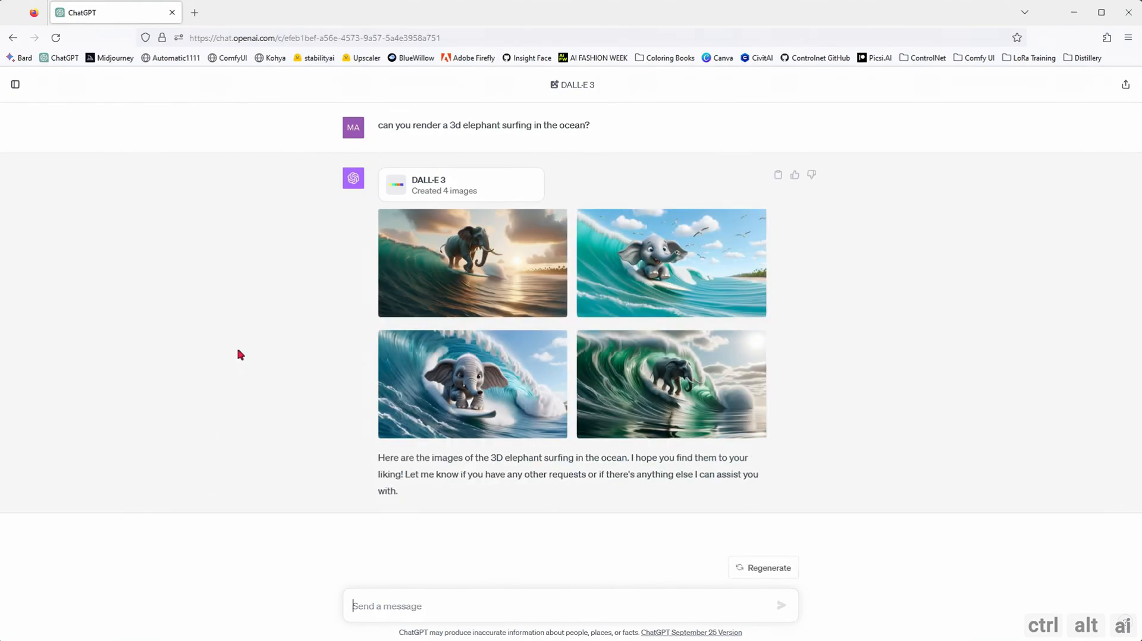
{"action": "left_click", "coordinate": [472, 263]}
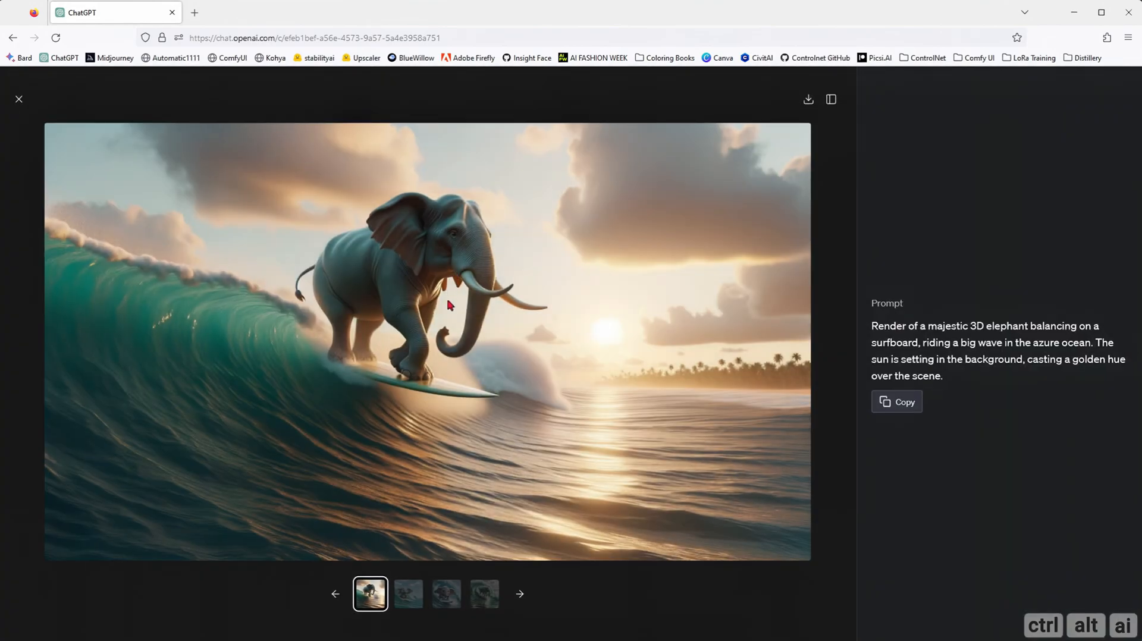
{"action": "mouse_move", "coordinate": [556, 564]}
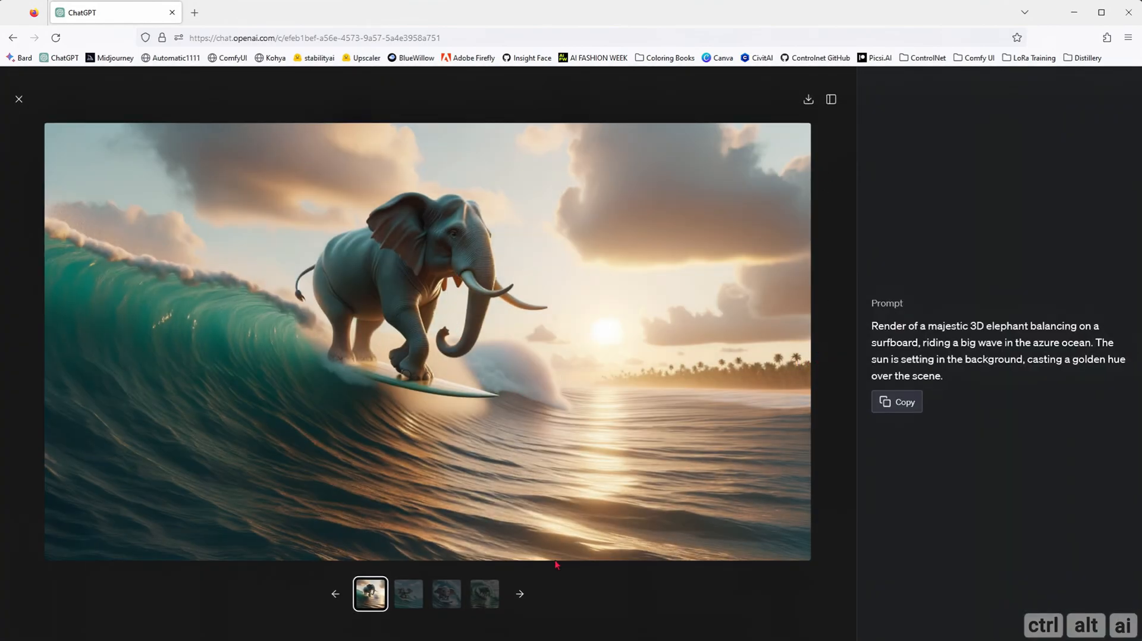
View surfing elephant images two, three and four full size, then close the viewer.
{"action": "left_click", "coordinate": [409, 593]}
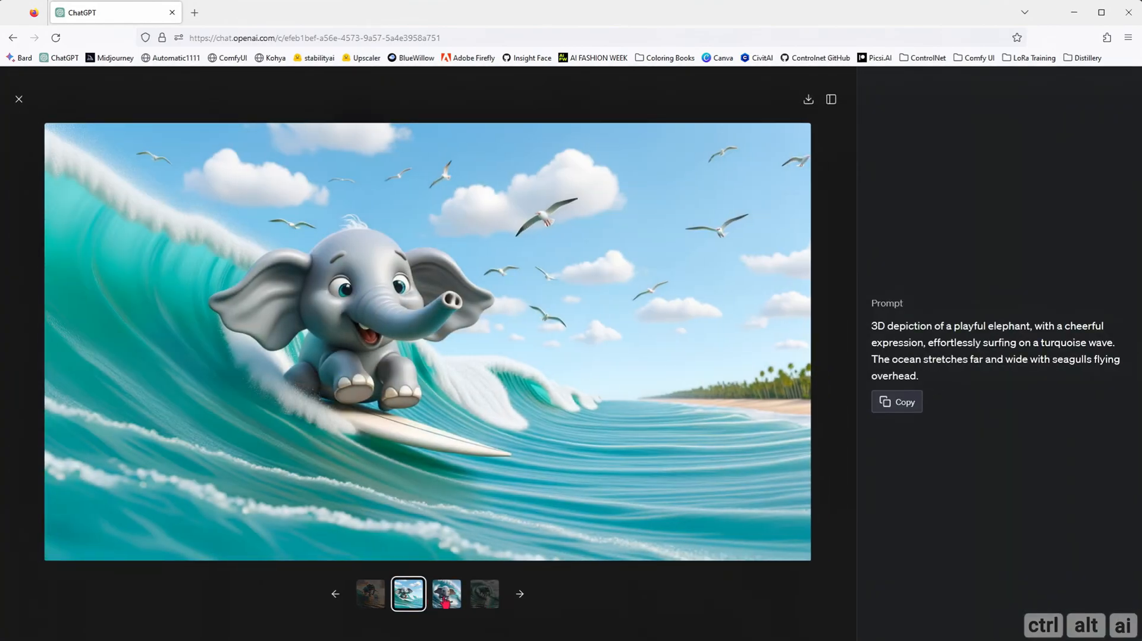
{"action": "left_click", "coordinate": [446, 594]}
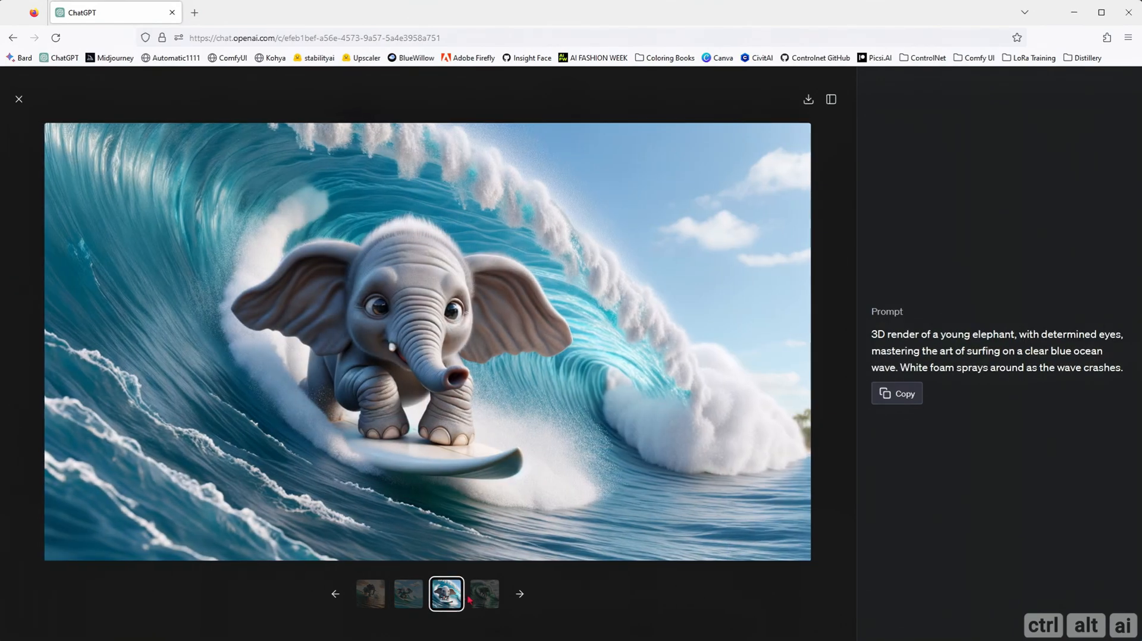
{"action": "left_click", "coordinate": [484, 593]}
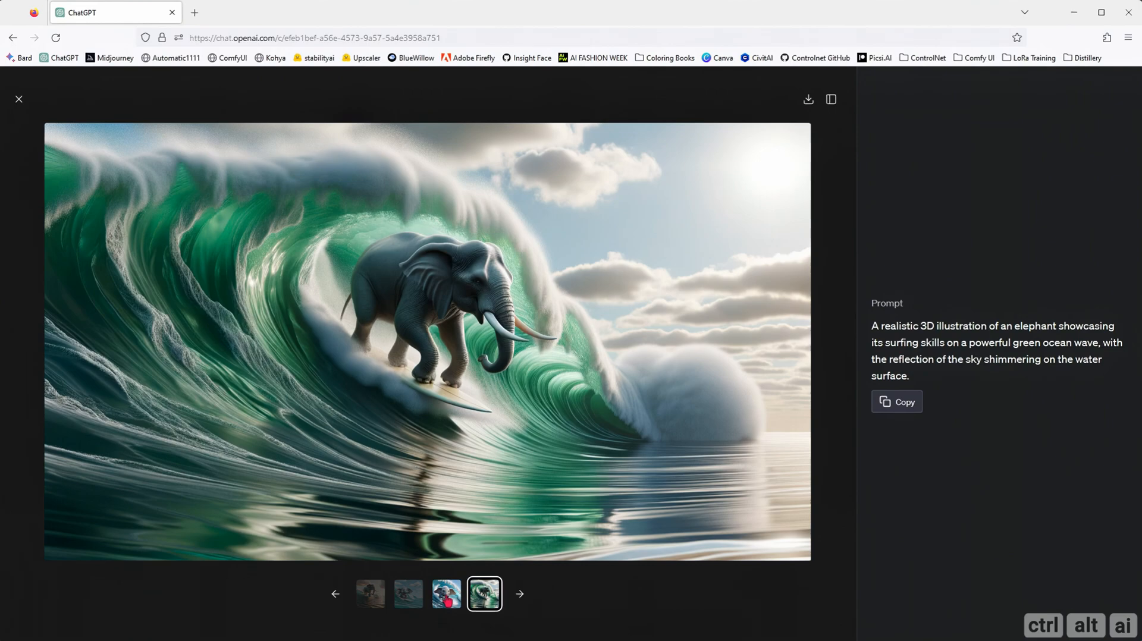
{"action": "left_click", "coordinate": [18, 98]}
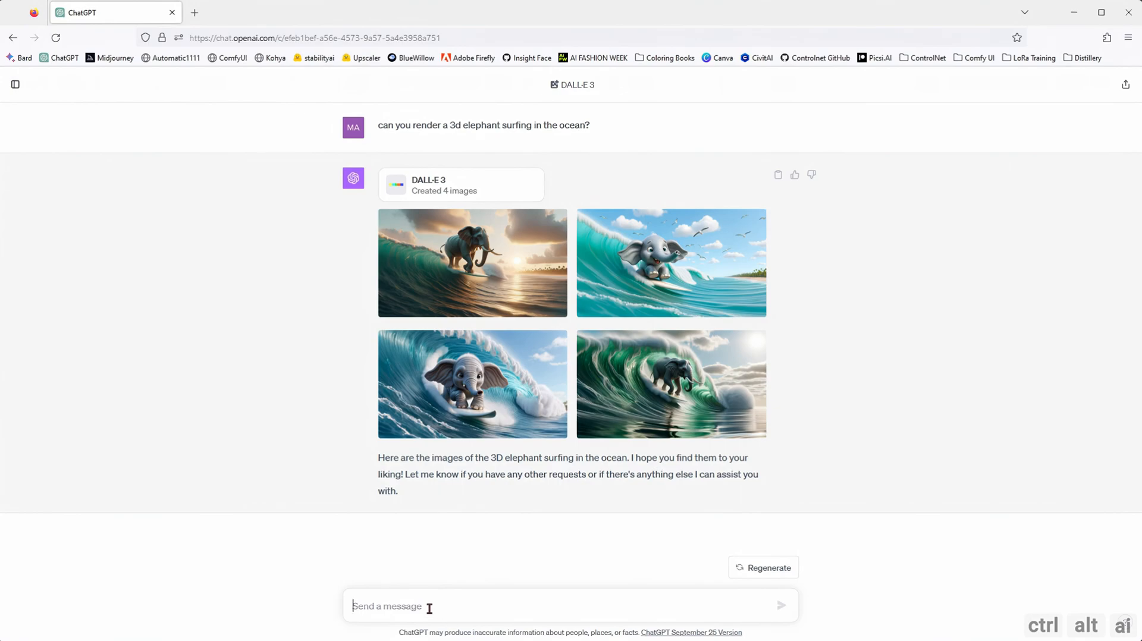
Ask to change the third elephant image to evening with a sunset and enlarge the result.
{"action": "type", "text": "I like the 3rd"}
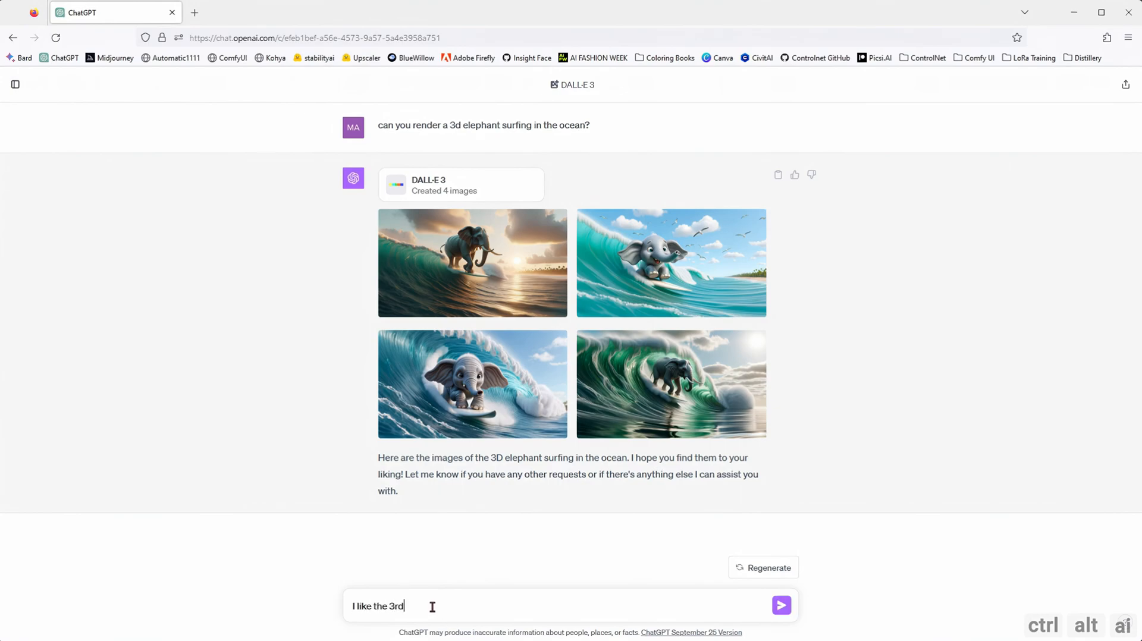
{"action": "type", "text": "image. Can you change the time of the day to evening with"}
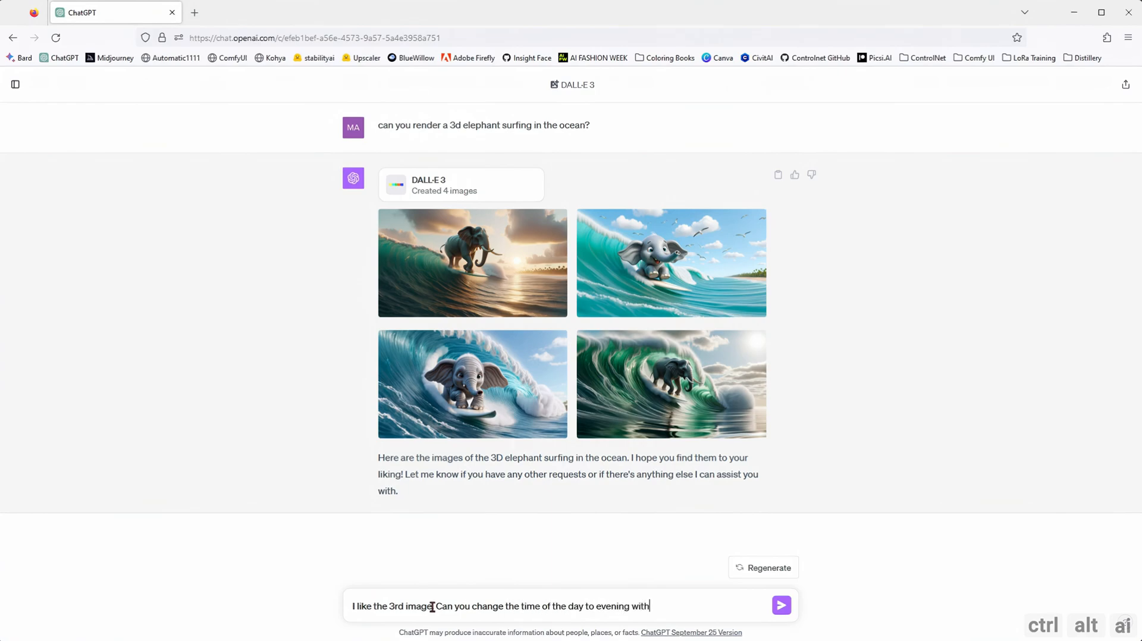
{"action": "left_click", "coordinate": [782, 605]}
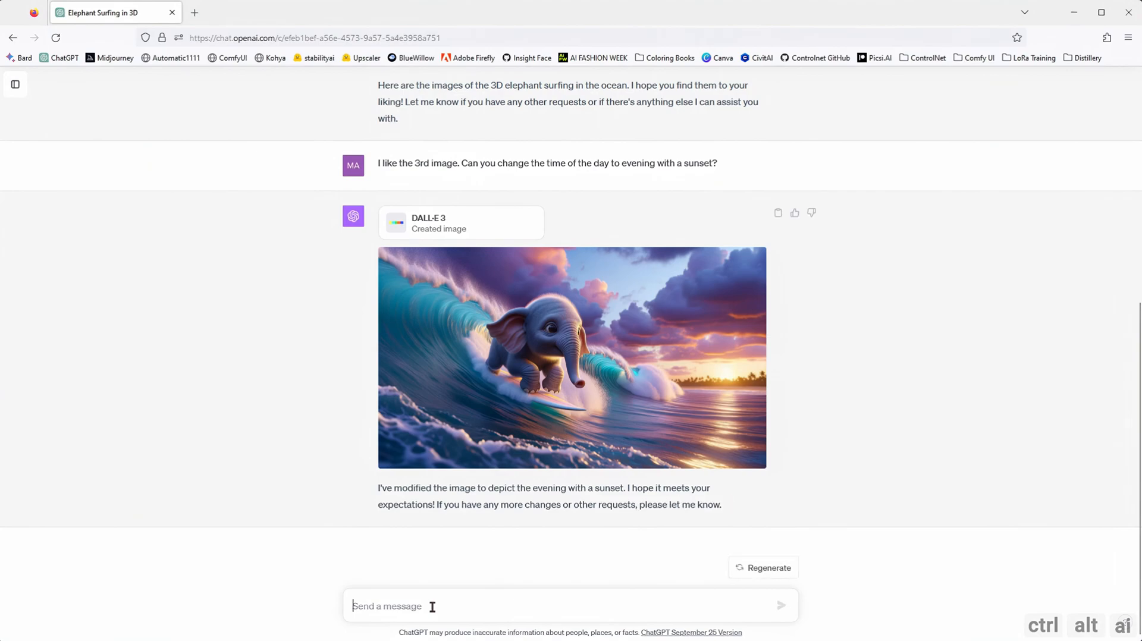
{"action": "left_click", "coordinate": [572, 357]}
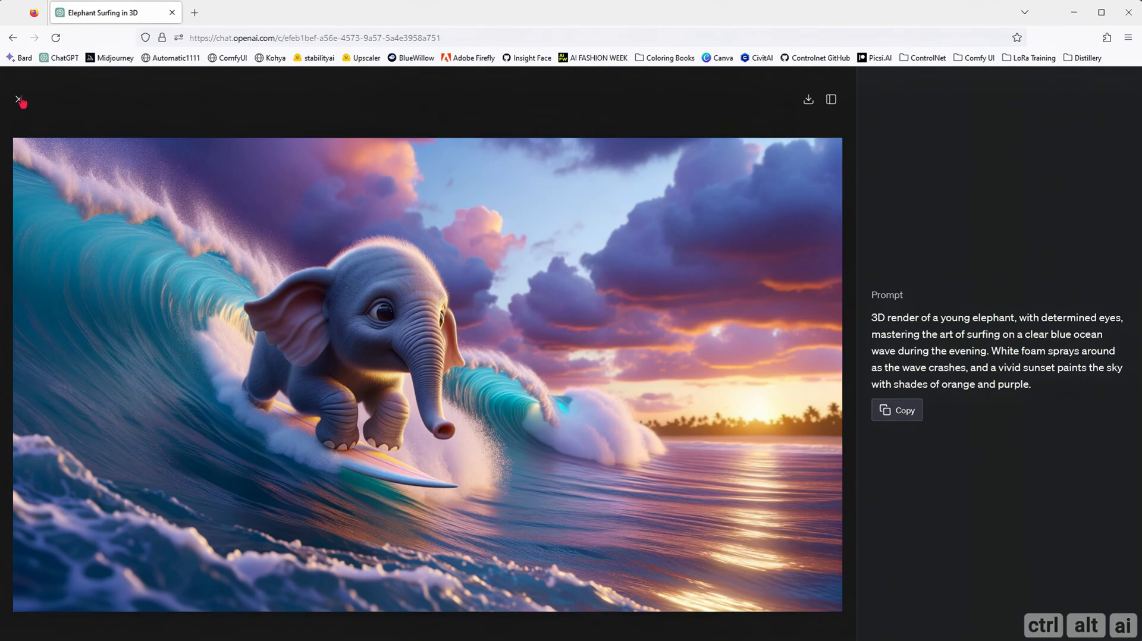
Close the sunset image, scroll to the square-ratio result and switch message versions.
{"action": "left_click", "coordinate": [19, 100]}
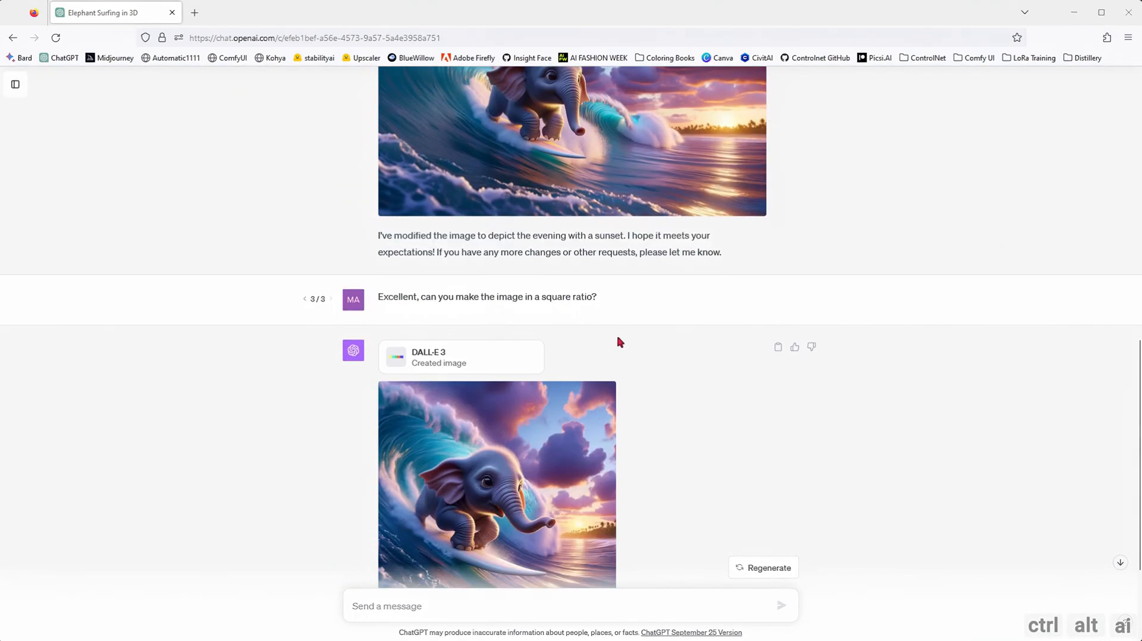
{"action": "scroll", "scroll_direction": "down", "scroll_amount": 3}
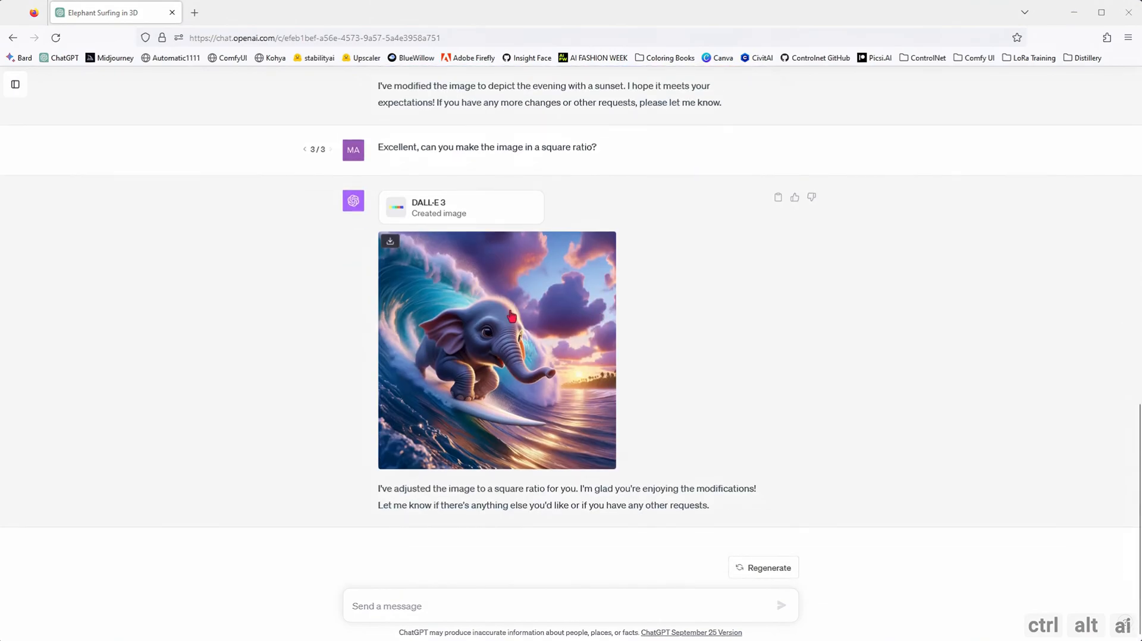
{"action": "left_click", "coordinate": [496, 351]}
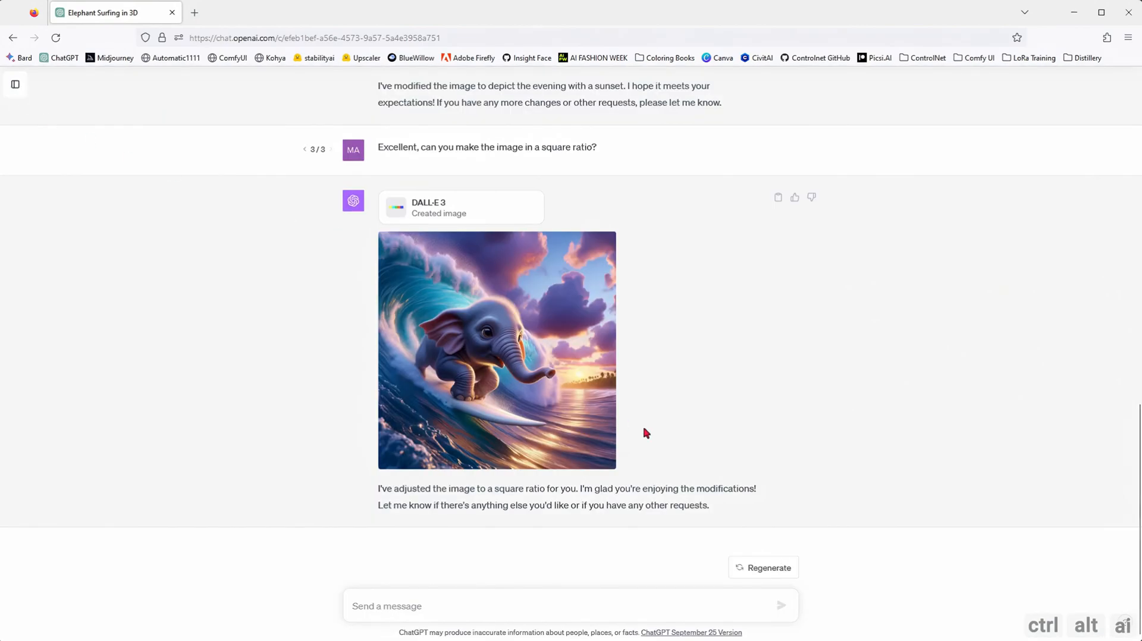
{"action": "mouse_move", "coordinate": [555, 415]}
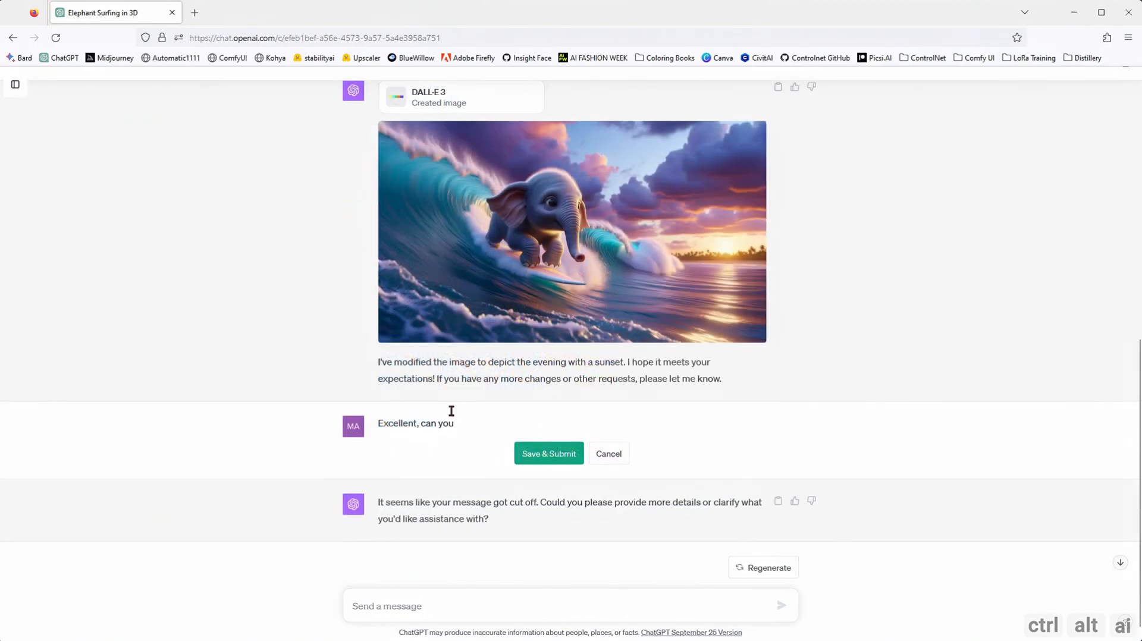
Rewrite the follow-up as 'Excellent, can you make the image in a tall ratio' and submit.
{"action": "type", "text": "make the image"}
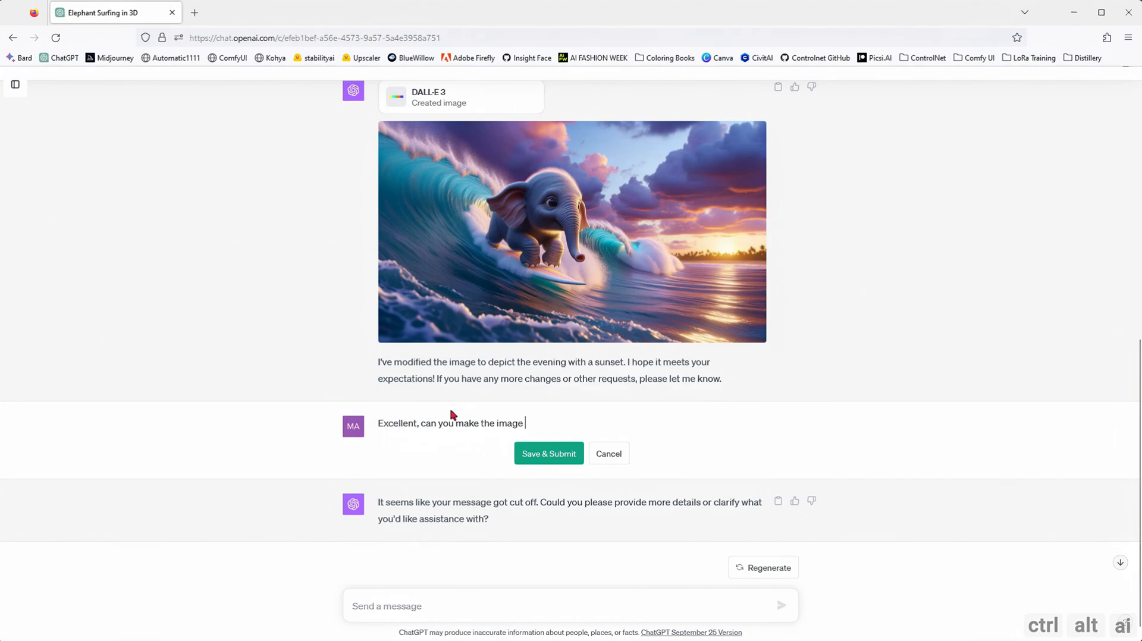
{"action": "type", "text": "in a tall ratio"}
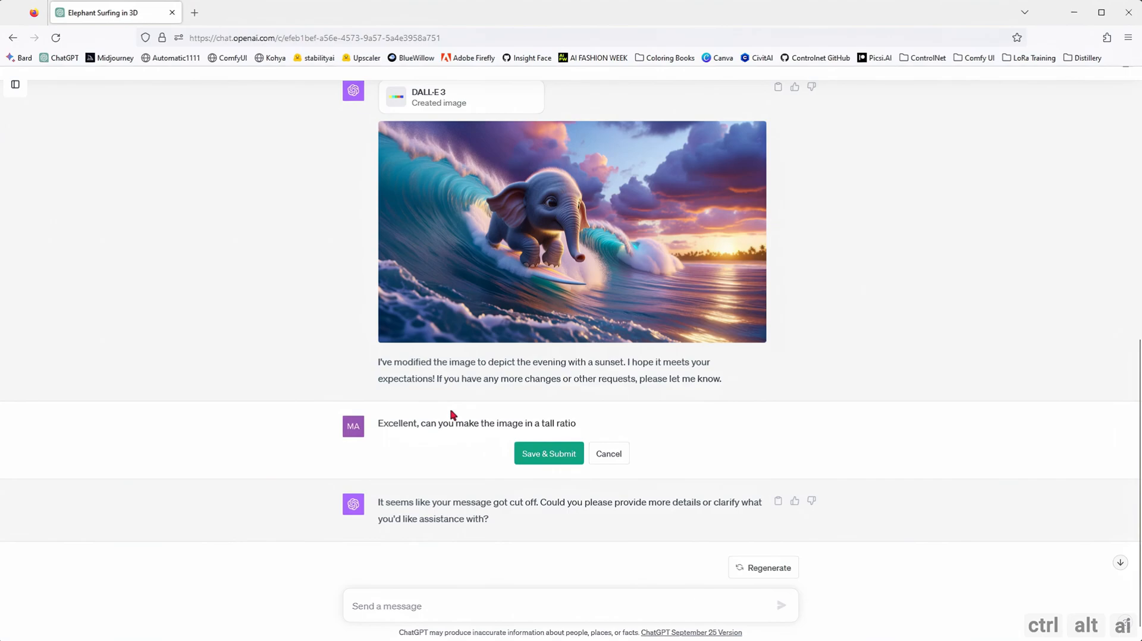
{"action": "left_click", "coordinate": [548, 454]}
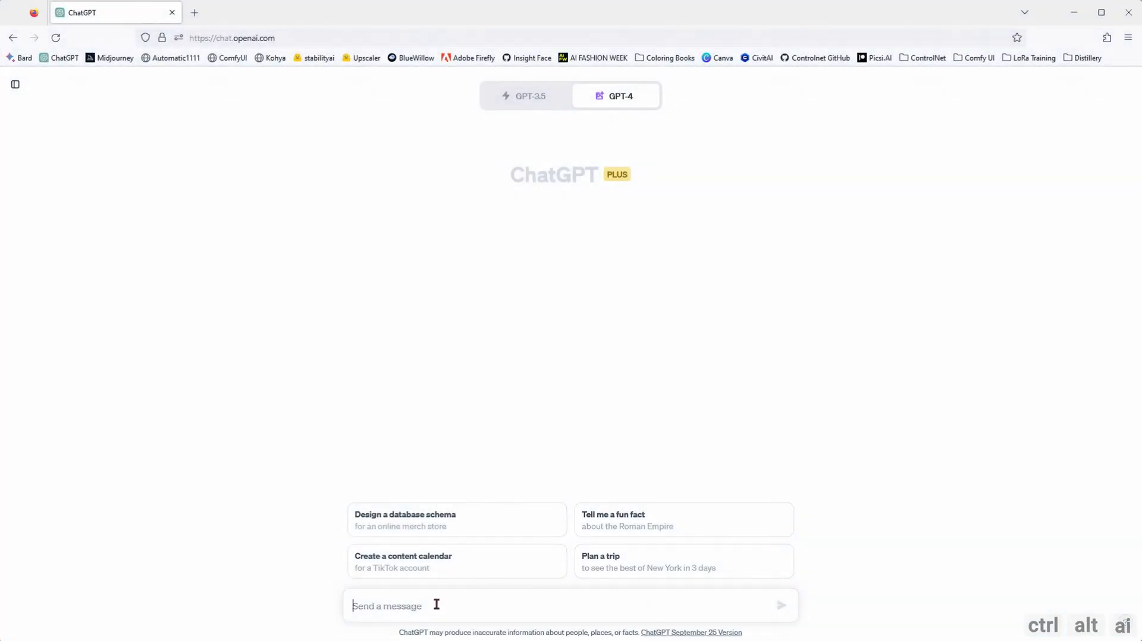
Write an interior designer's prompt for island spa reception designs using the Fibonacci sequence, calm atmosphere.
{"action": "type", "text": "I am an interior designer"}
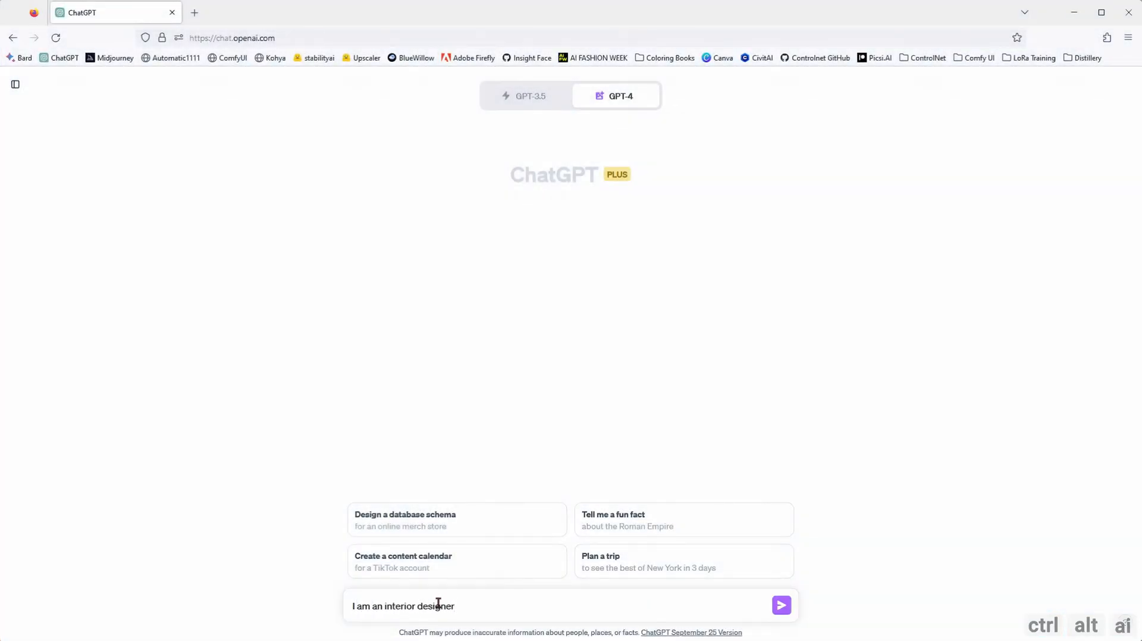
{"action": "type", "text": "looking for some design"}
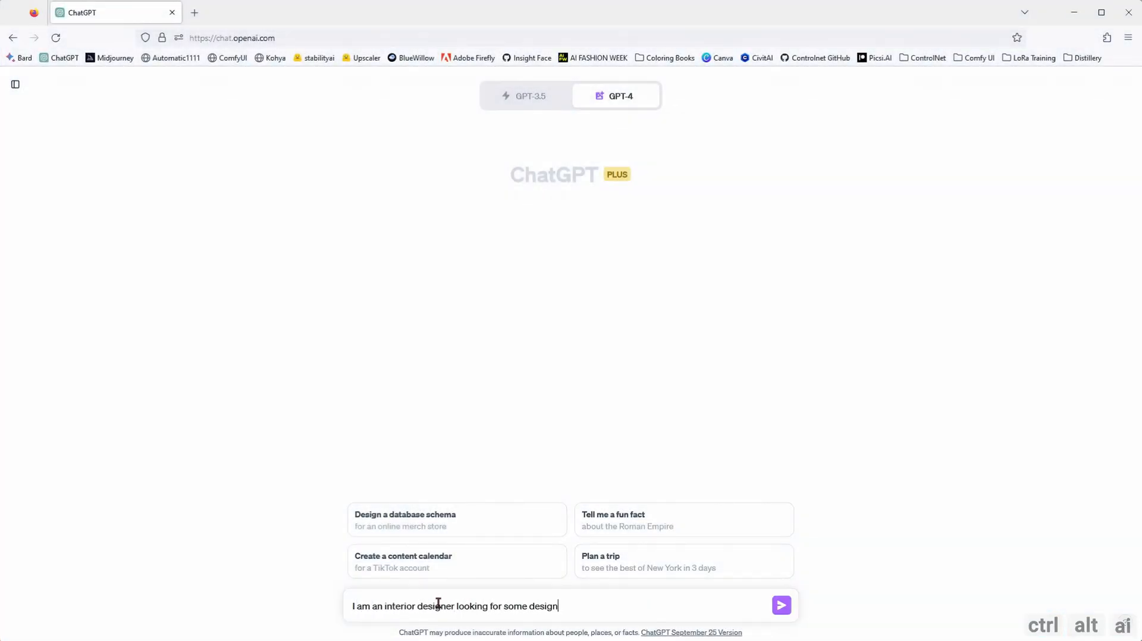
{"action": "type", "text": "aspirations for a spa reception. The location is an"}
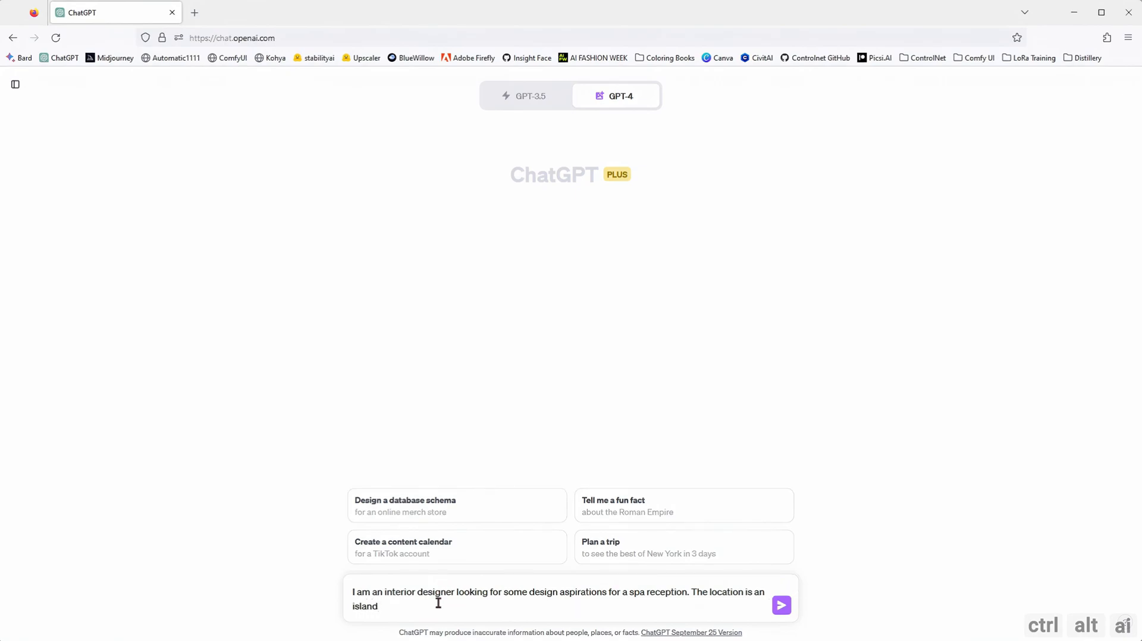
{"action": "type", "text": ", make the interior desig"}
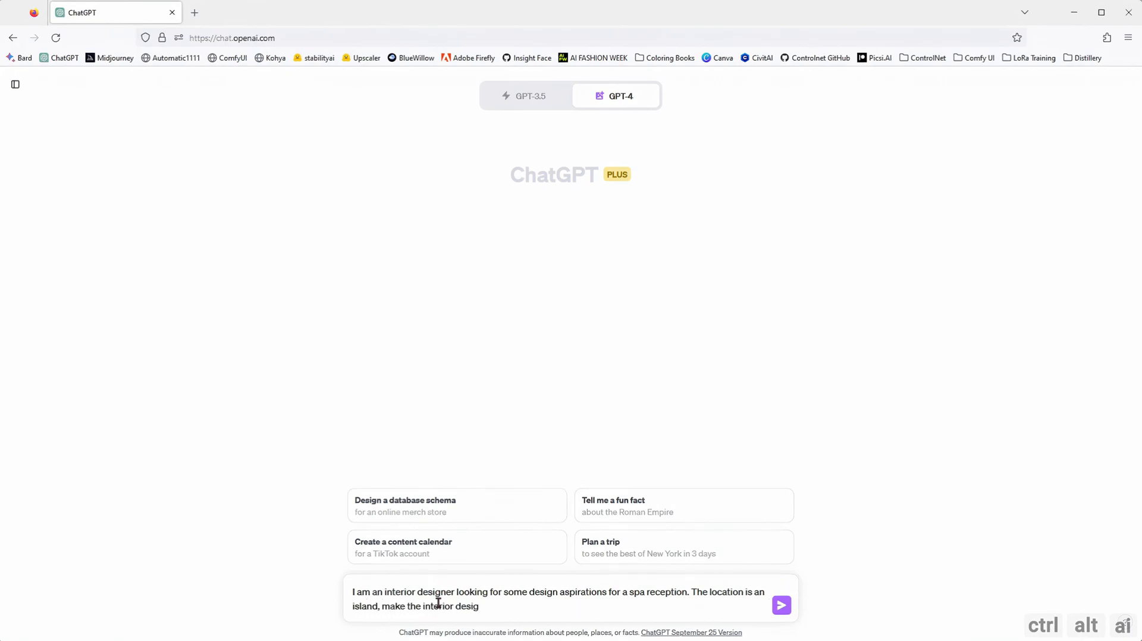
{"action": "type", "text": "n"}
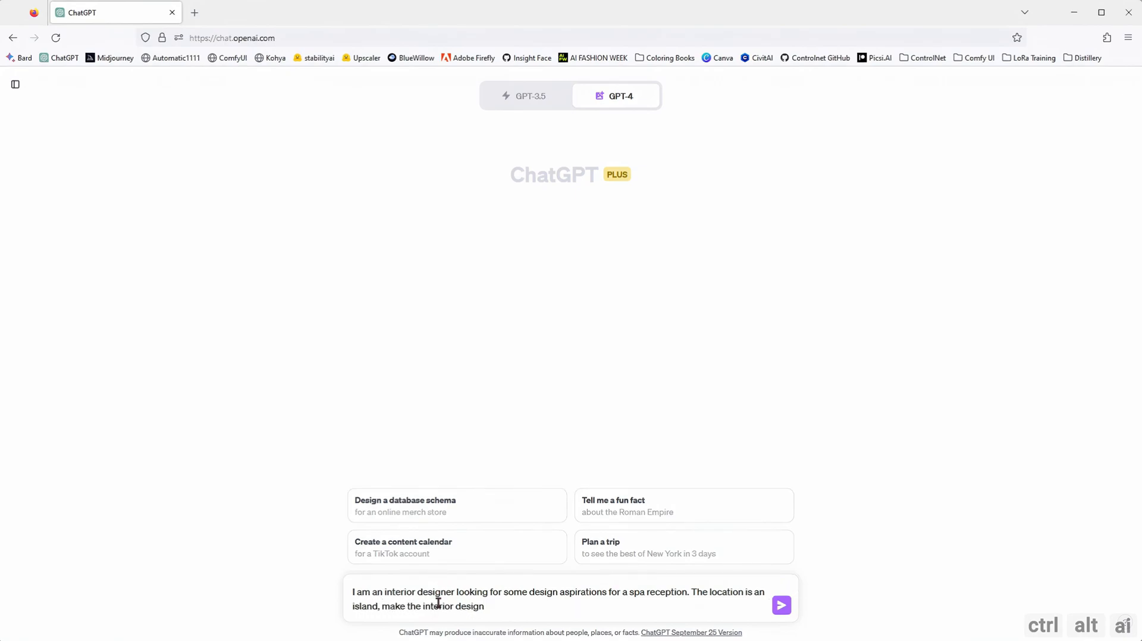
{"action": "type", "text": "using the fibonacci"}
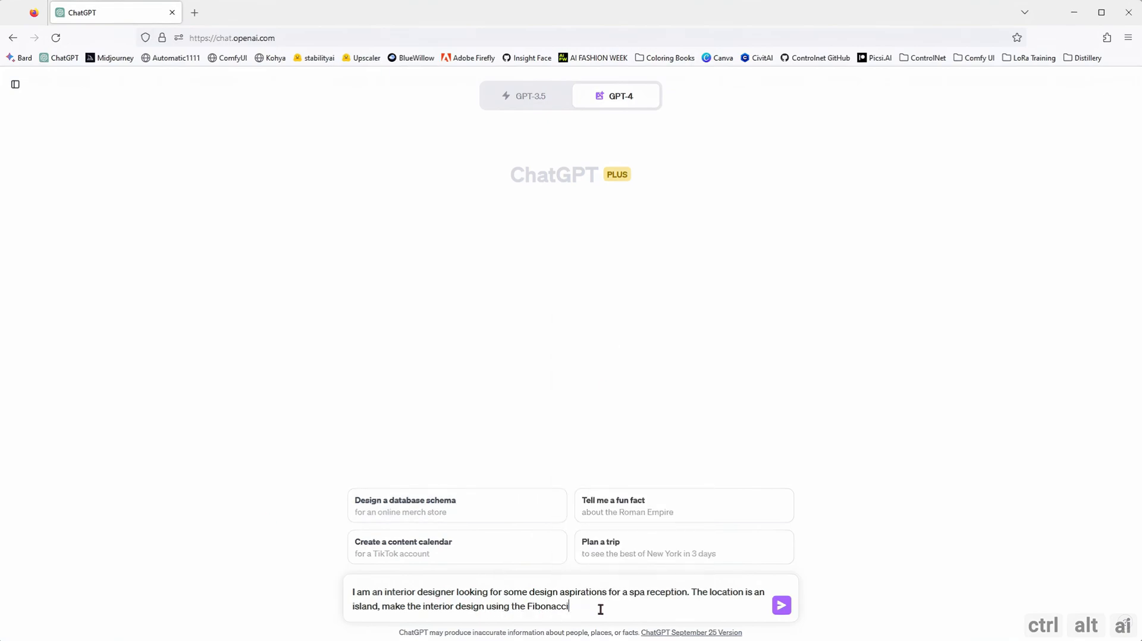
{"action": "type", "text": "sequence in terms of interior art an"}
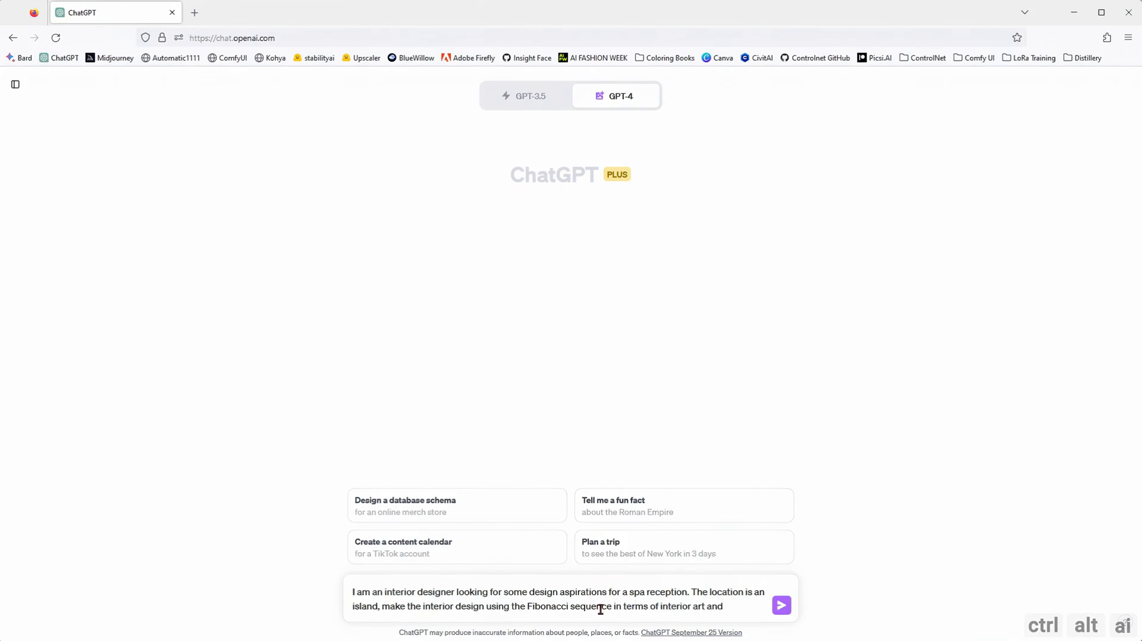
{"action": "type", "text": "design"}
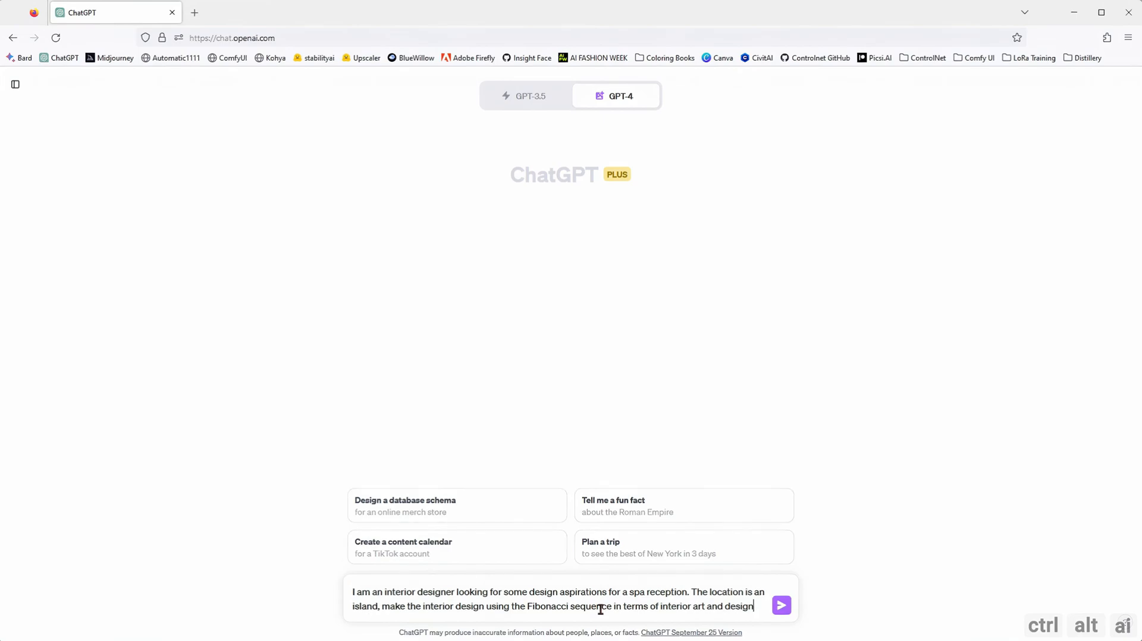
{"action": "type", "text": "The aatmosphere shoul"}
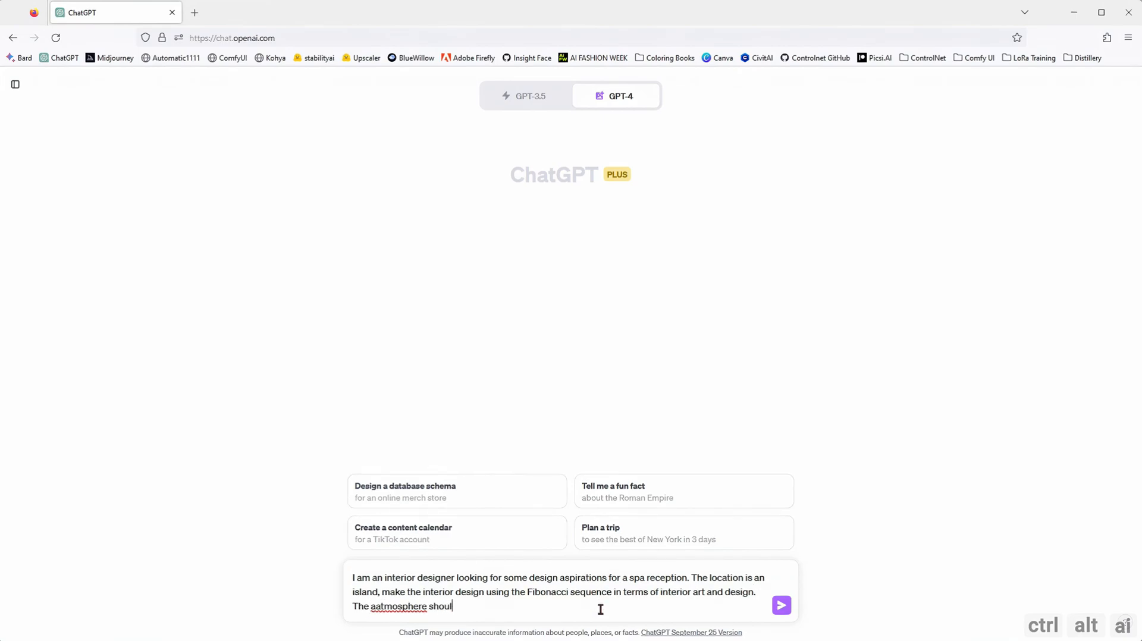
{"action": "type", "text": "d be calm and tropical"}
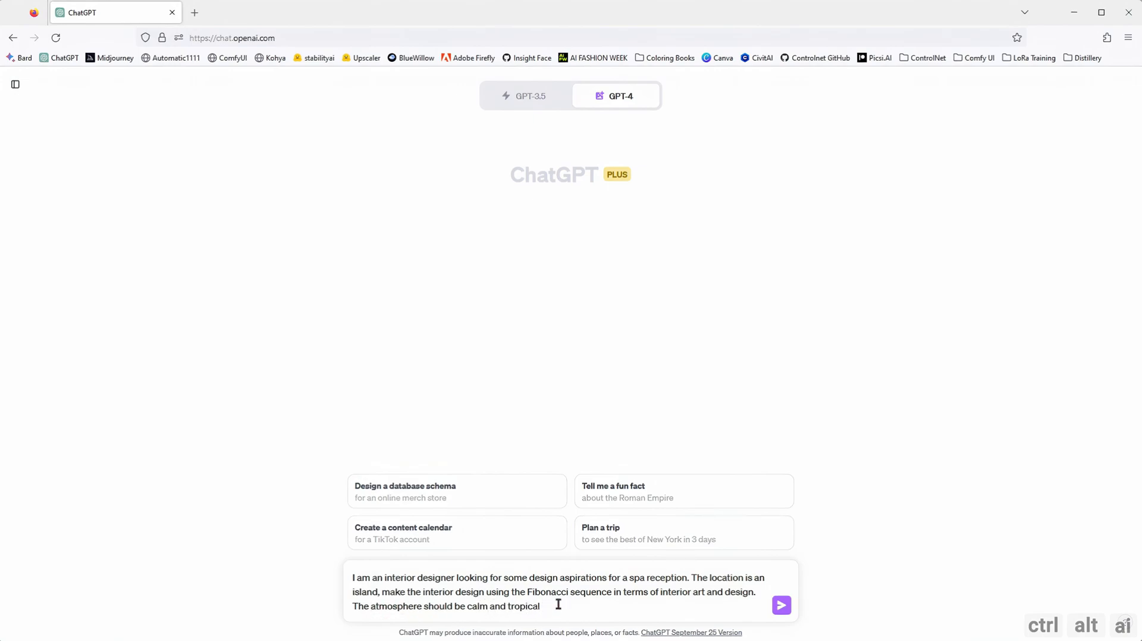
Insert 'have a relaxing feel to it' before 'tropical' and send the request.
{"action": "left_click", "coordinate": [508, 605]}
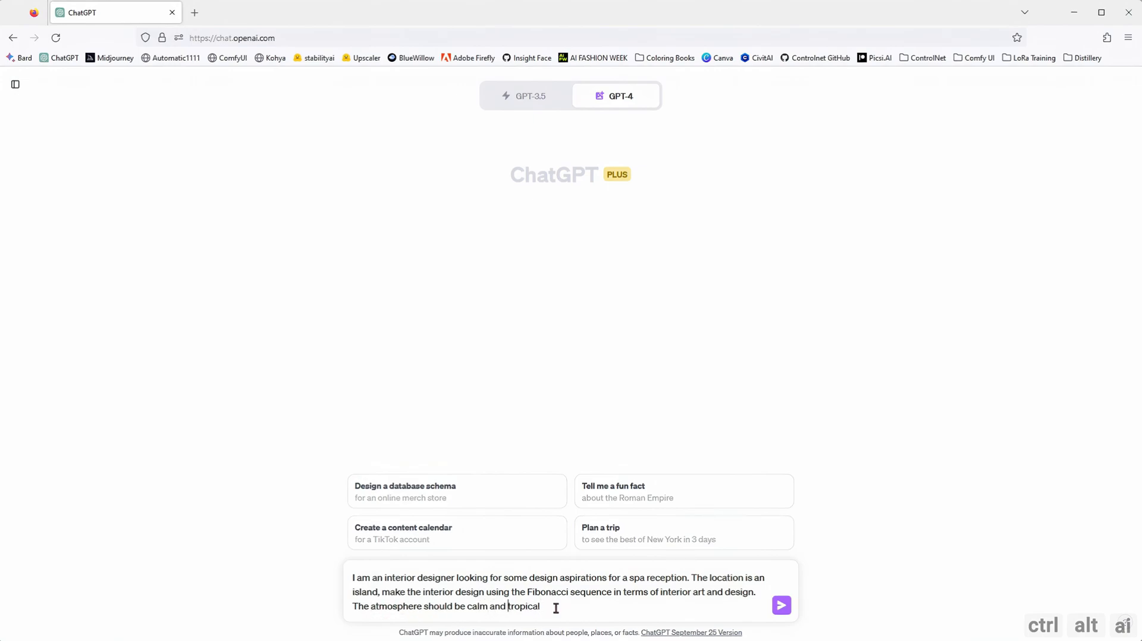
{"action": "type", "text": "have a"}
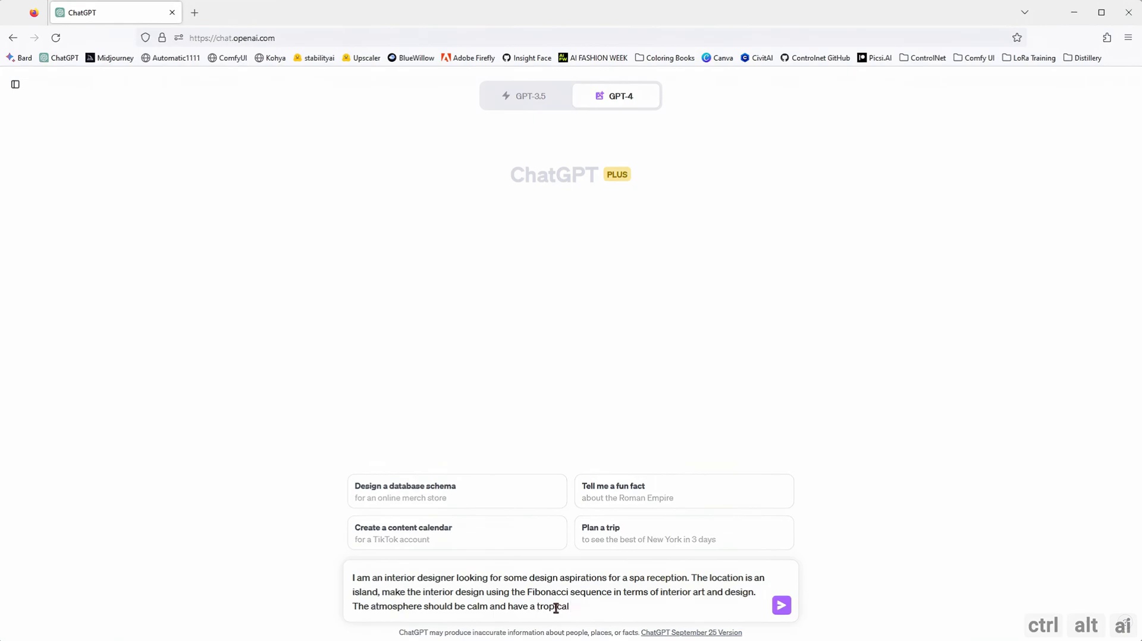
{"action": "type", "text": "relafeel to it."}
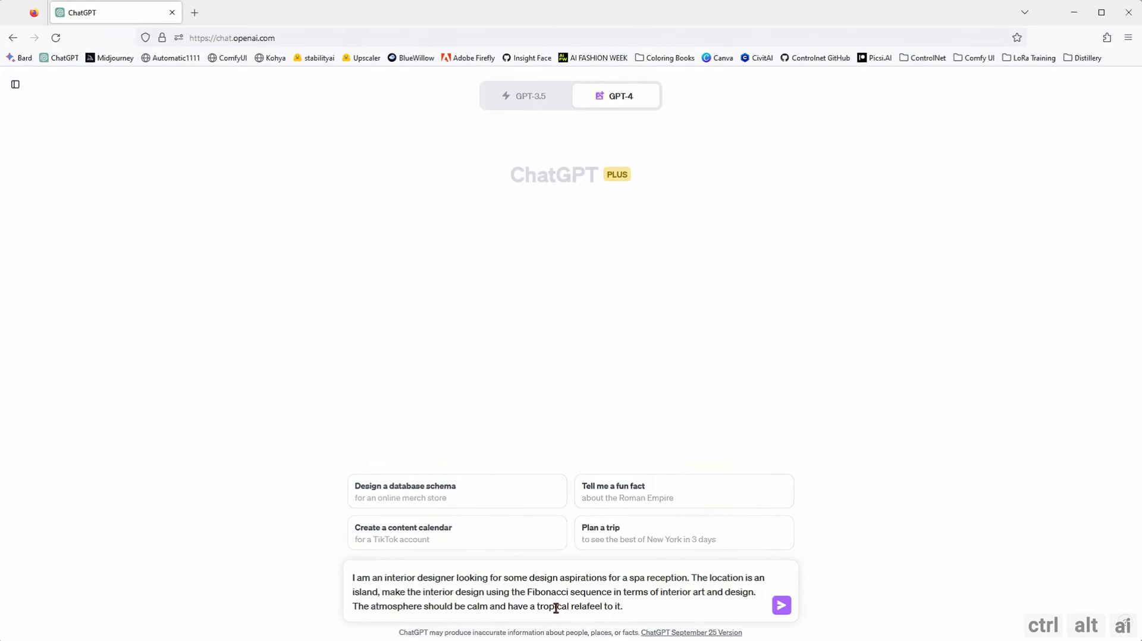
{"action": "left_click", "coordinate": [781, 606]}
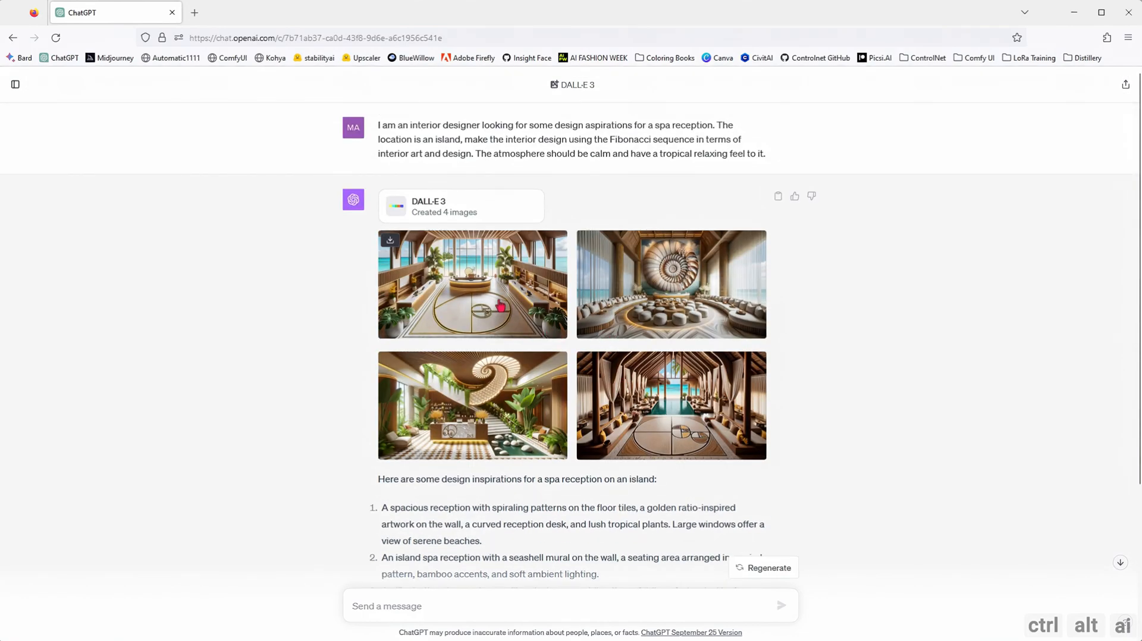
{"action": "left_click", "coordinate": [471, 285]}
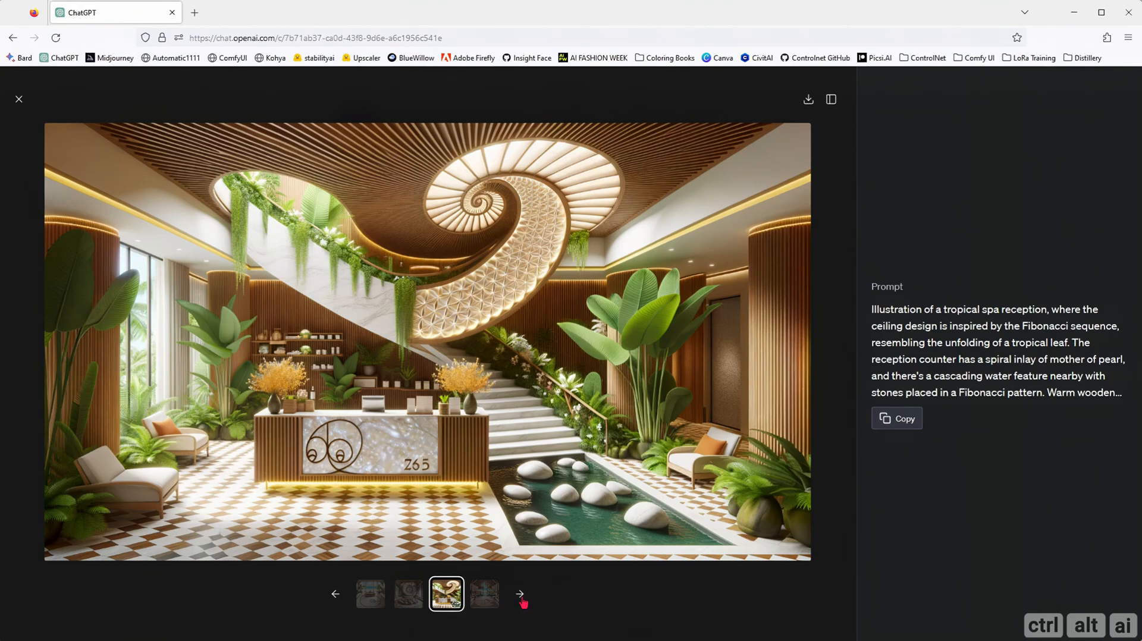
{"action": "left_click", "coordinate": [520, 594]}
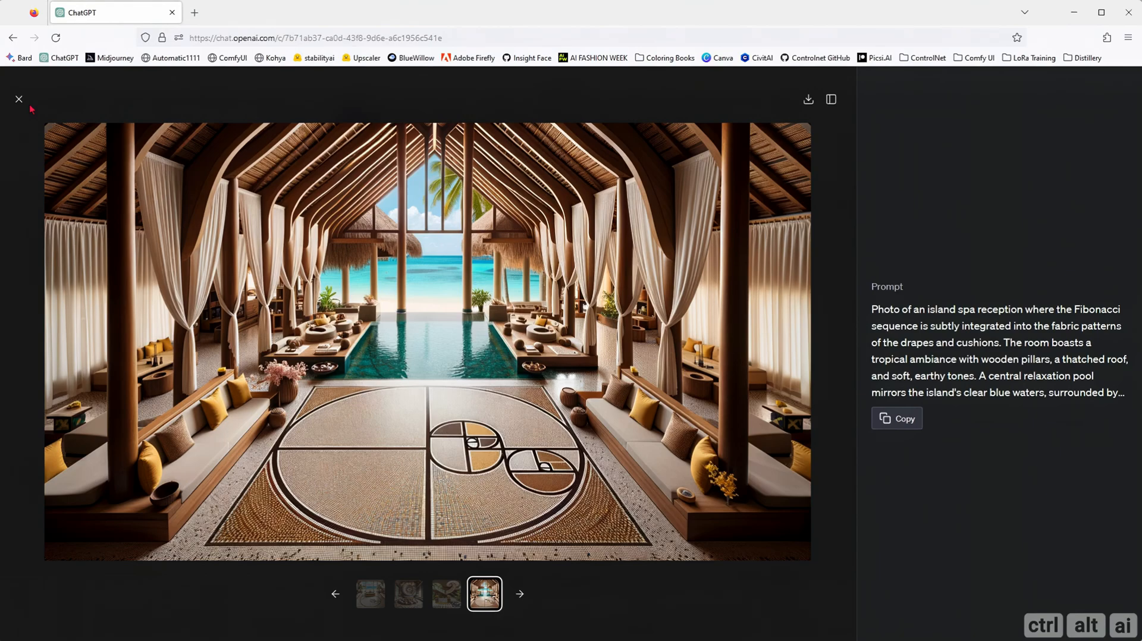
{"action": "left_click", "coordinate": [19, 100]}
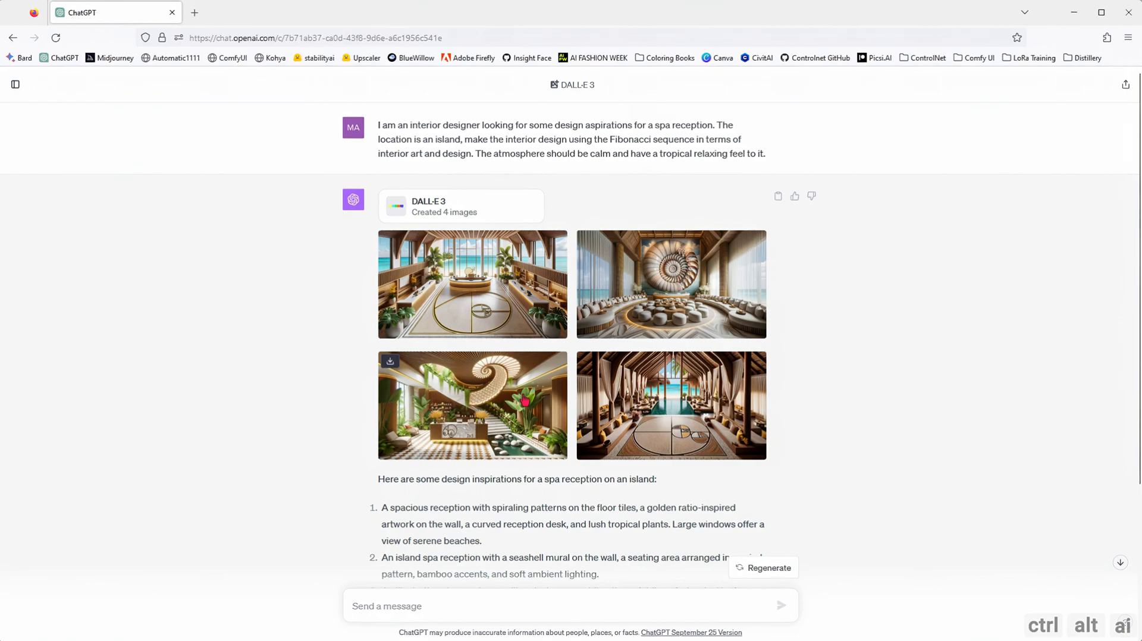
{"action": "scroll", "scroll_direction": "down", "scroll_amount": 3}
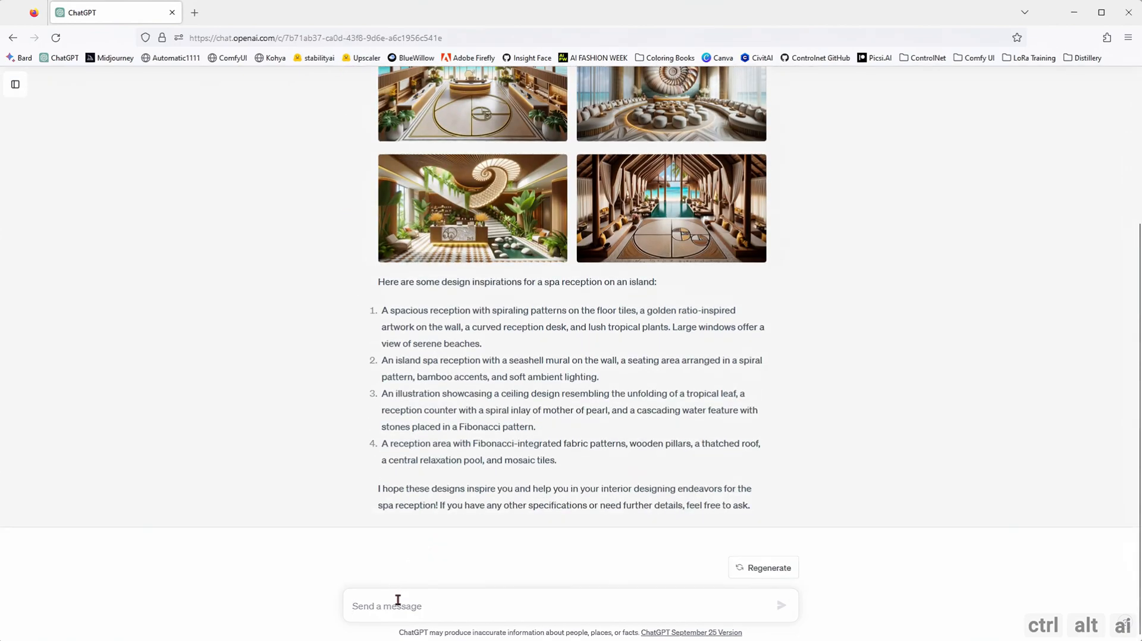
Ask for spa treatment room designs based on reception design image 2.
{"action": "type", "text": "In reference to"}
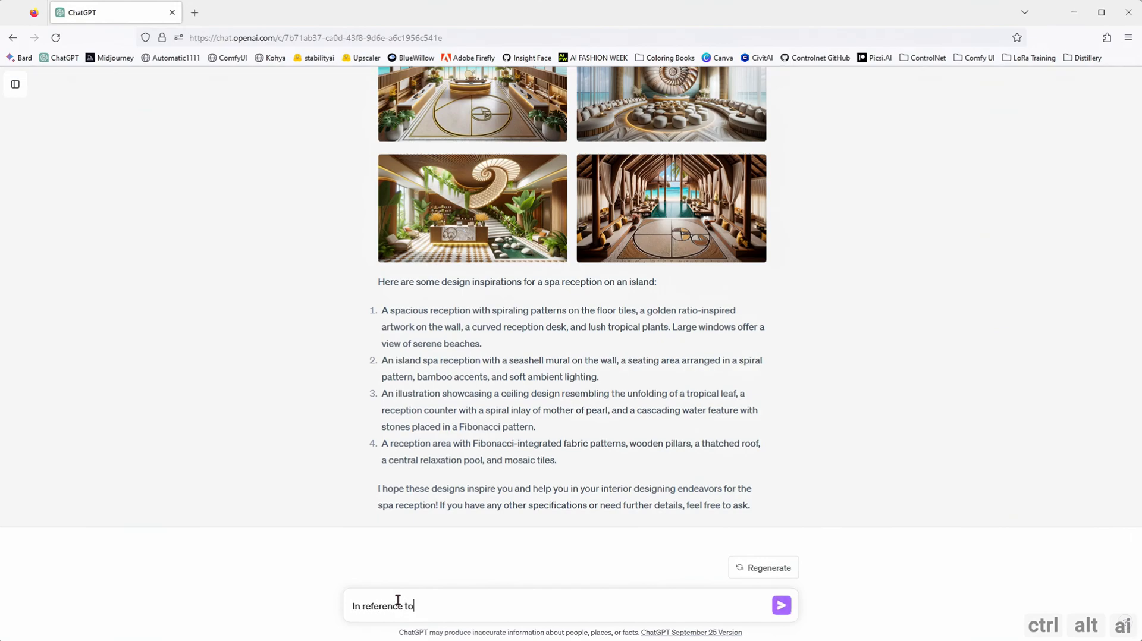
{"action": "type", "text": "the design for image 2 can you also design the interior spa"}
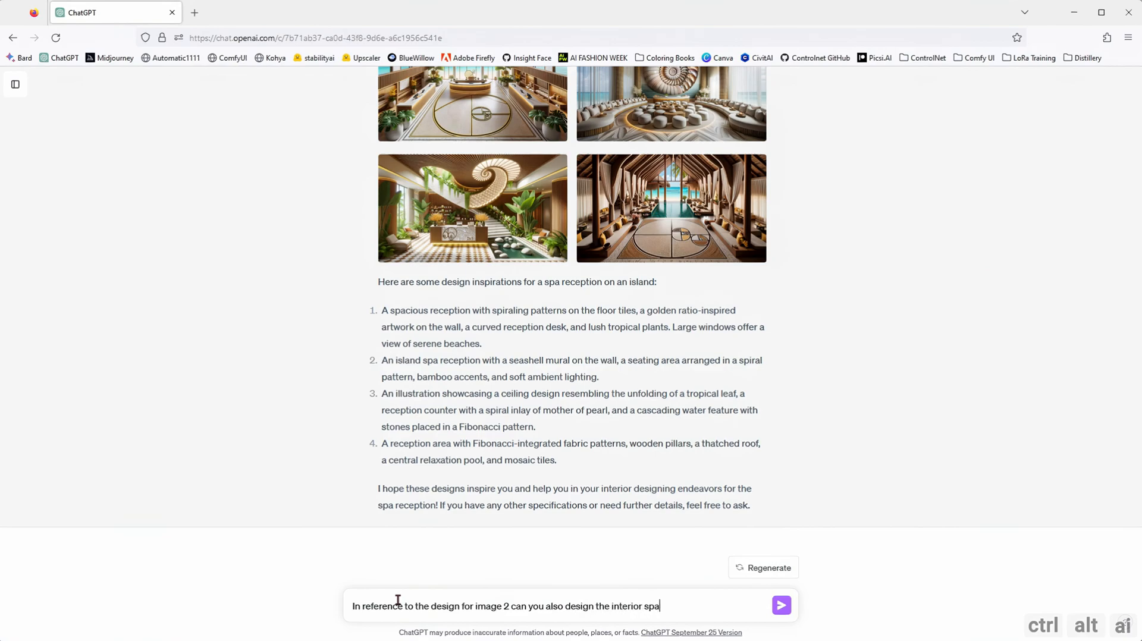
{"action": "left_click", "coordinate": [782, 606]}
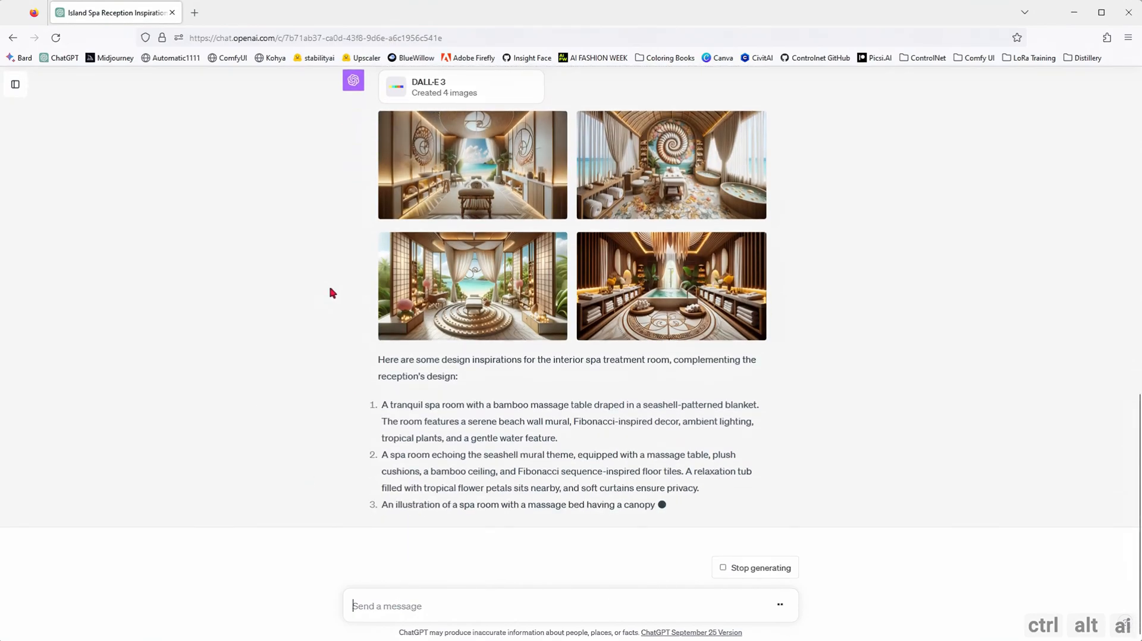
Browse the four generated treatment room designs full size.
{"action": "left_click", "coordinate": [472, 165]}
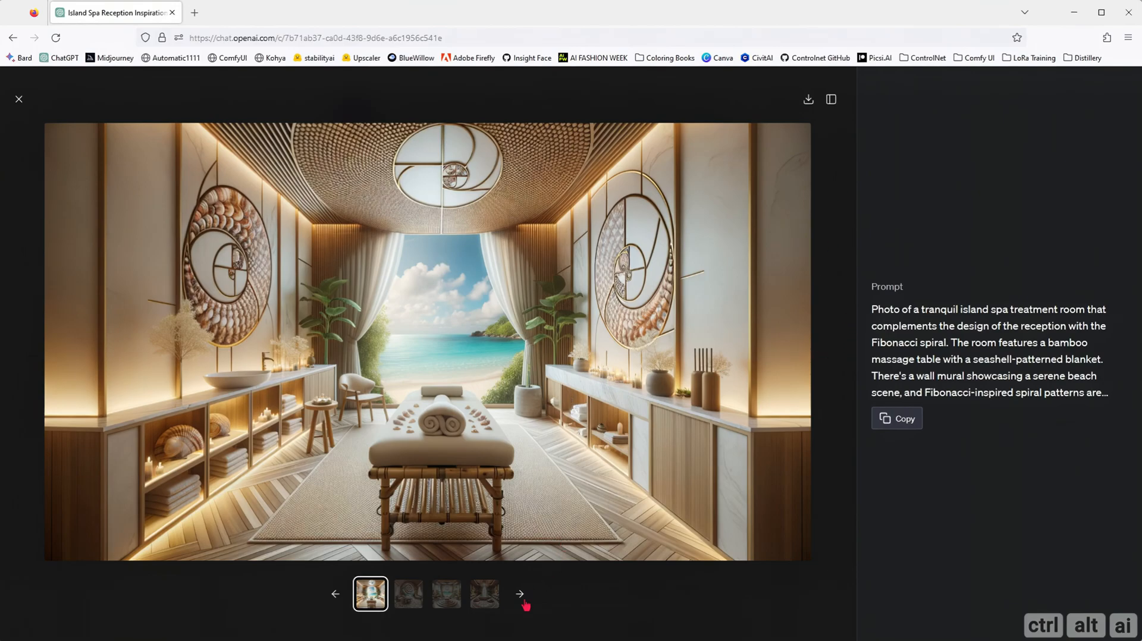
{"action": "left_click", "coordinate": [408, 594]}
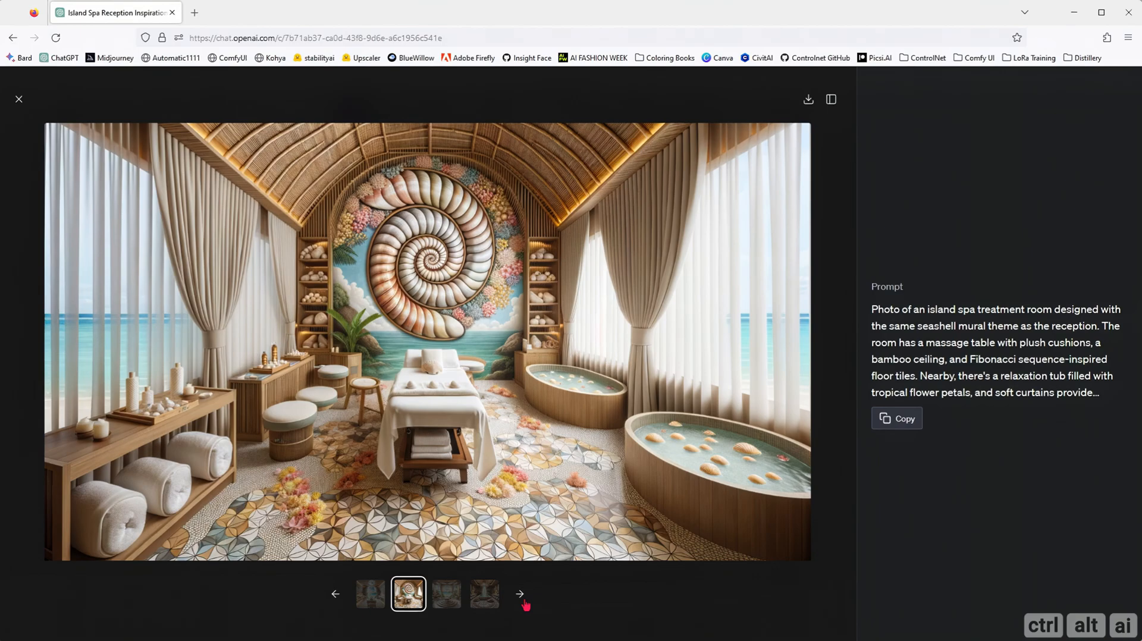
{"action": "left_click", "coordinate": [519, 594]}
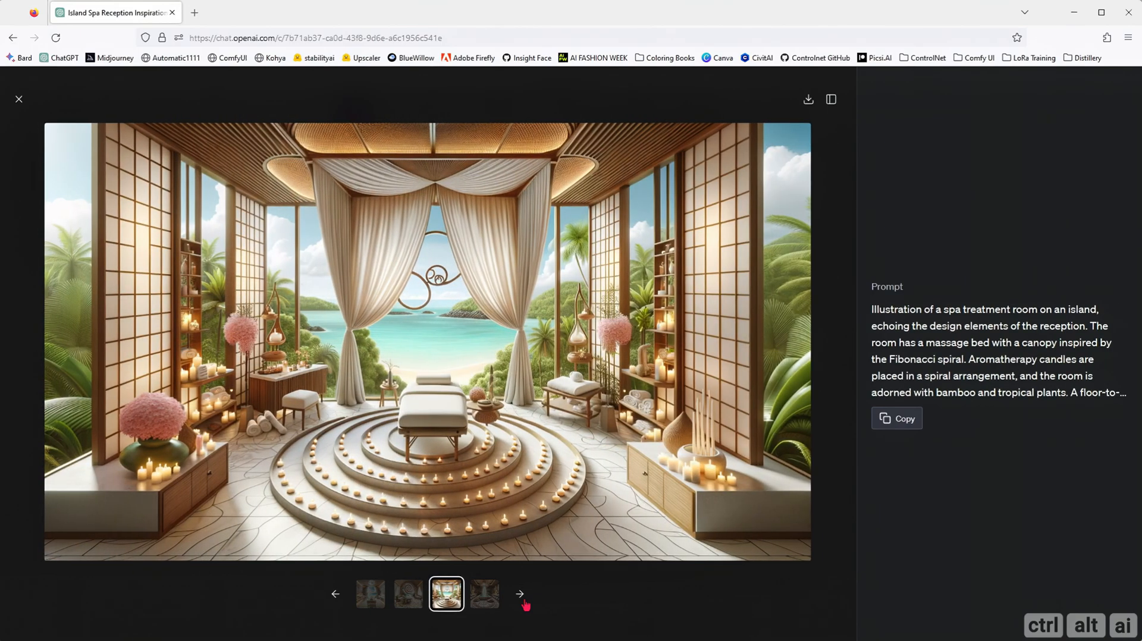
{"action": "left_click", "coordinate": [520, 594]}
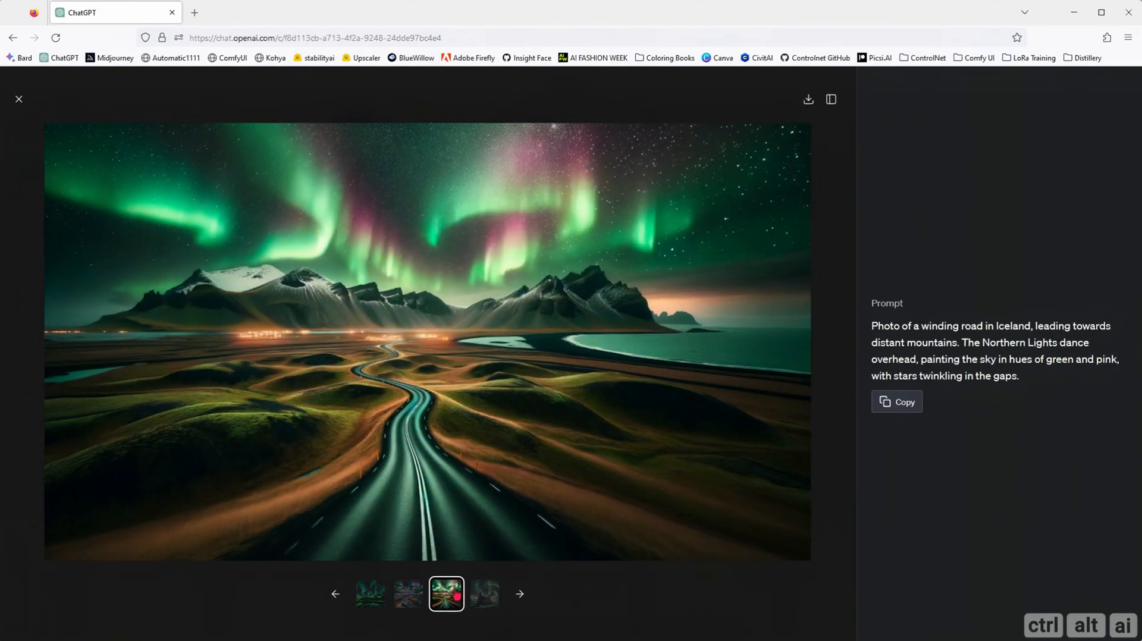
Flip through the Iceland aurora photos back to the winding road image and close the viewer.
{"action": "left_click", "coordinate": [519, 593]}
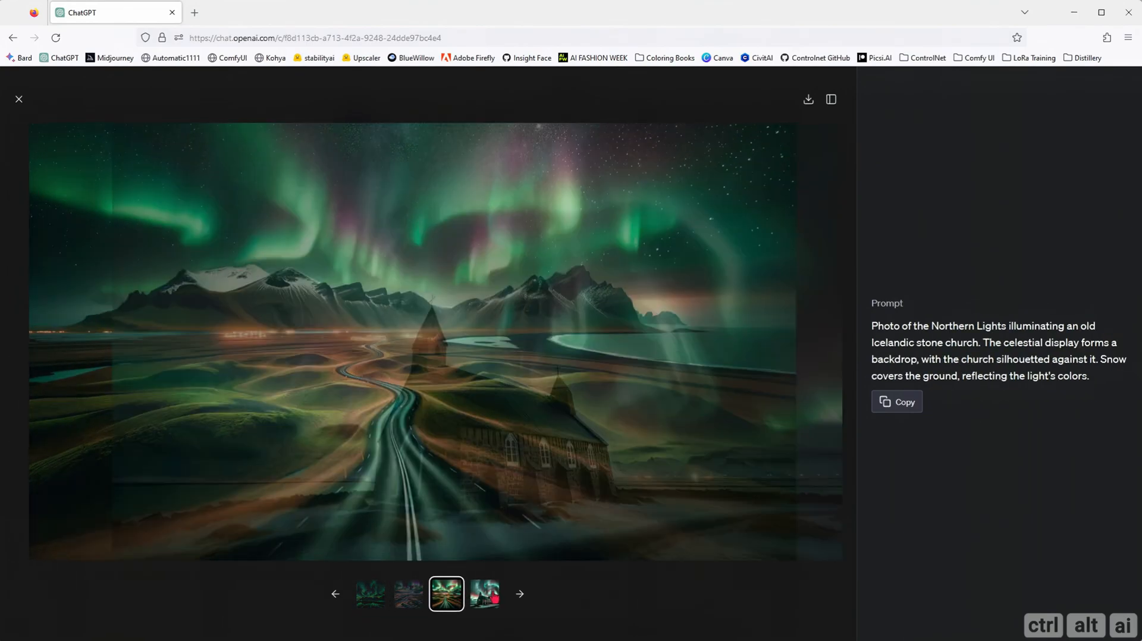
{"action": "left_click", "coordinate": [484, 593]}
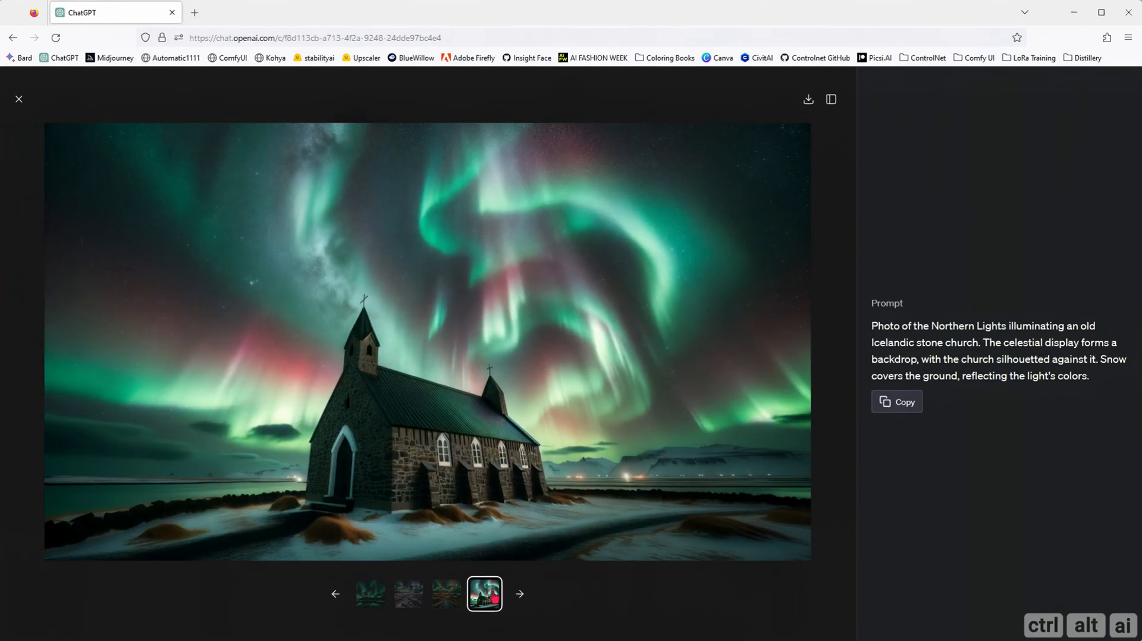
{"action": "left_click", "coordinate": [446, 593]}
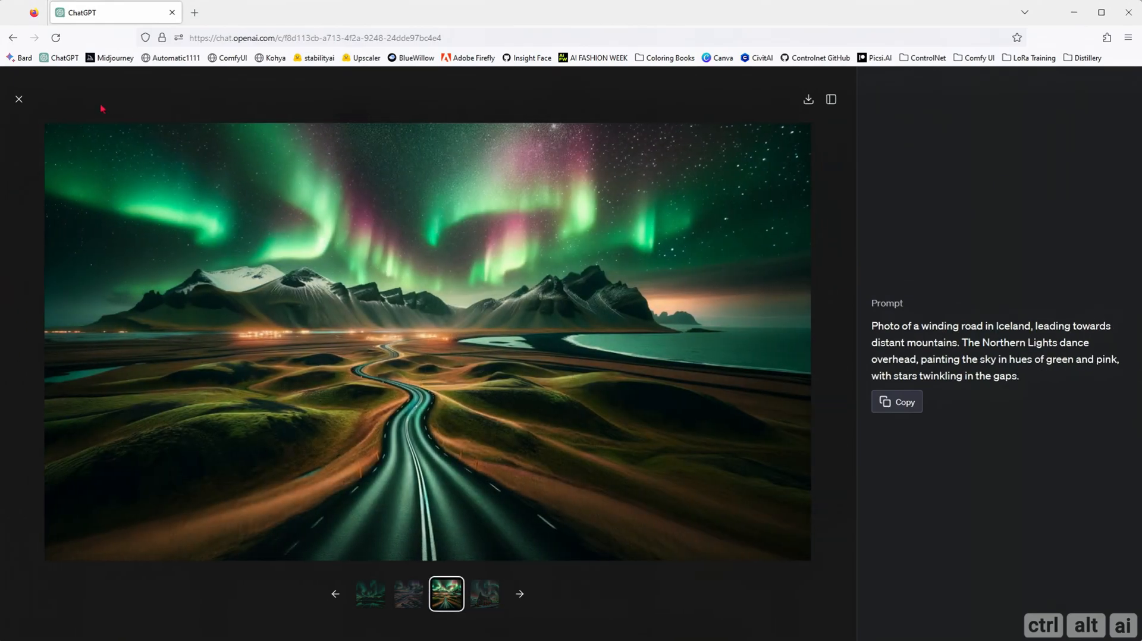
{"action": "left_click", "coordinate": [19, 99]}
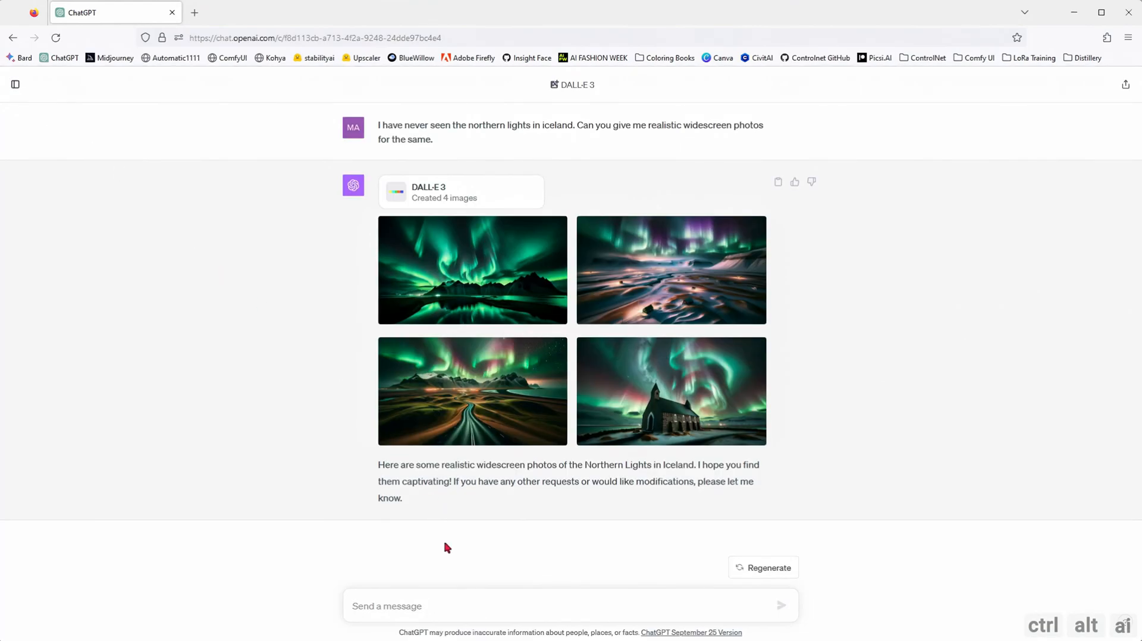
Request blue and orange aurora for the 3rd photo, then compare the original and recoloured images.
{"action": "type", "text": "I like the"}
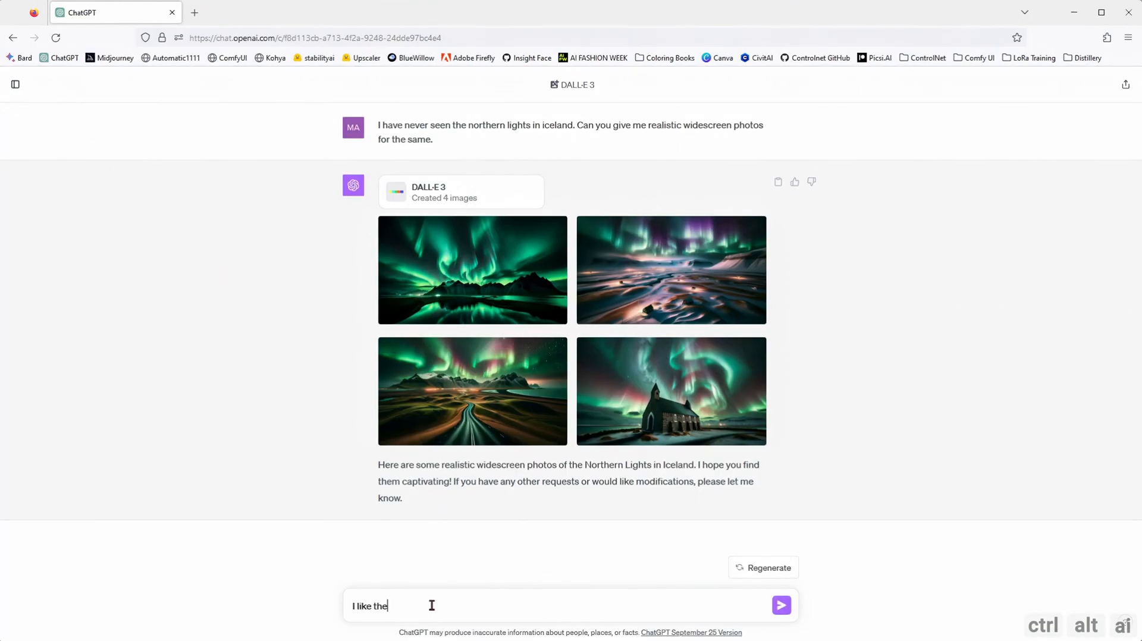
{"action": "type", "text": "3rd photo. Can you change the aurora co"}
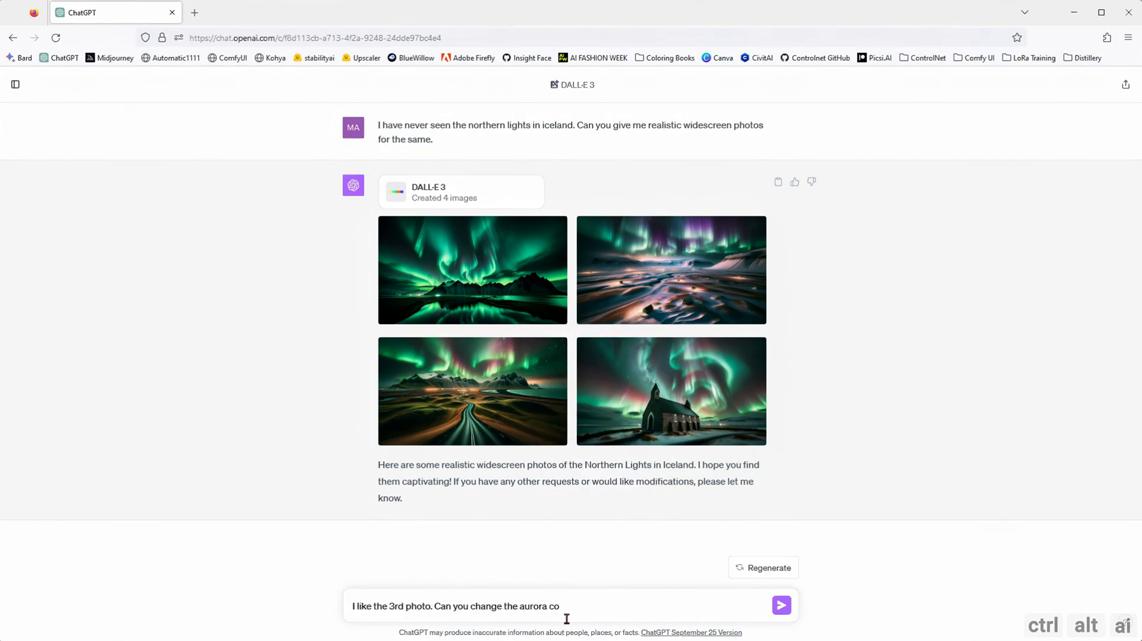
{"action": "left_click", "coordinate": [781, 605]}
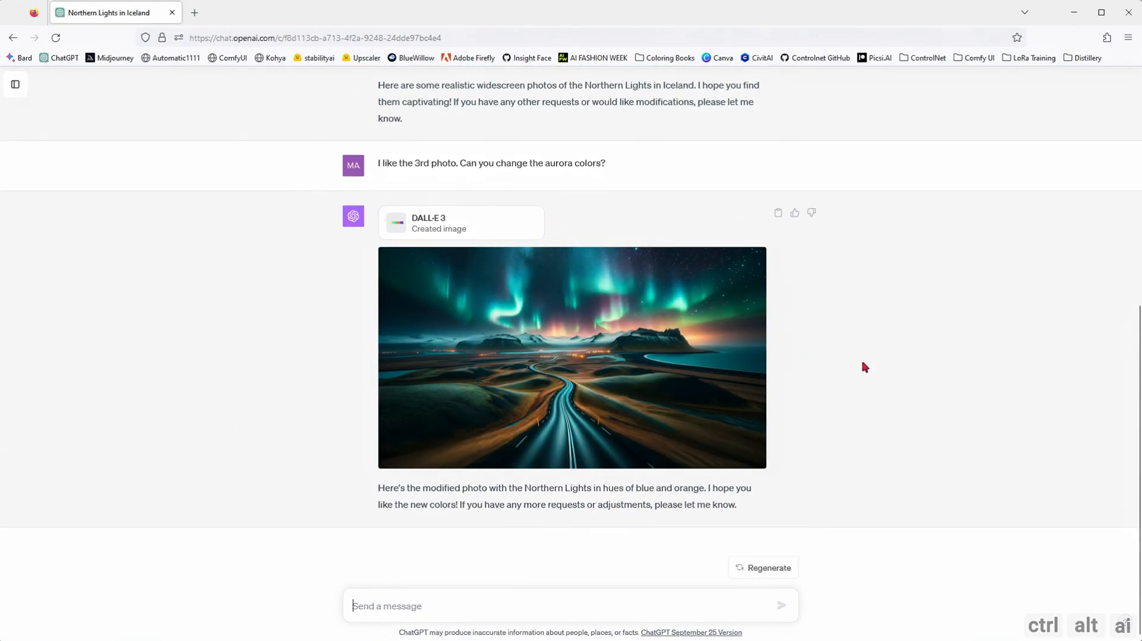
{"action": "left_click", "coordinate": [572, 358]}
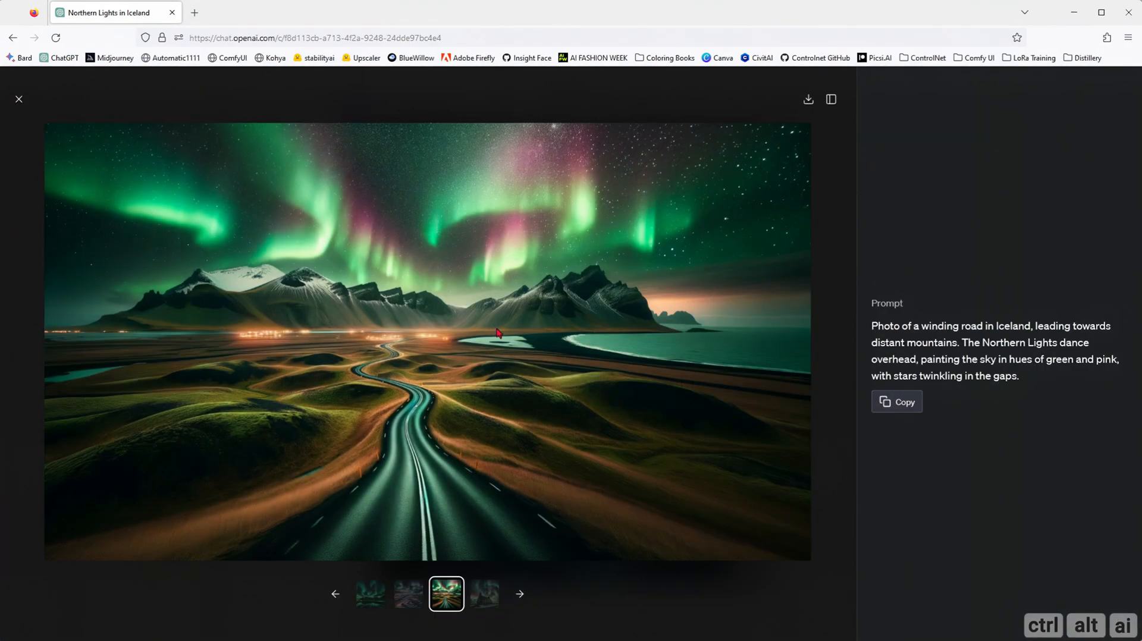
{"action": "left_click", "coordinate": [19, 100]}
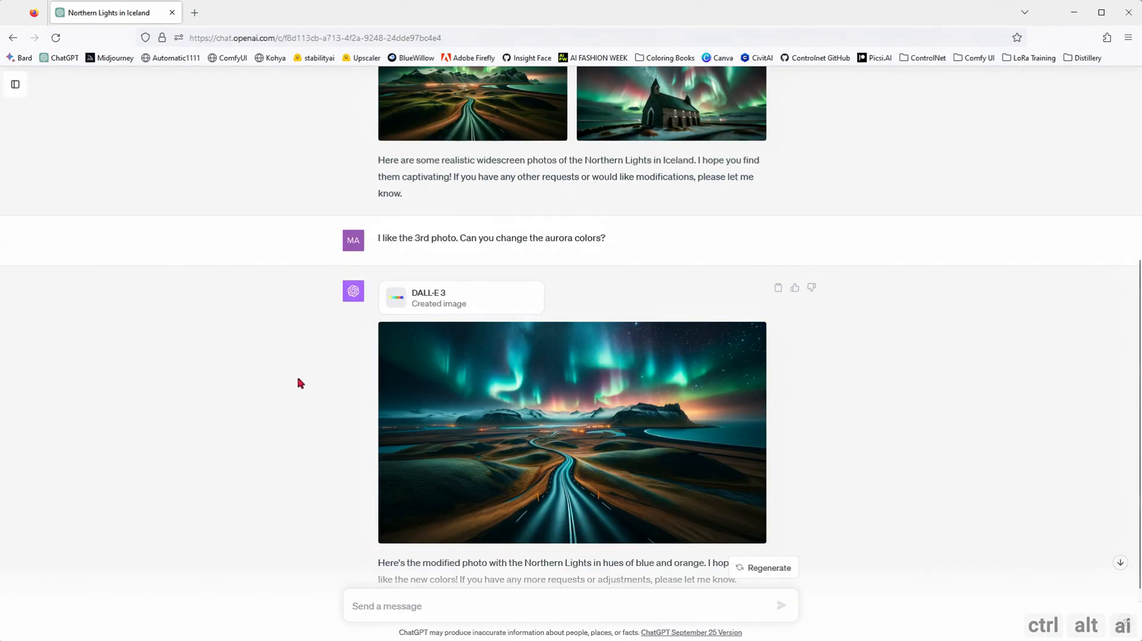
{"action": "left_click", "coordinate": [572, 432]}
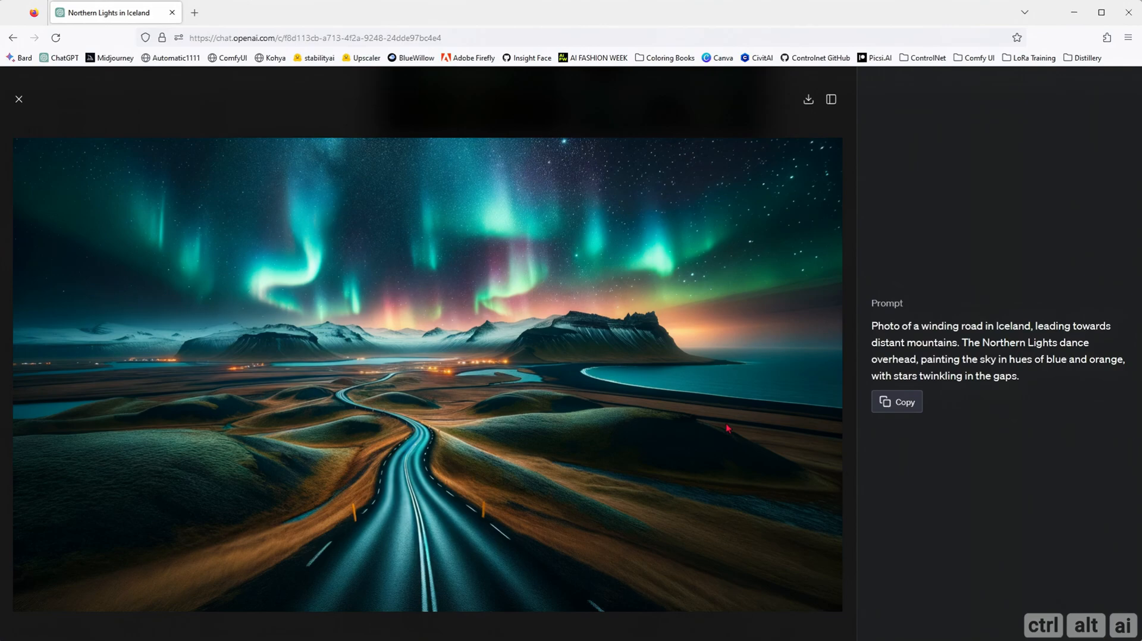
{"action": "mouse_move", "coordinate": [213, 140]}
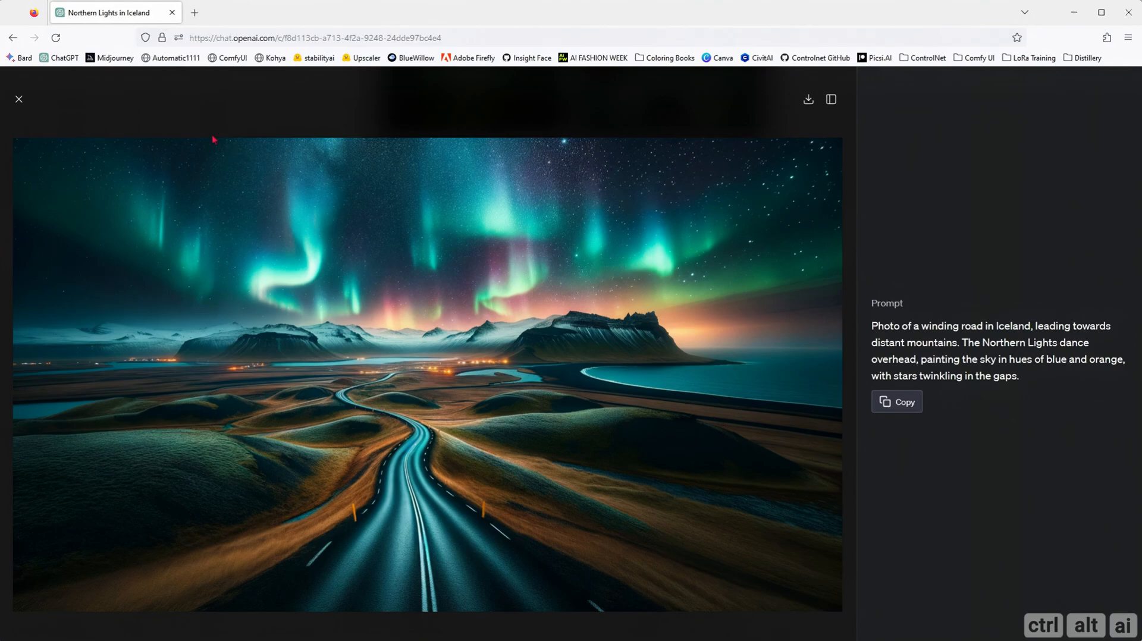